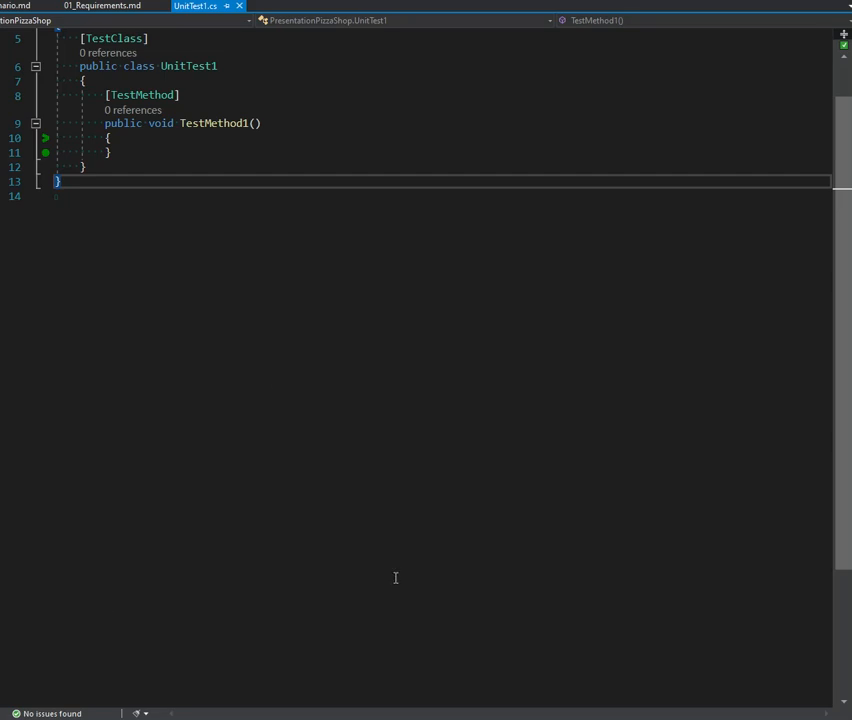
pyautogui.moveTo(368, 550)
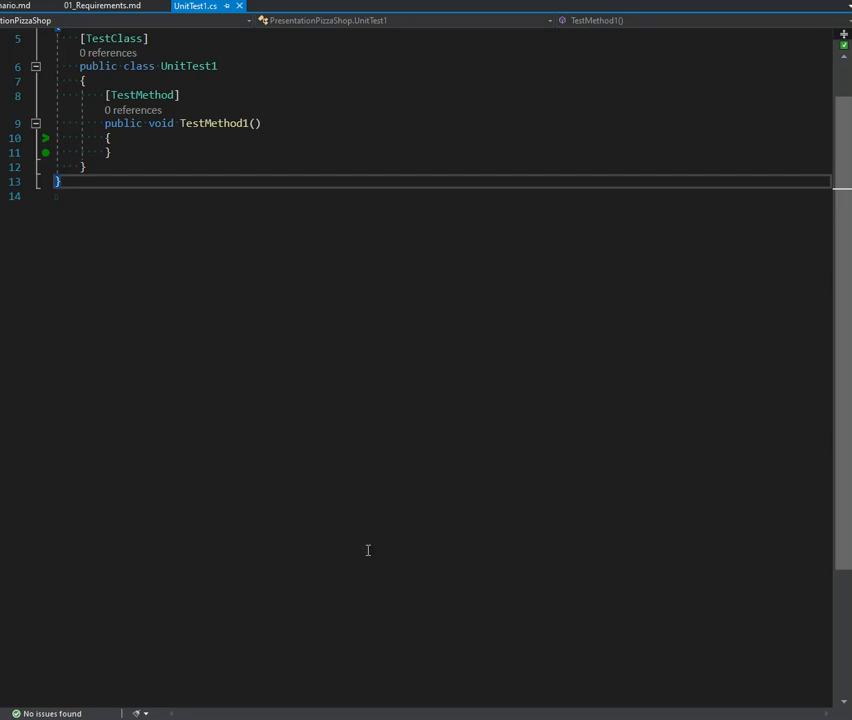
pyautogui.moveTo(426, 526)
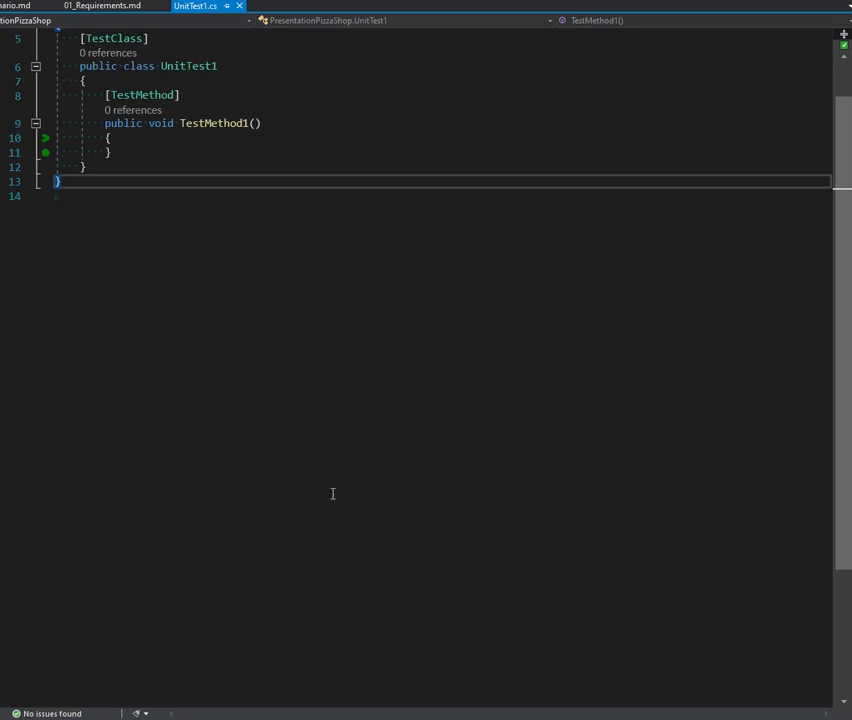
pyautogui.moveTo(369, 502)
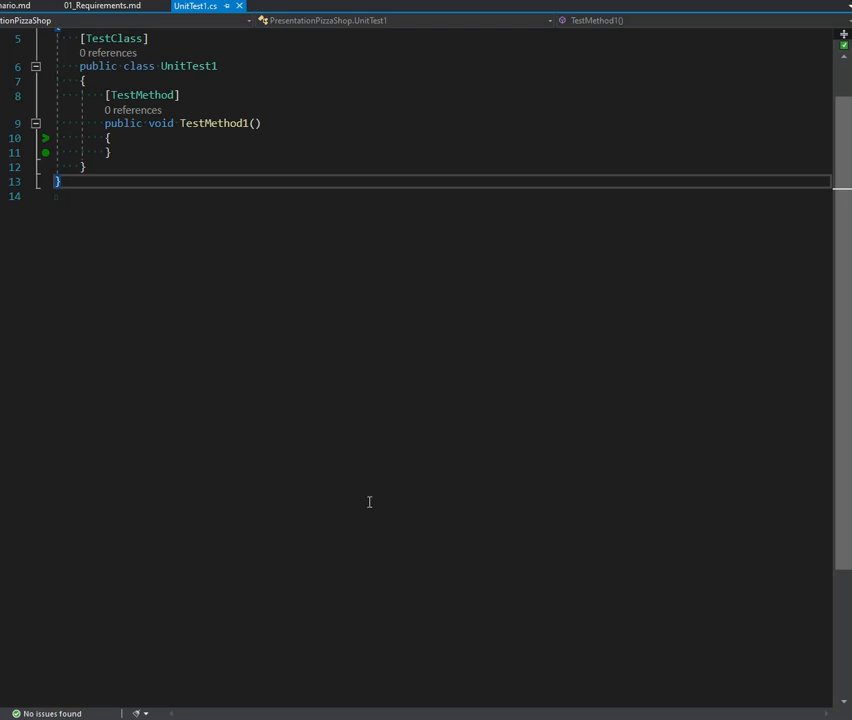
pyautogui.moveTo(287, 452)
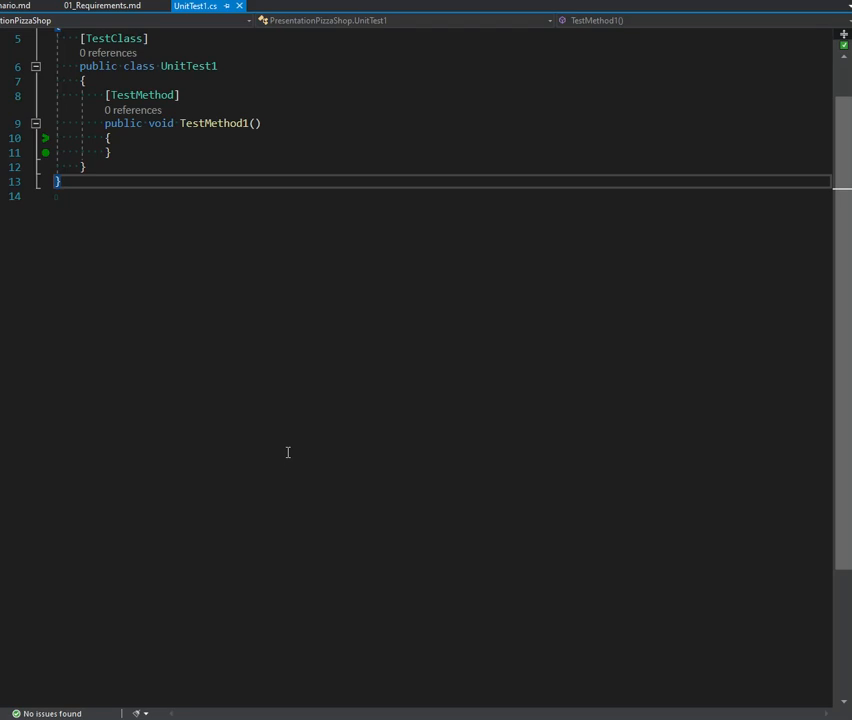
pyautogui.moveTo(208, 398)
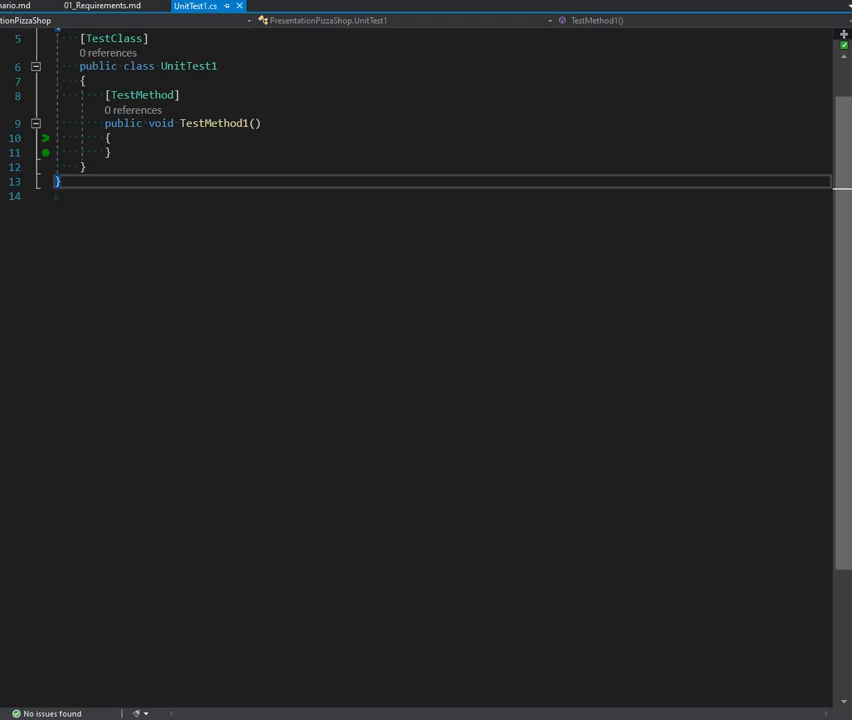
pyautogui.moveTo(242, 491)
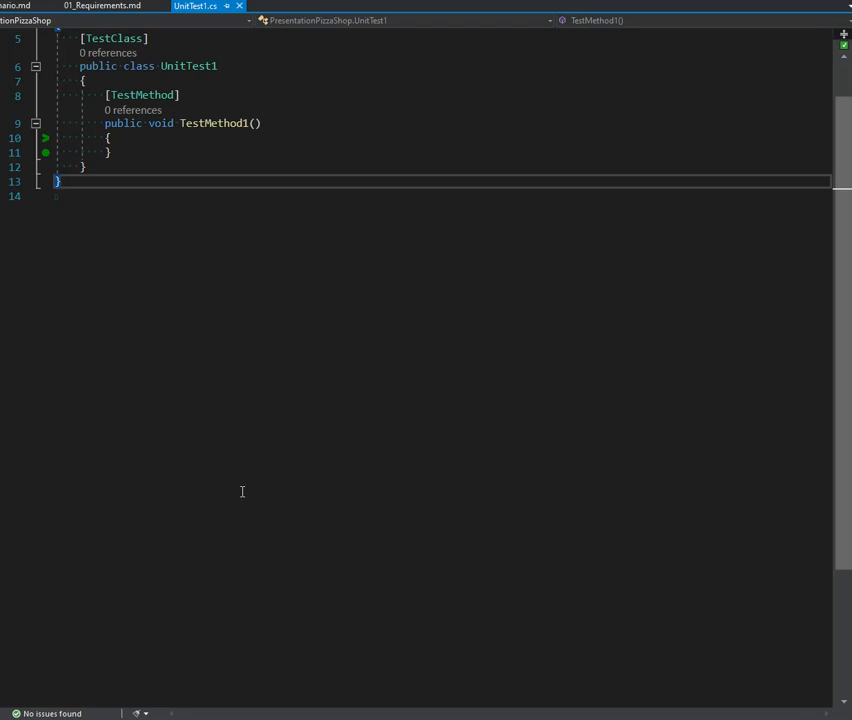
pyautogui.moveTo(378, 355)
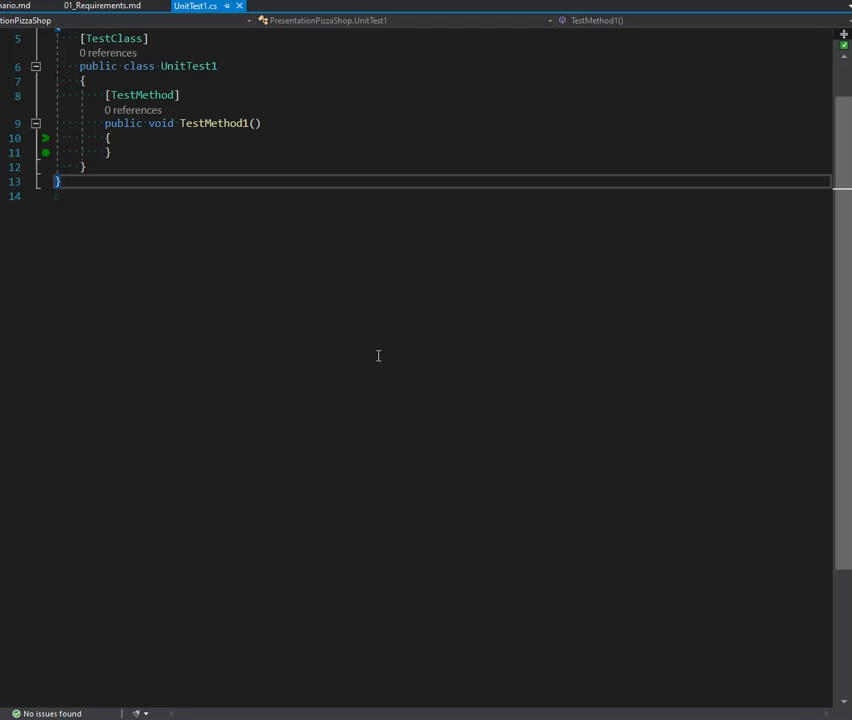
# Bring up the Scenario.md notes about the pizza shop's automated price and description generation
pyautogui.click(100, 6)
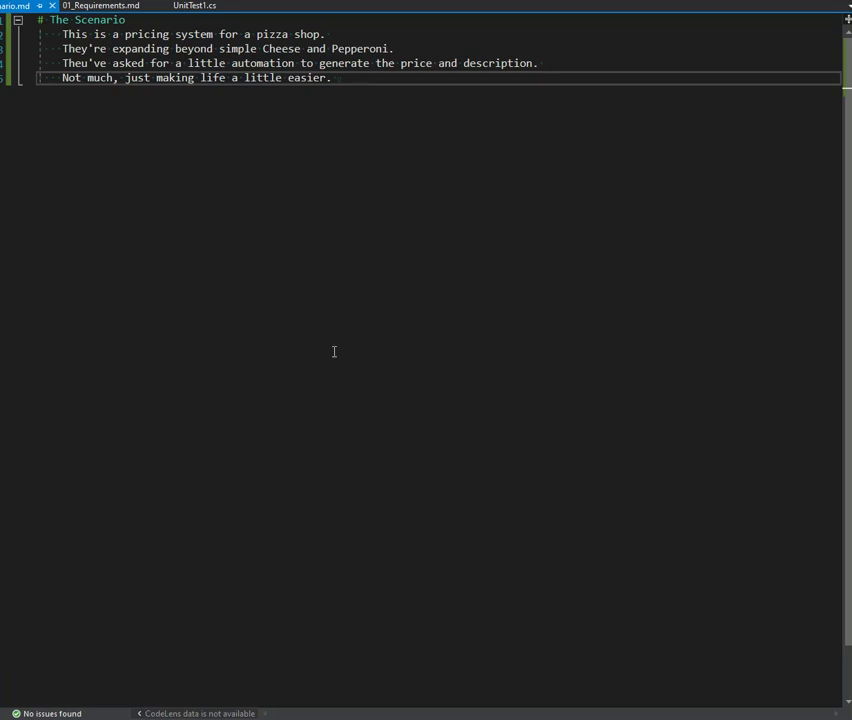
pyautogui.moveTo(253, 160)
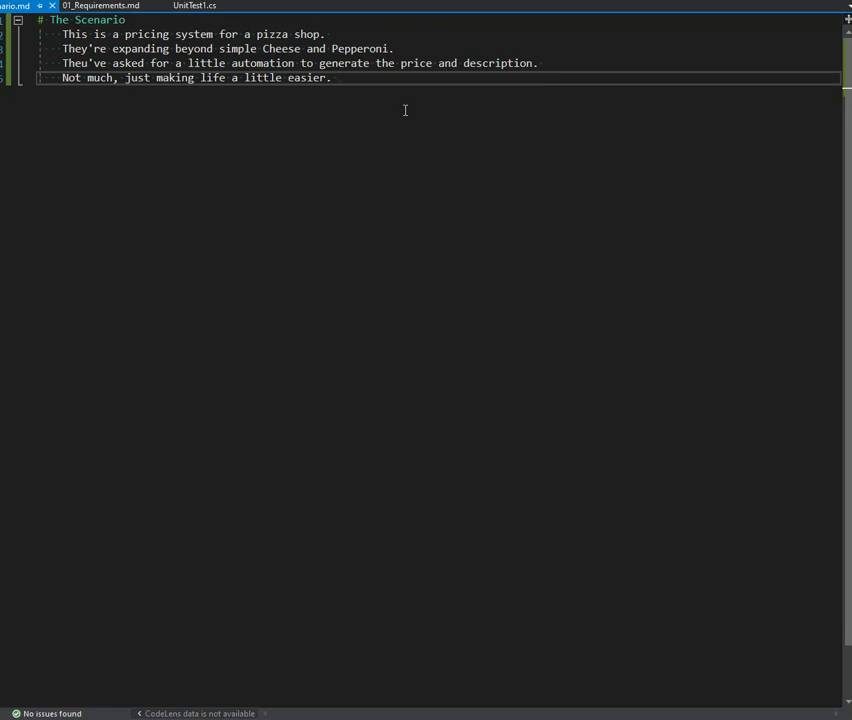
# Review 01_Requirements.md, listing two pizza sizes, topping pricing rules and expected functionality
pyautogui.click(100, 5)
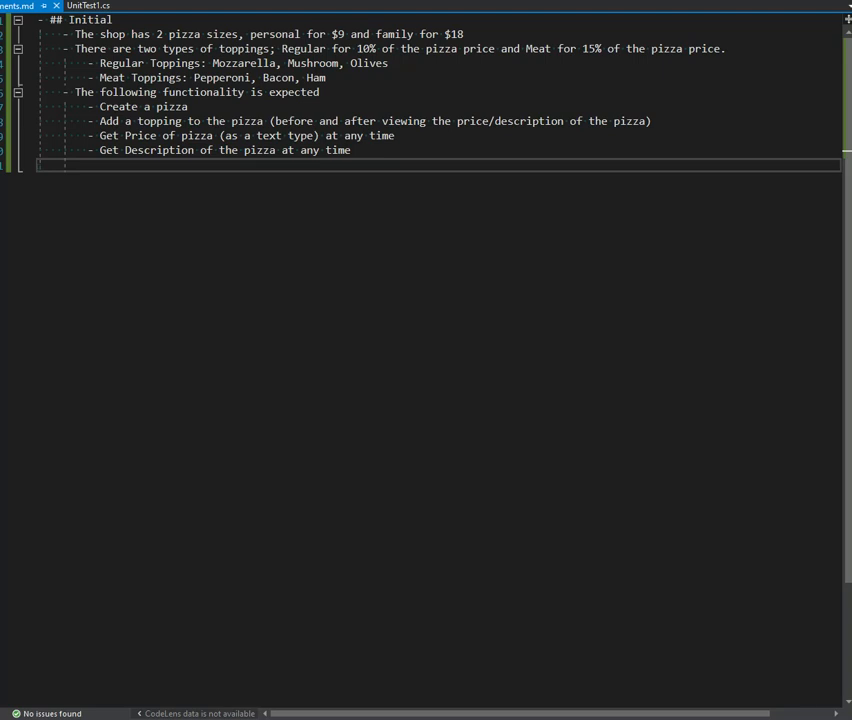
pyautogui.moveTo(238, 688)
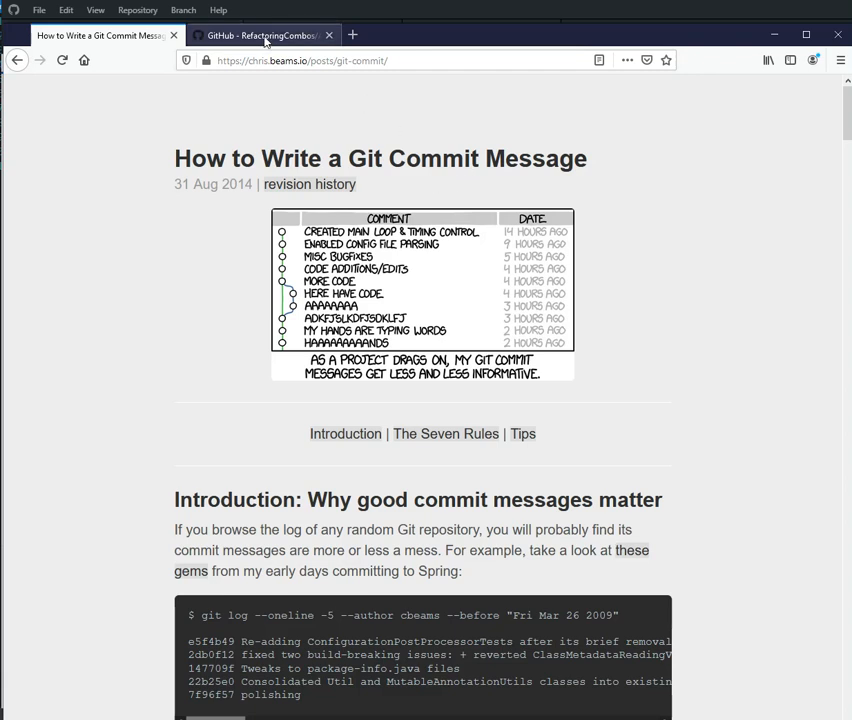
# Scan Arlo's Commit Notation tables on GitHub, then return to the git commit message article
pyautogui.click(260, 35)
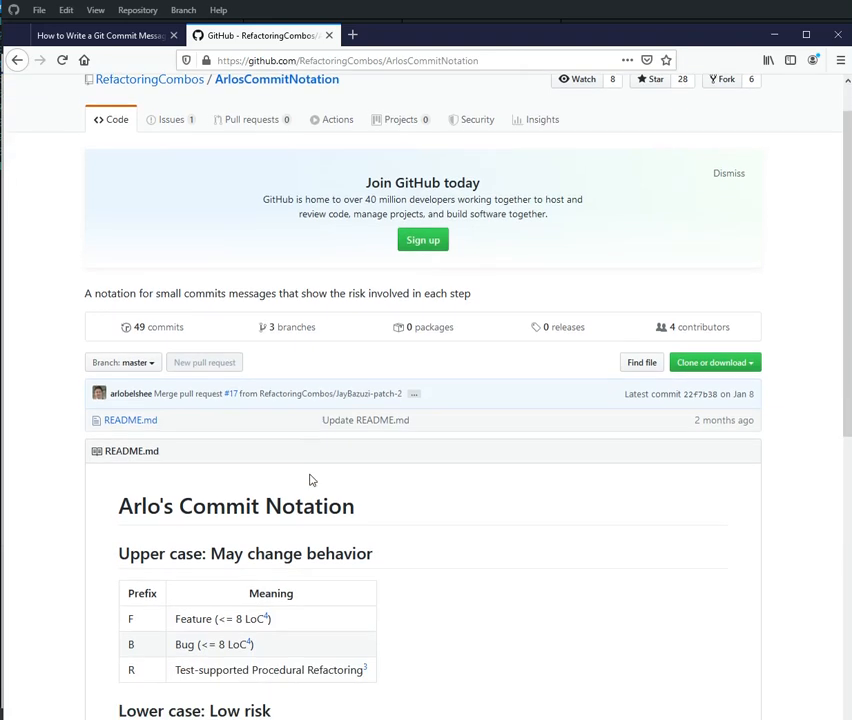
pyautogui.scroll(-3)
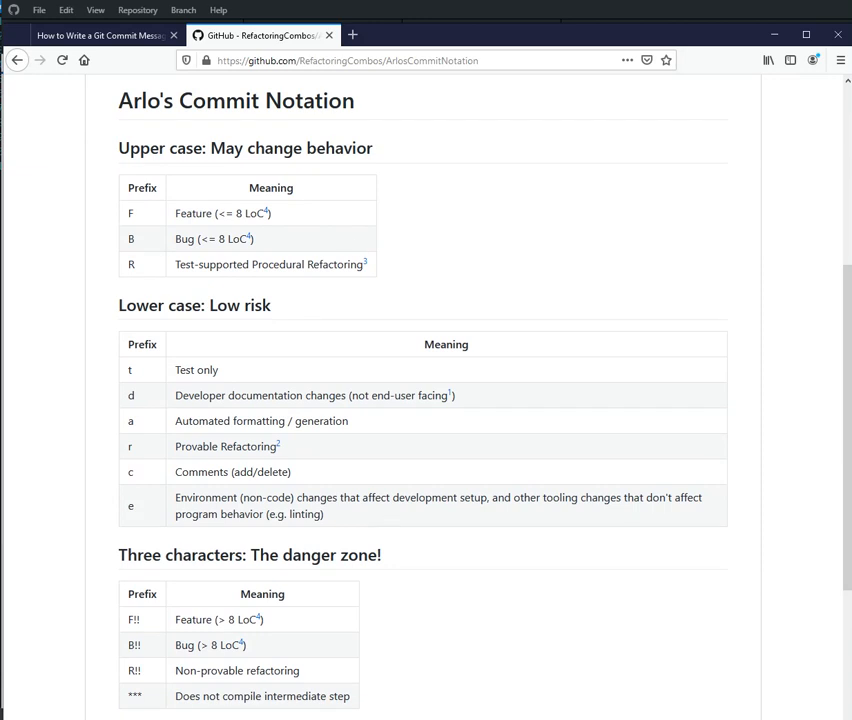
pyautogui.click(100, 35)
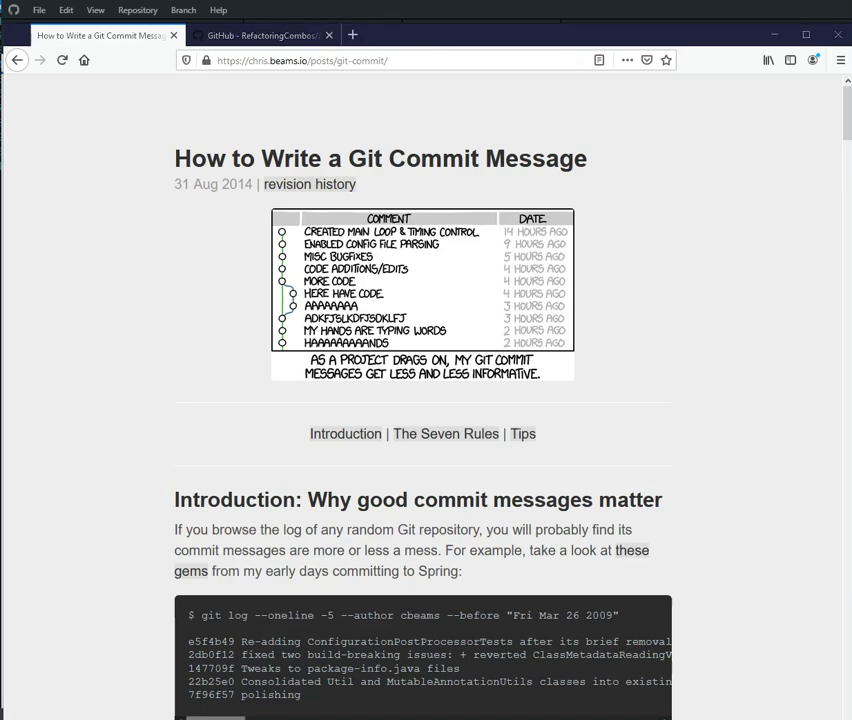
pyautogui.moveTo(310, 216)
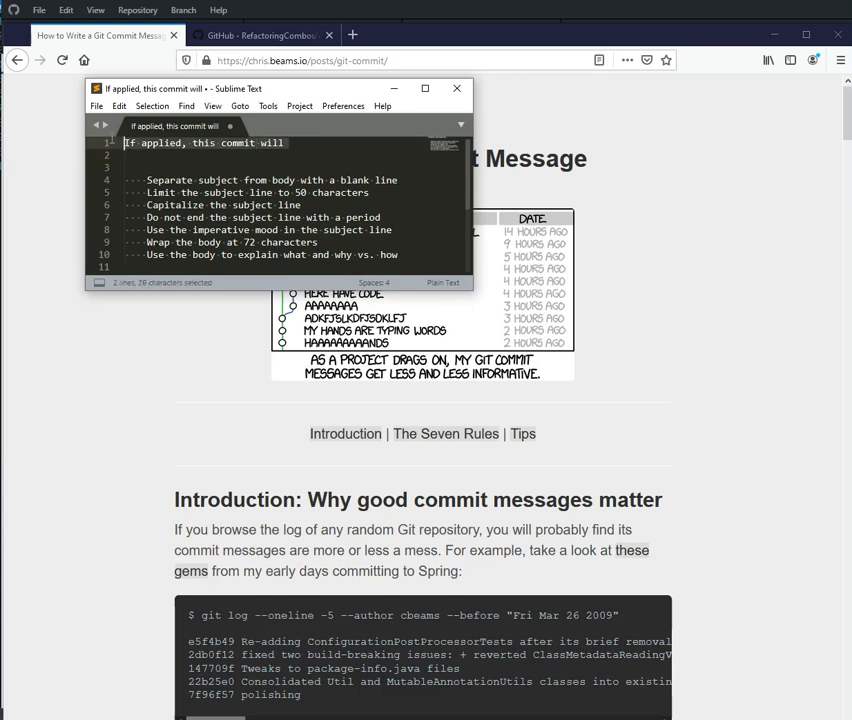
# Append '[YOUR MESSAGE HERE]' to the template's 'If applied, this commit will' line
pyautogui.click(283, 142)
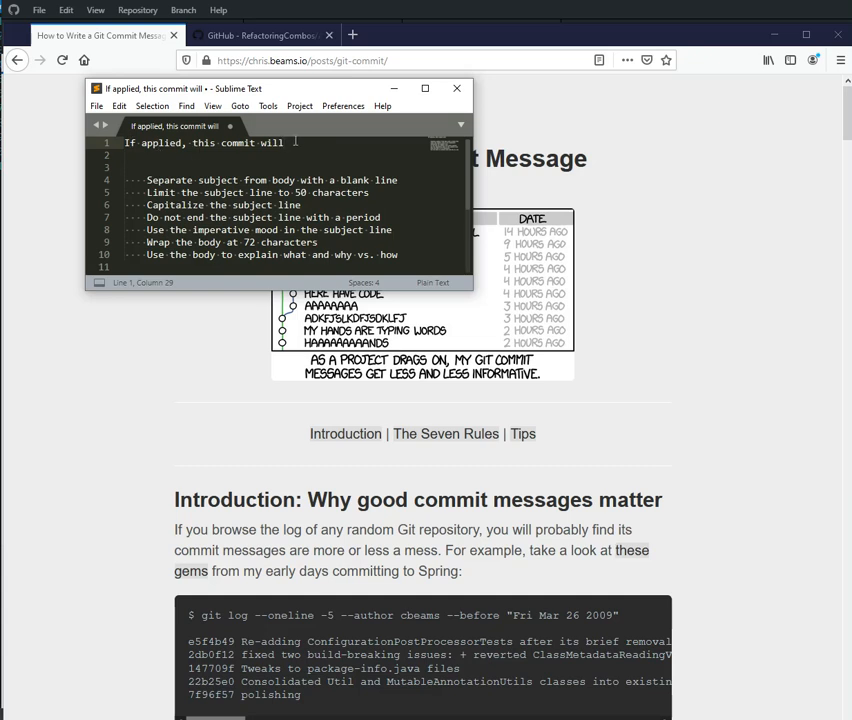
pyautogui.write('YOUR MESS')
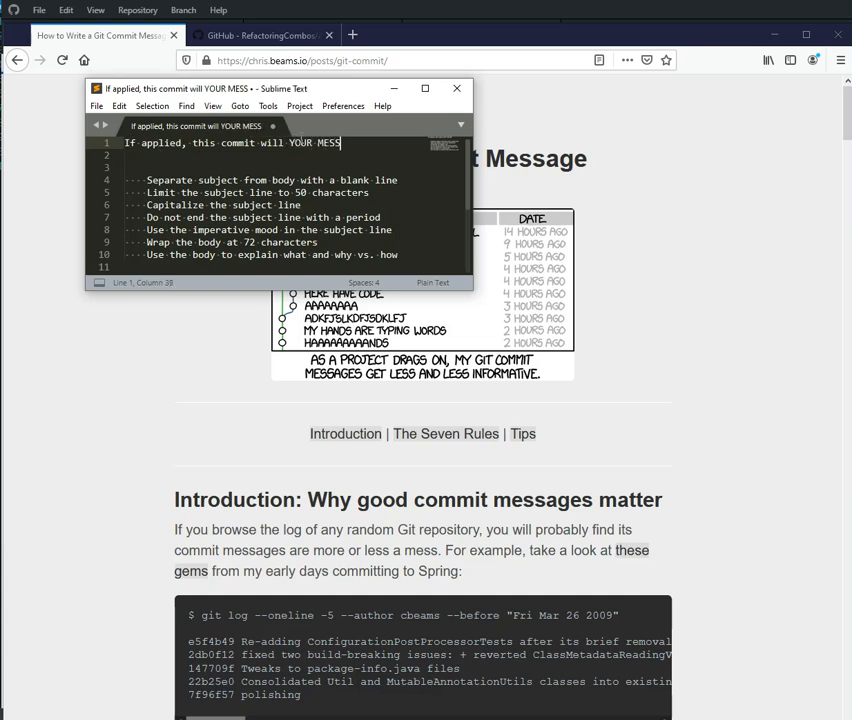
pyautogui.write('AGE HERE')
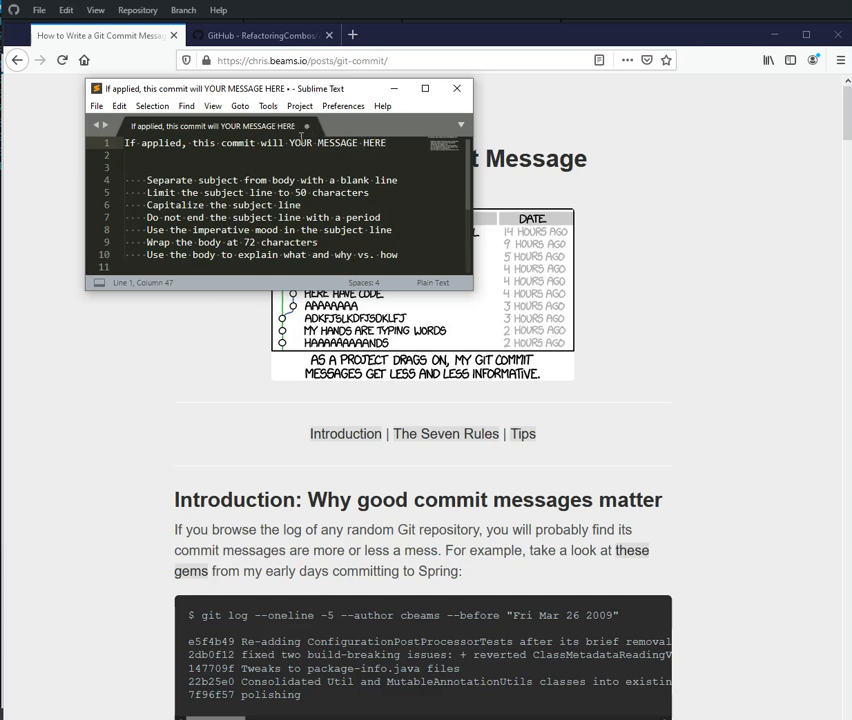
pyautogui.moveTo(330, 160)
pyautogui.write('[')
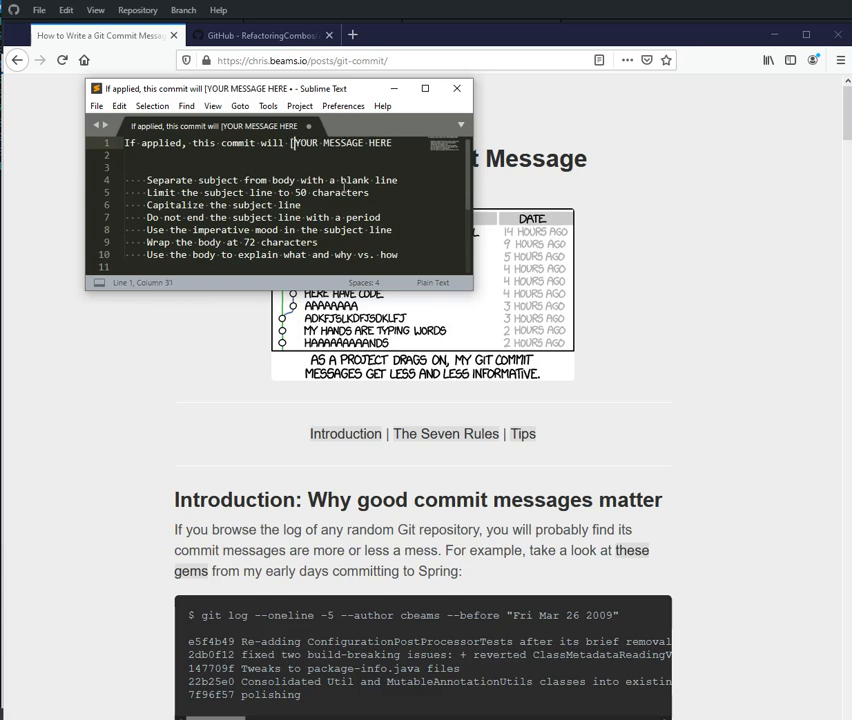
pyautogui.write(']')
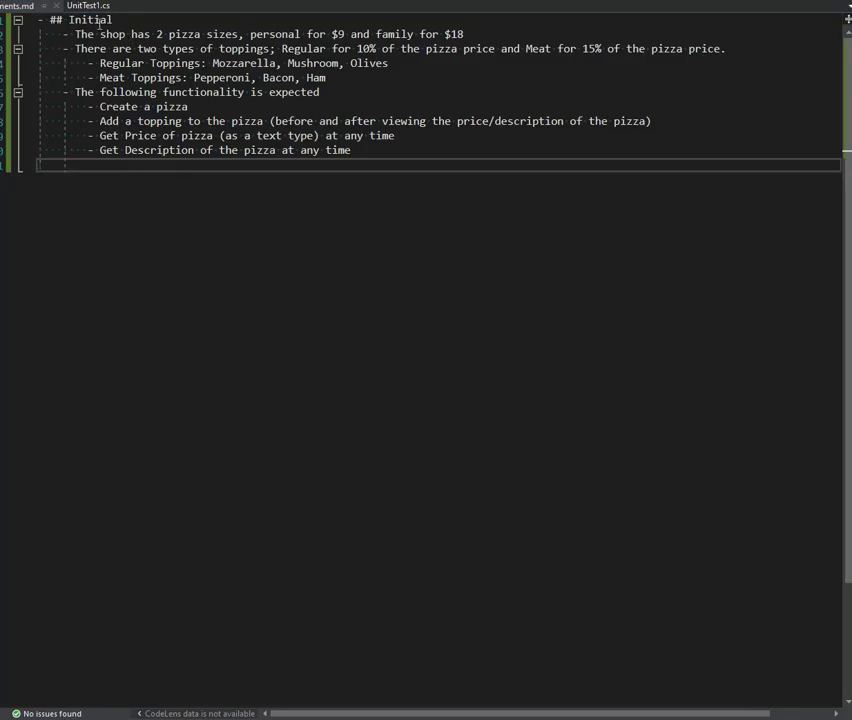
# Return to UnitTest1.cs showing the empty TestMethod1 in the UnitTest1 class
pyautogui.click(88, 6)
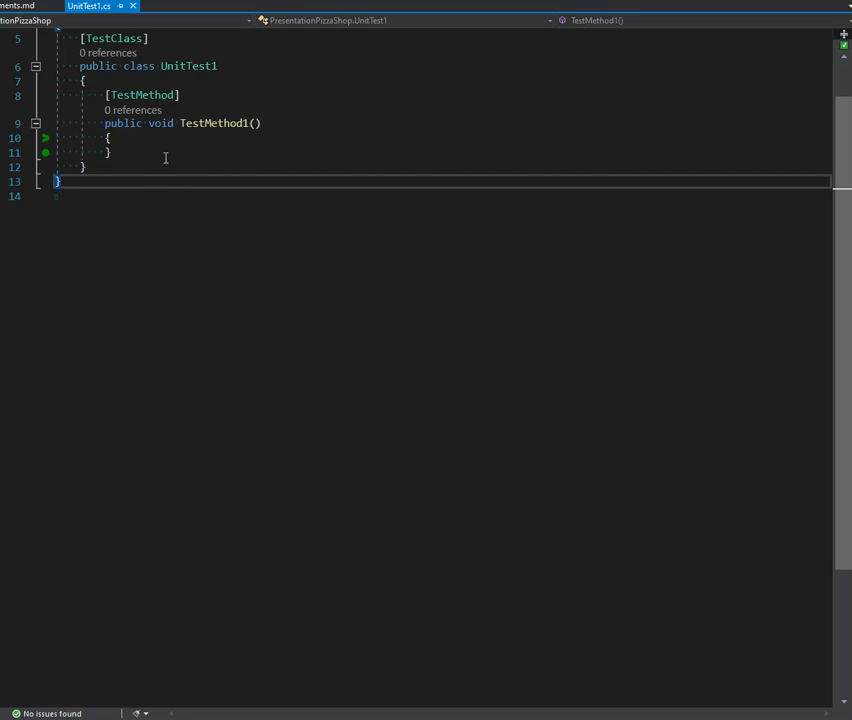
pyautogui.moveTo(160, 149)
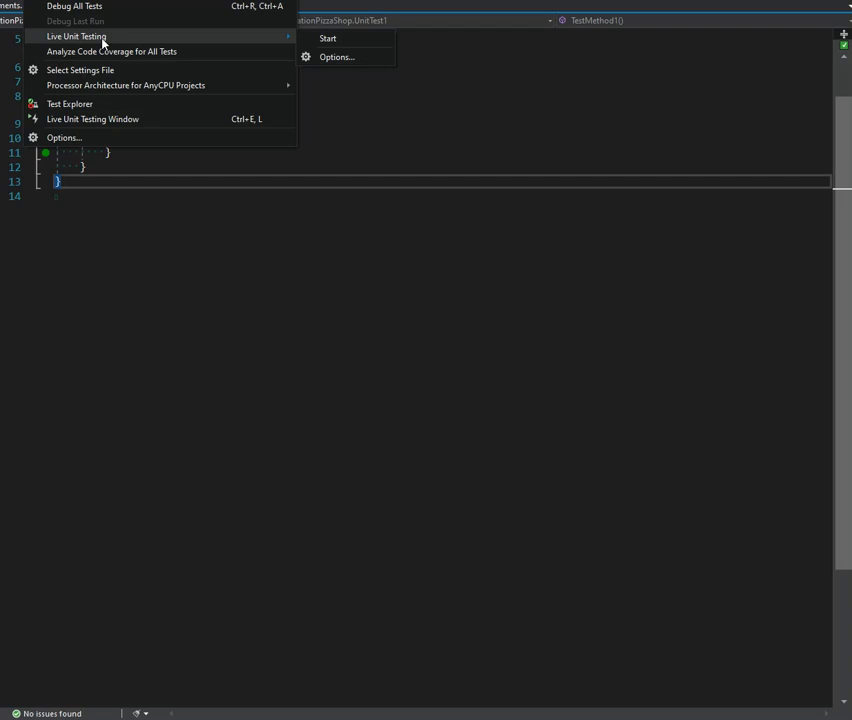
pyautogui.moveTo(230, 42)
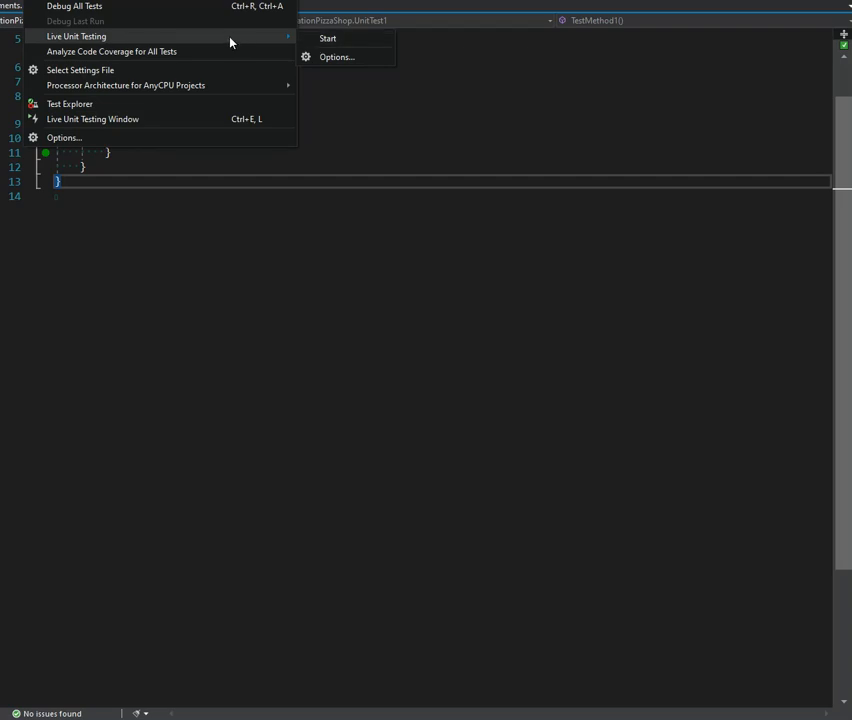
pyautogui.moveTo(240, 117)
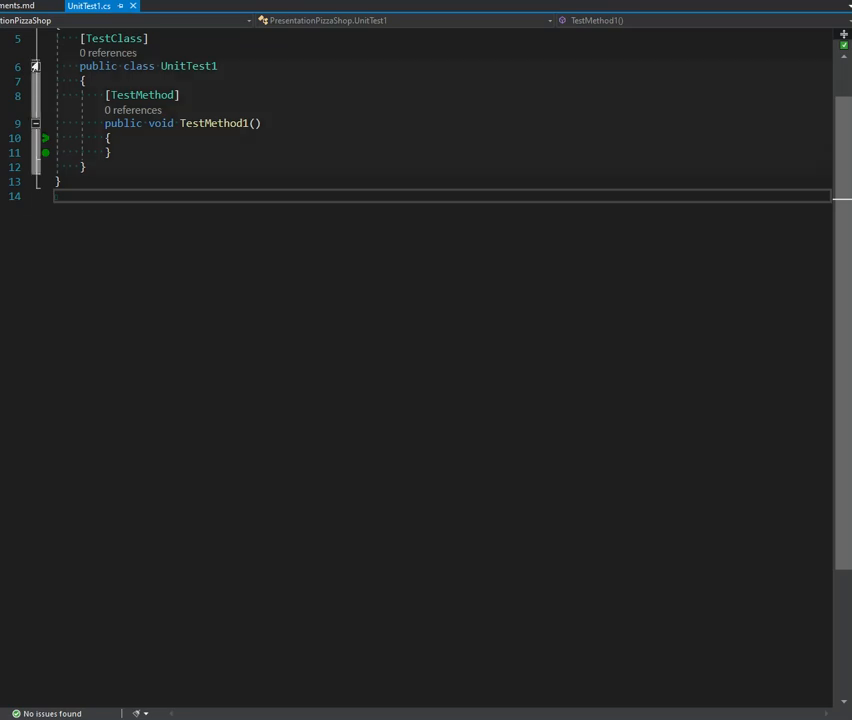
# Recheck the pizza requirements notes, select TestMethod1's name, and come back to UnitTest1.cs
pyautogui.click(18, 6)
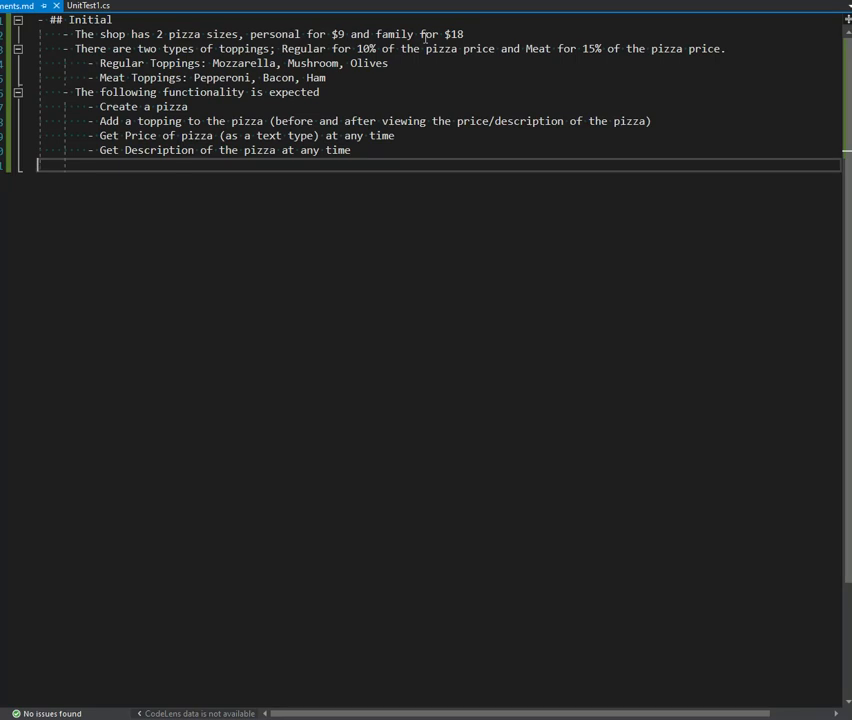
pyautogui.moveTo(101, 33); pyautogui.dragTo(463, 33)
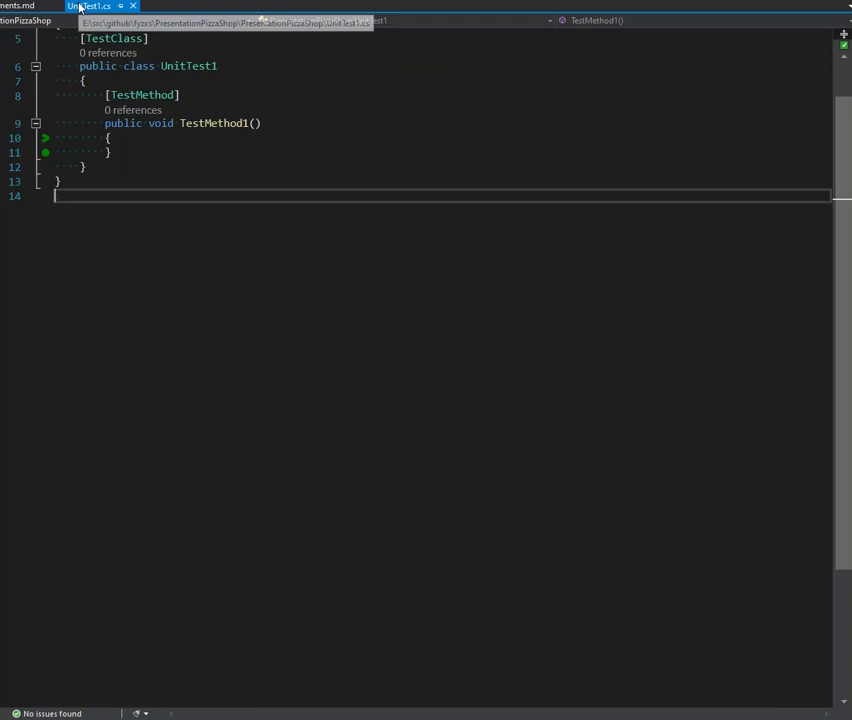
pyautogui.moveTo(62, 20)
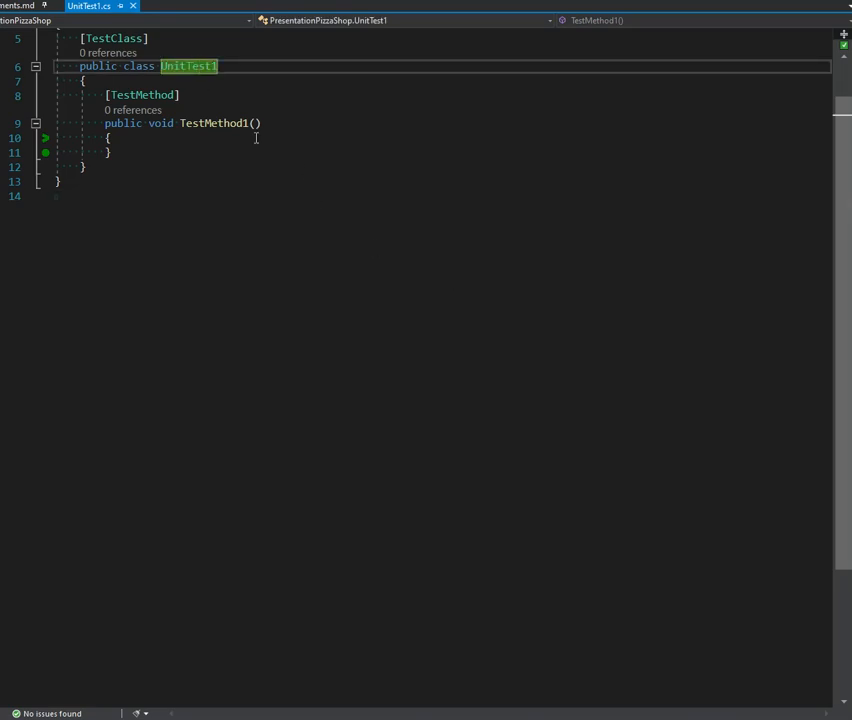
pyautogui.moveTo(213, 123)
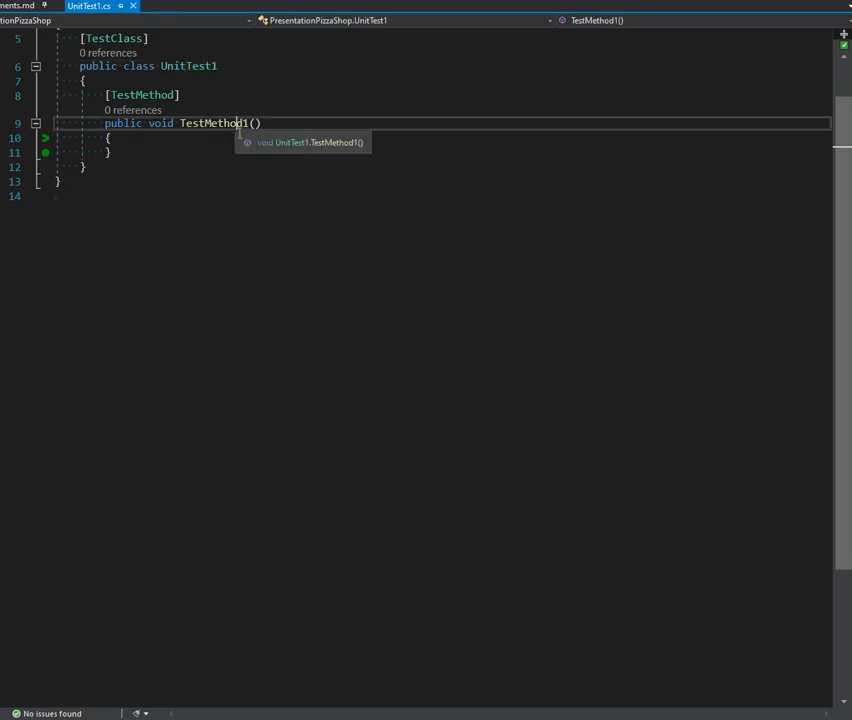
pyautogui.doubleClick(213, 123)
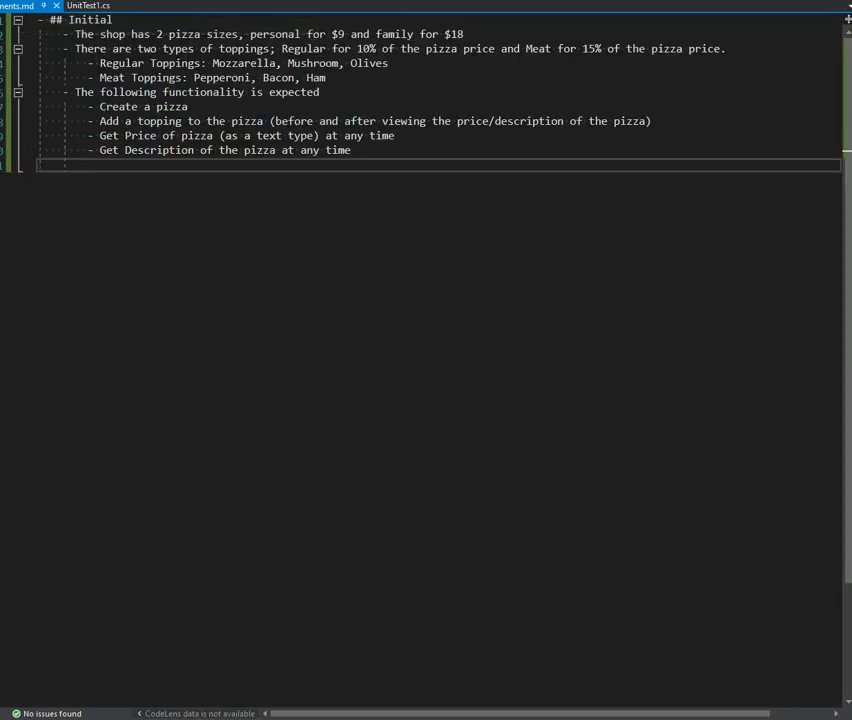
pyautogui.click(88, 6)
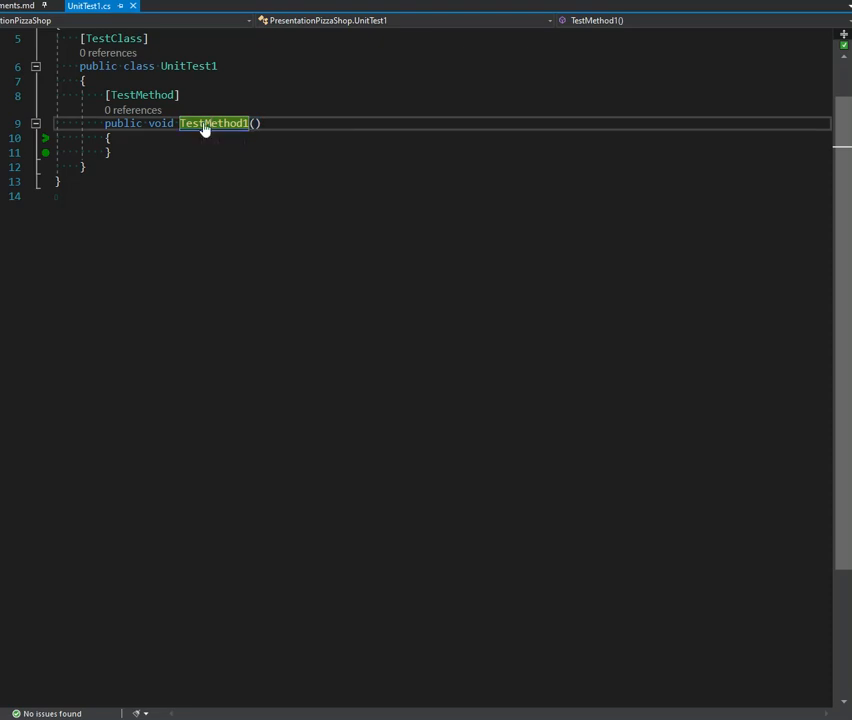
# Rename TestMethod1 to PersonalPizzaIsCorrectPrice, then shorten it to PersonalPizzaIsCorrect
pyautogui.write('PersonalPizzaIsCorrectPrice')
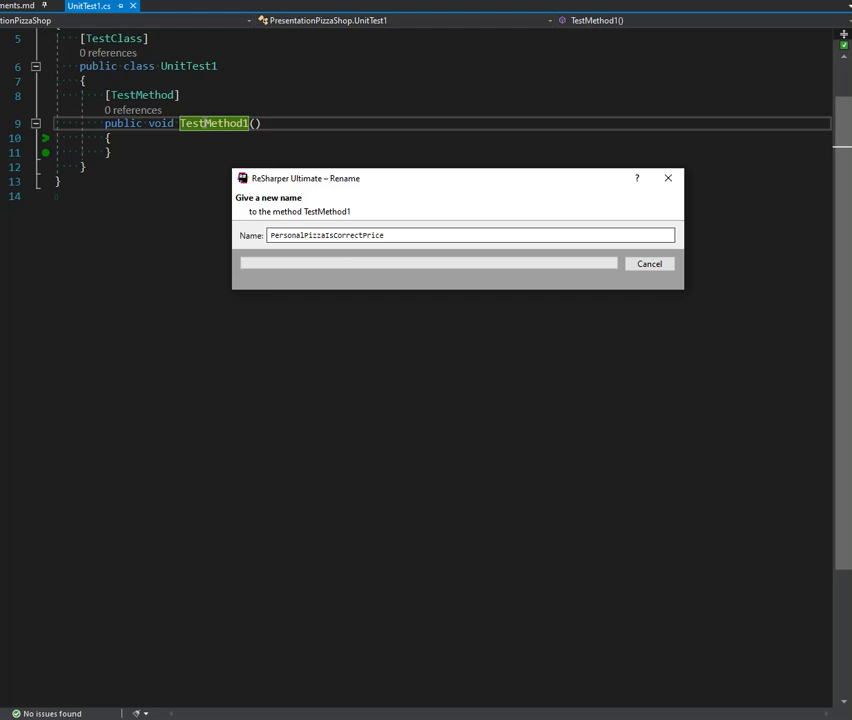
pyautogui.press('enter')
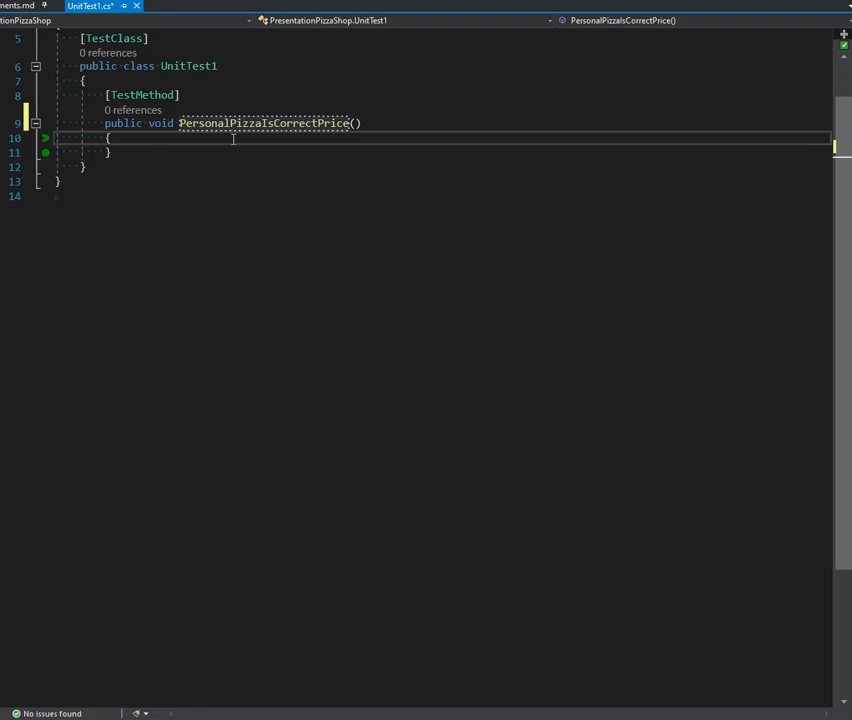
pyautogui.doubleClick(263, 123)
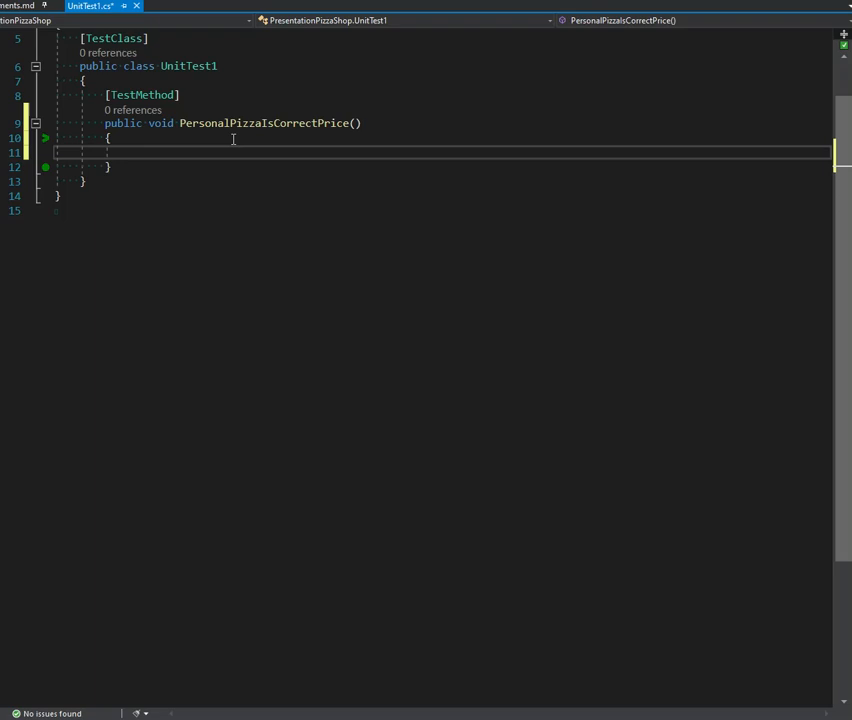
pyautogui.doubleClick(263, 123)
pyautogui.write('PersonalPizzaIs')
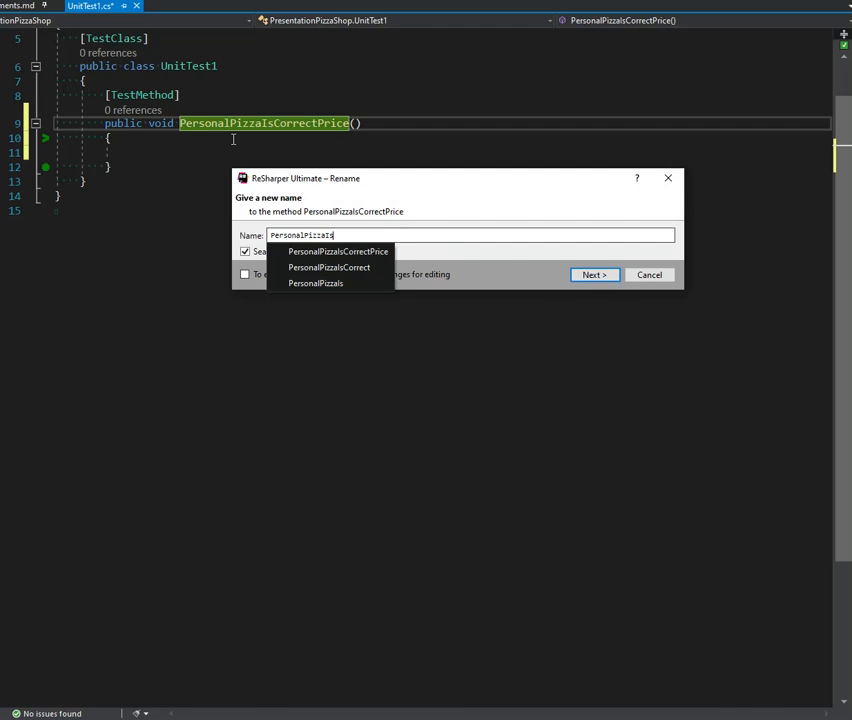
pyautogui.write('9')
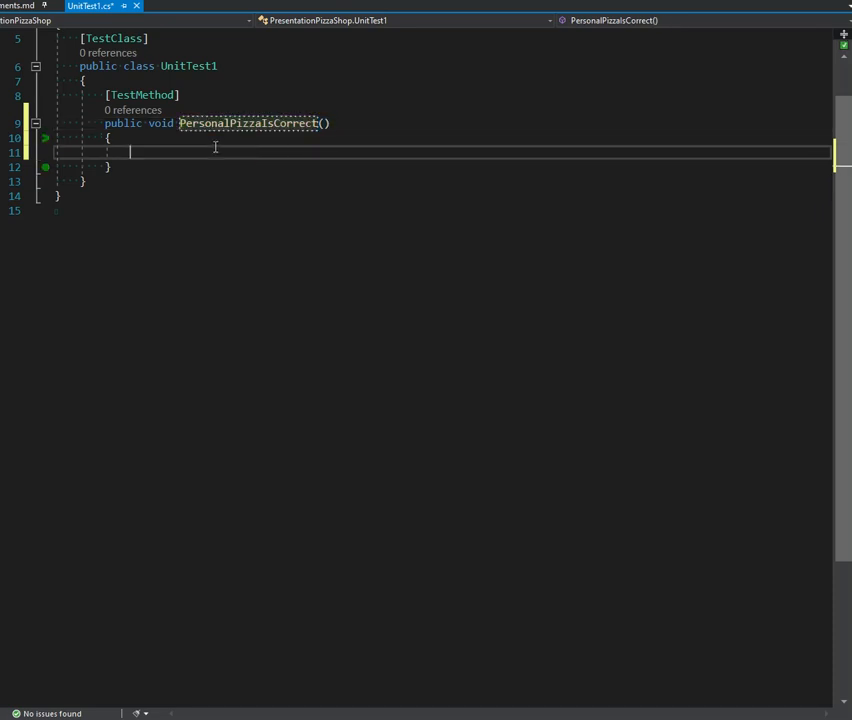
# Add the comment '//Personal Pizza is $9.00' inside PersonalPizzaIsCorrect
pyautogui.write('//')
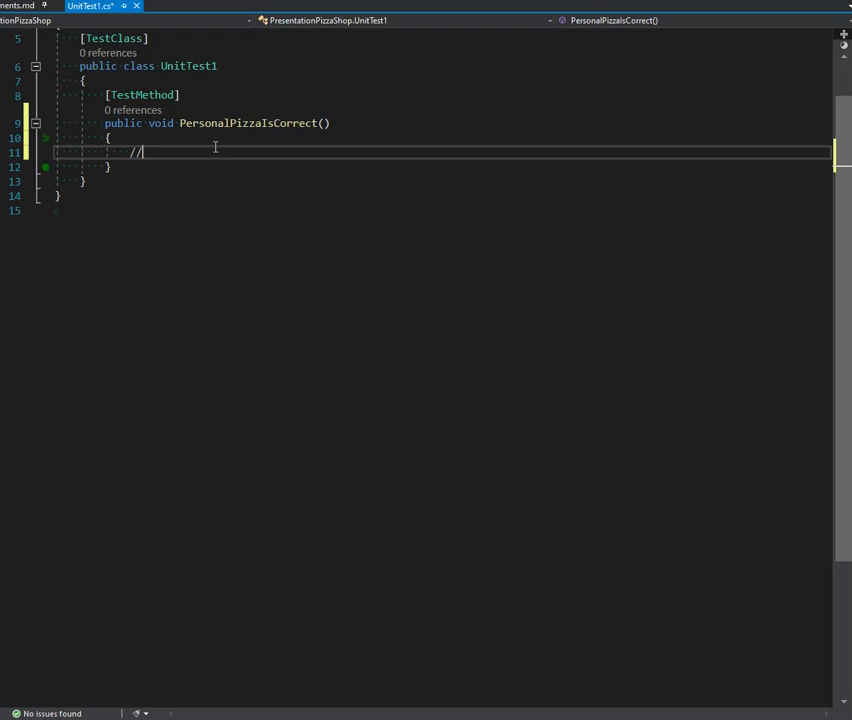
pyautogui.write('Personal Pizza is')
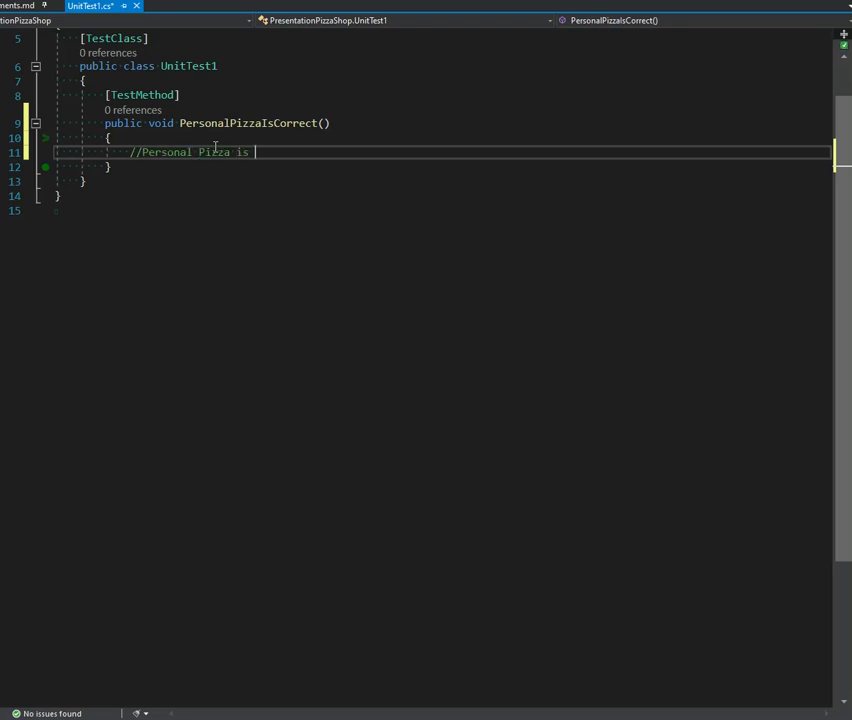
pyautogui.write('$9')
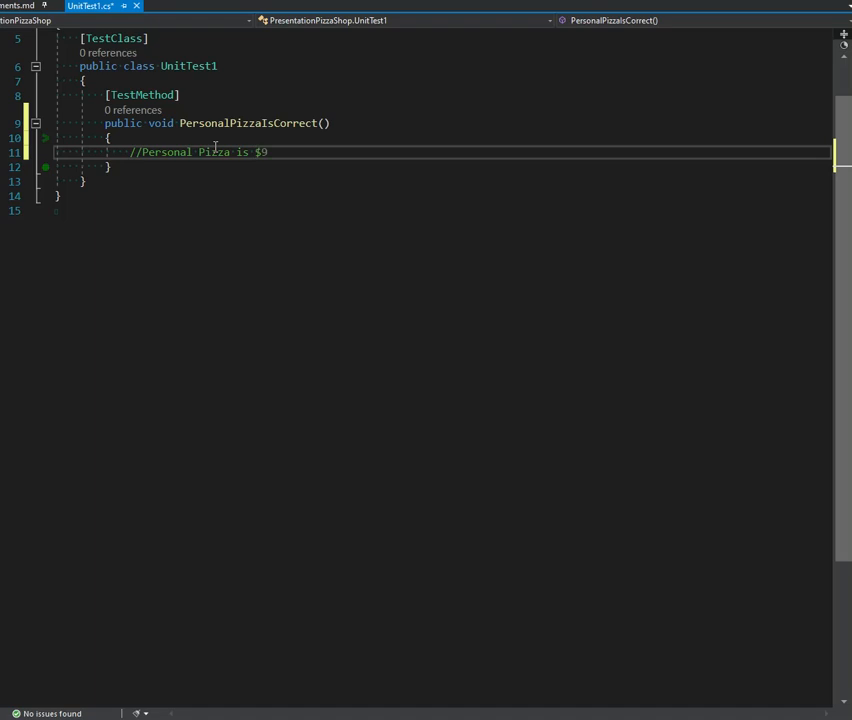
pyautogui.write('.00')
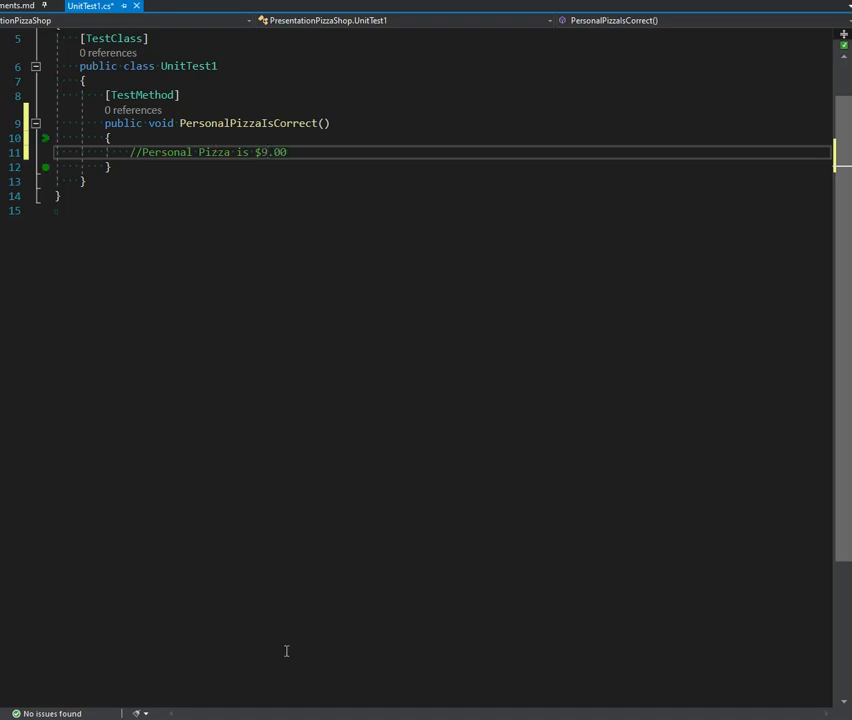
pyautogui.moveTo(418, 256)
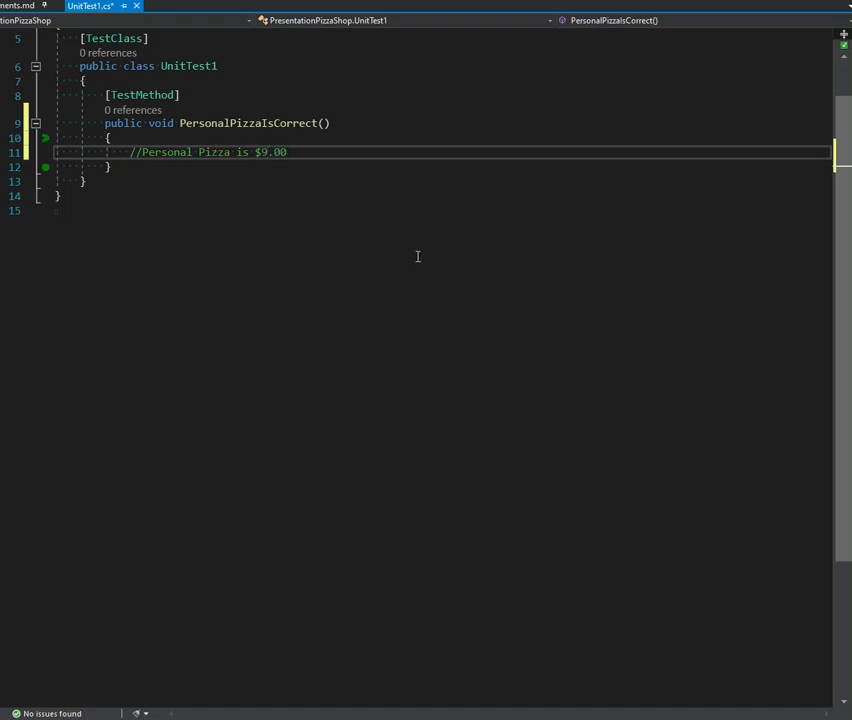
pyautogui.press('enter')
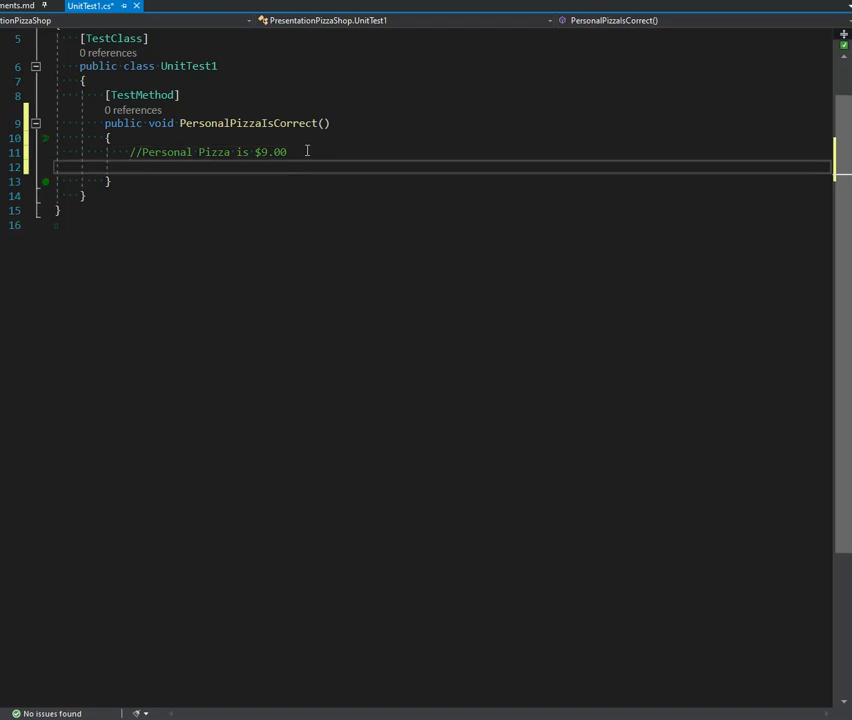
# Instantiate new PersonalPizza() and generate a sealed PersonalPizza class for it
pyautogui.write('new')
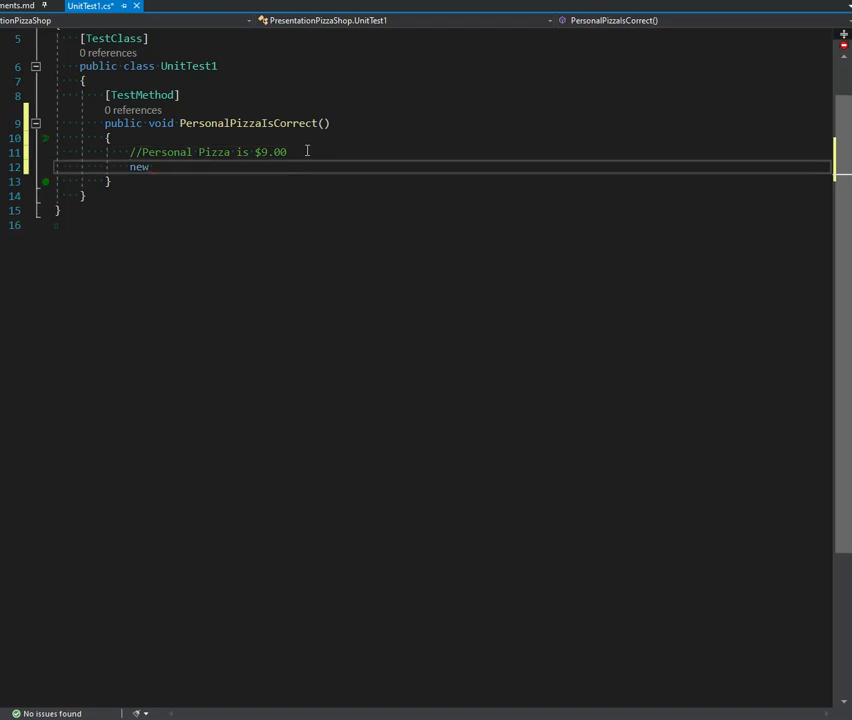
pyautogui.write('PresentationPizzaShop("')
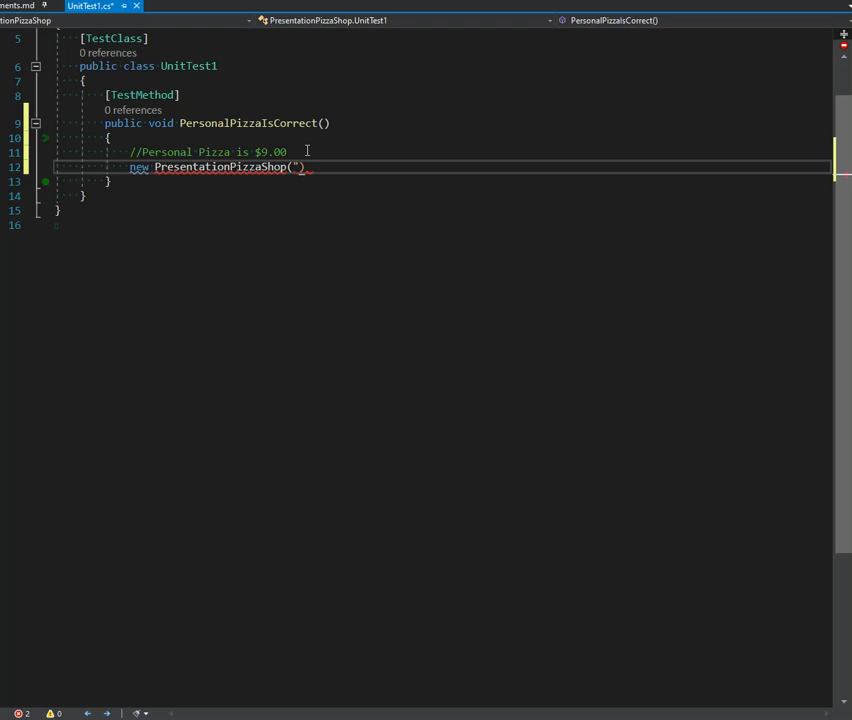
pyautogui.write('Pizza')
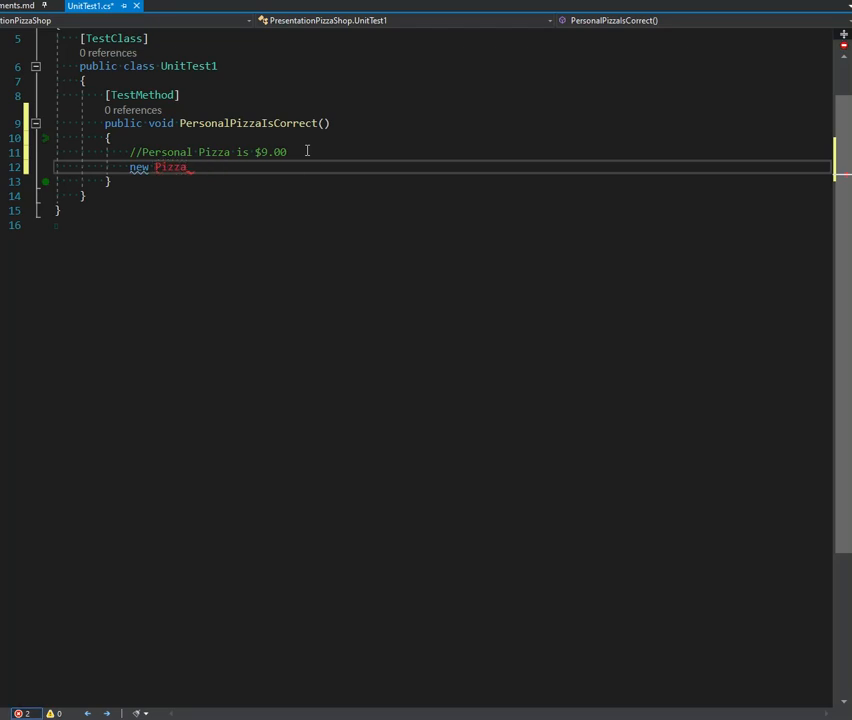
pyautogui.write('(')
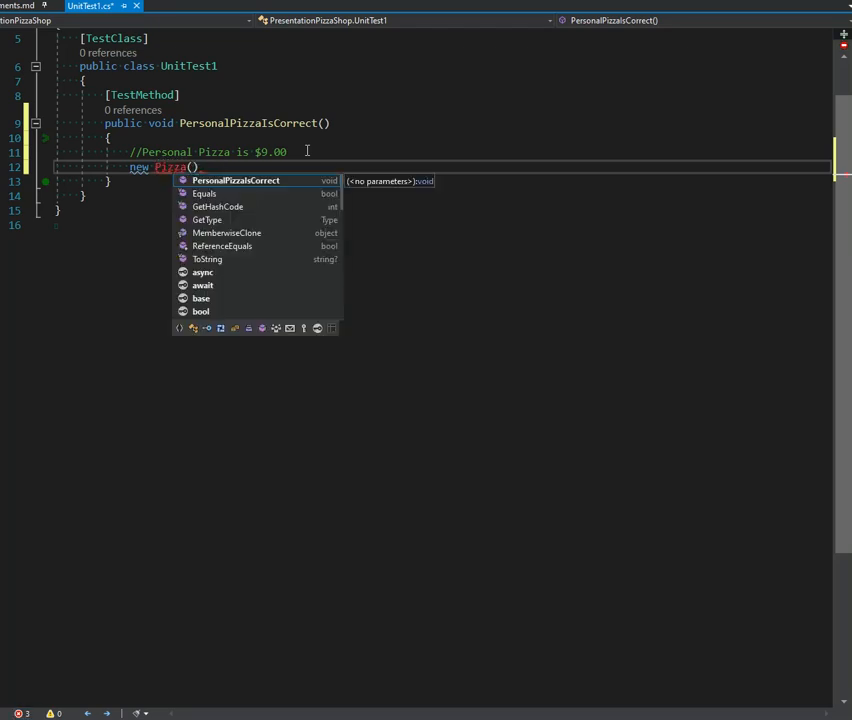
pyautogui.write('"Person")')
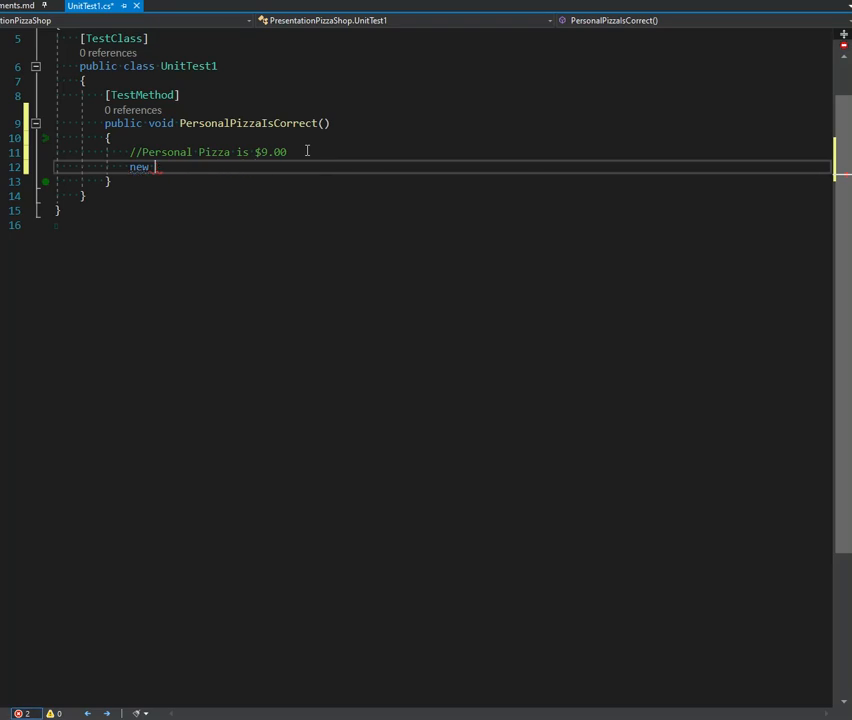
pyautogui.write('PersonalP')
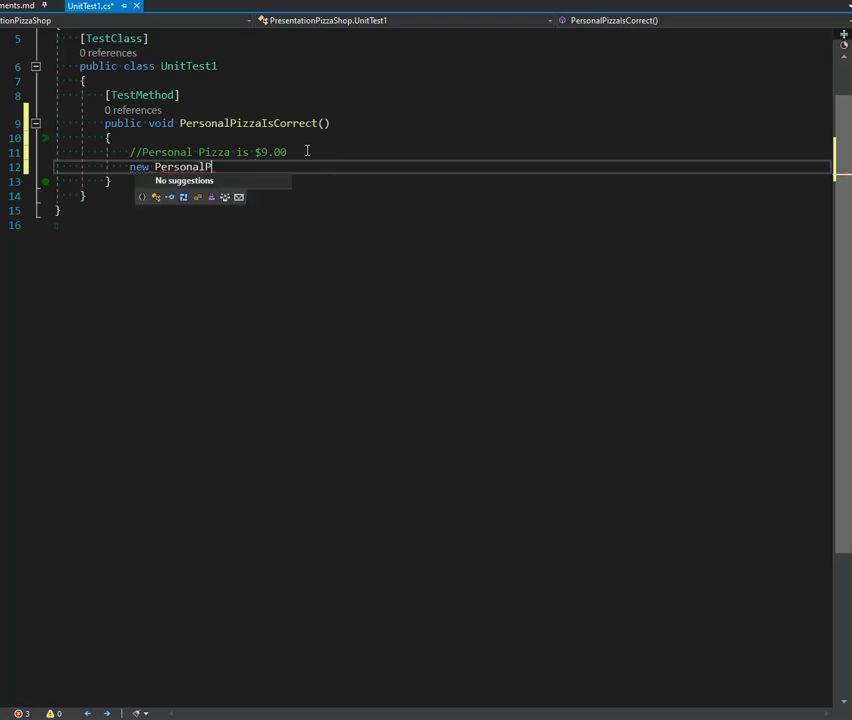
pyautogui.write('izza();')
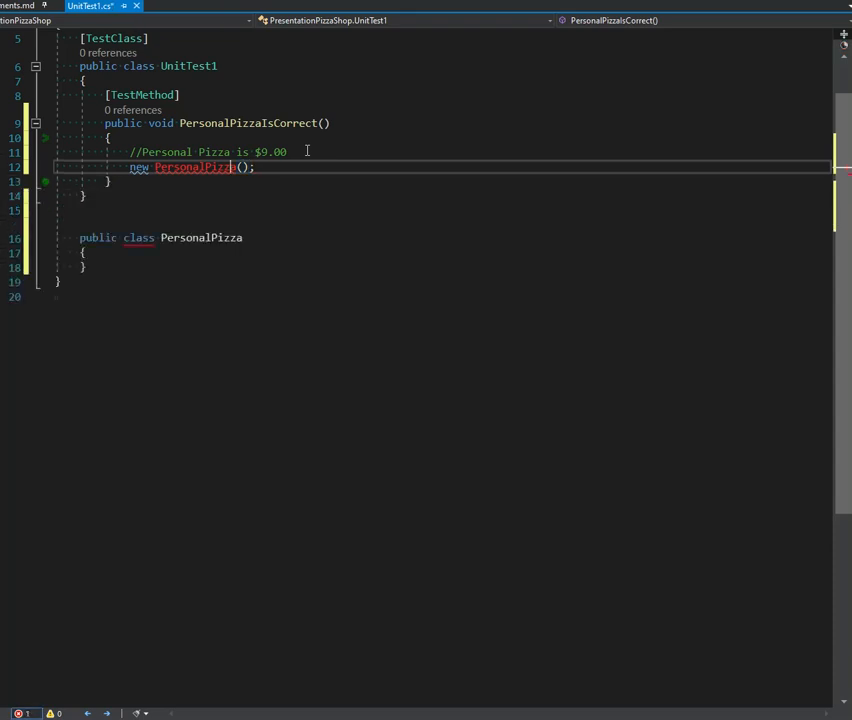
pyautogui.write('sealed')
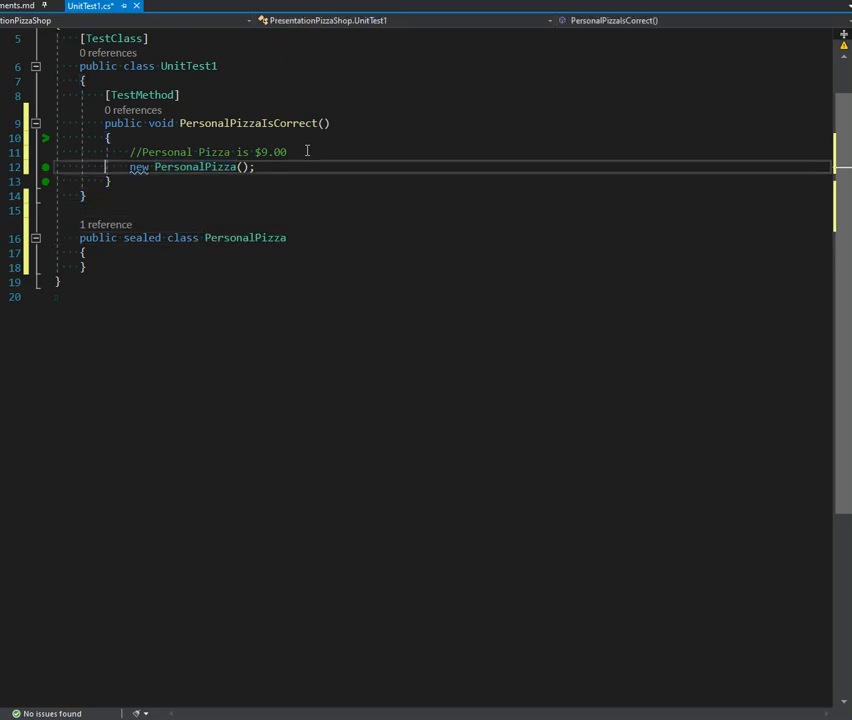
# Store the new PersonalPizza instance in a variable named subject
pyautogui.doubleClick(195, 166)
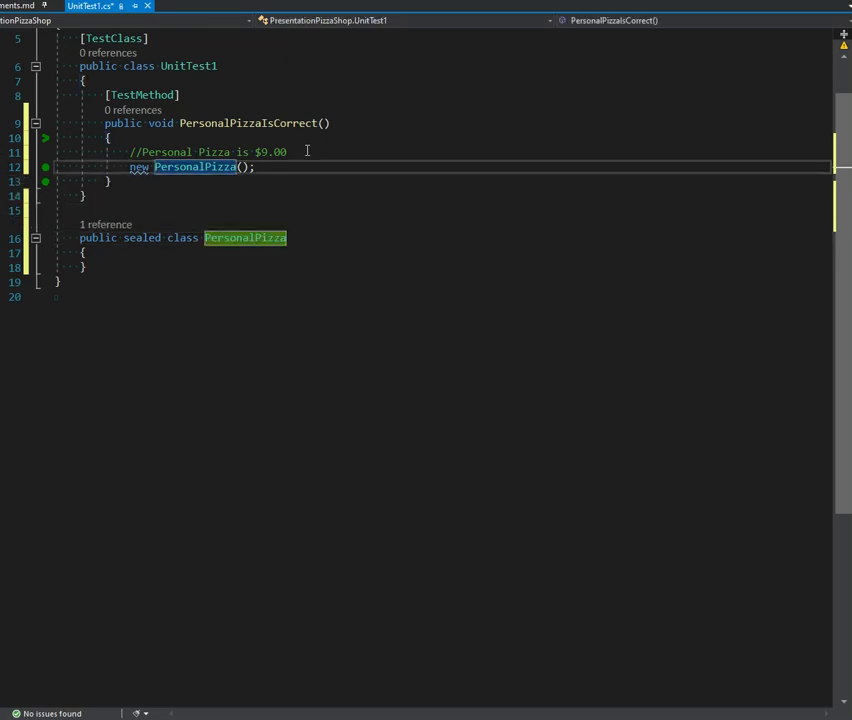
pyautogui.write('PersonalPizza sub =')
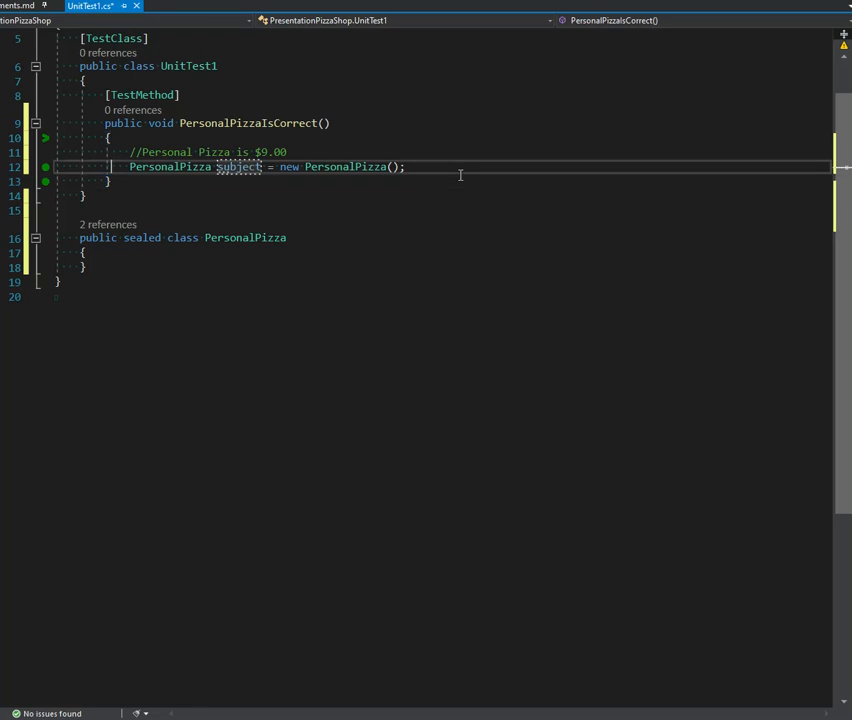
pyautogui.press('enter')
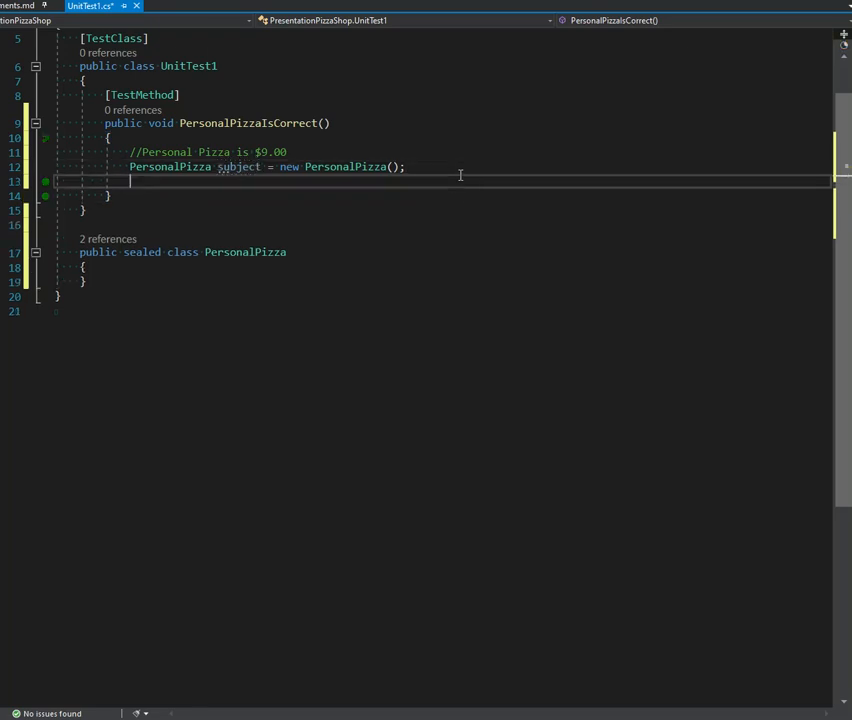
# Call subject.Price() into string actual, with Price returning "$9.00"; add a second test
pyautogui.write('subject.')
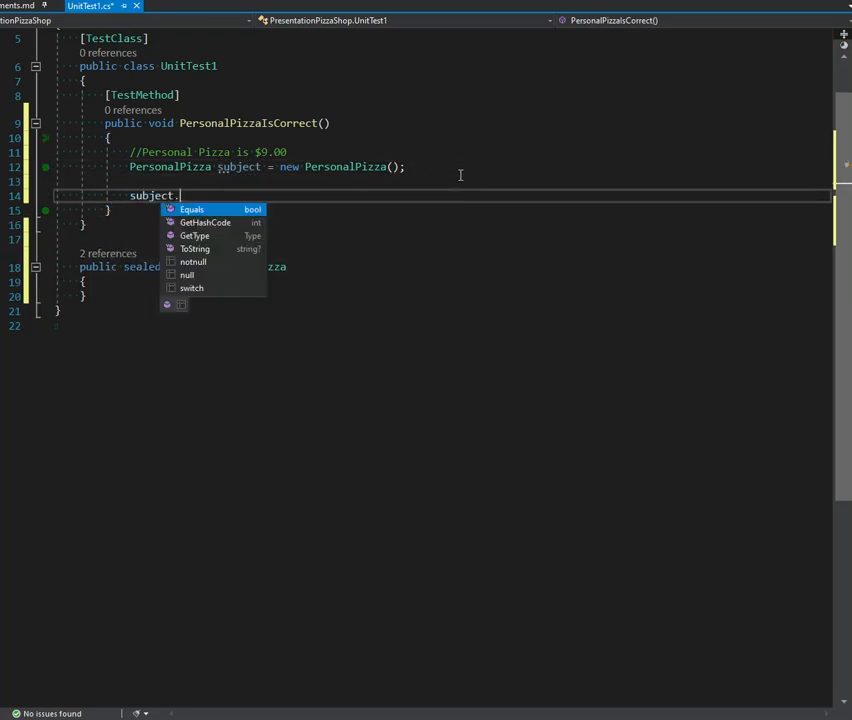
pyautogui.write('Price')
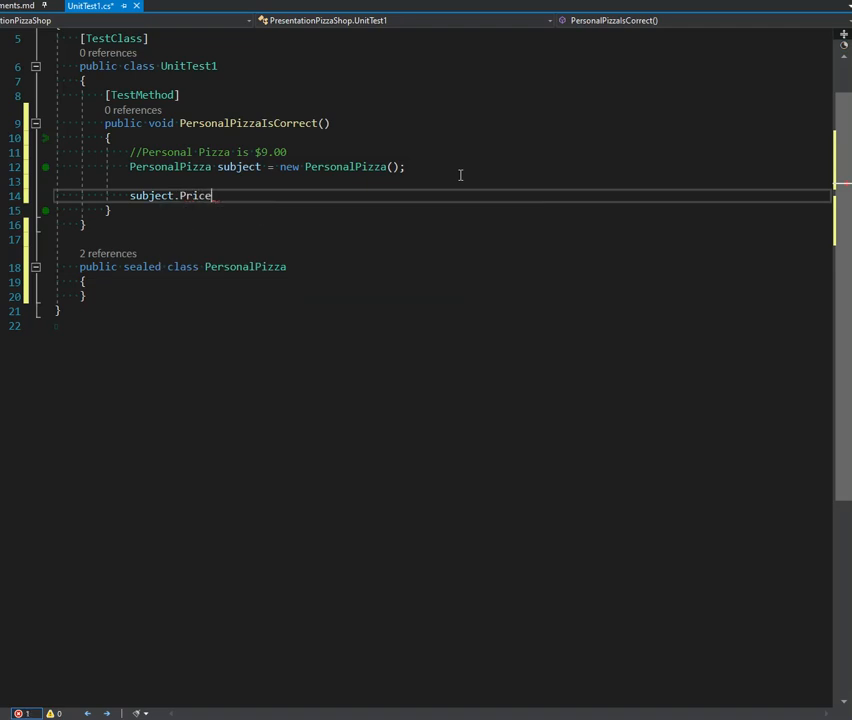
pyautogui.write('string actual =')
pyautogui.write('return "')
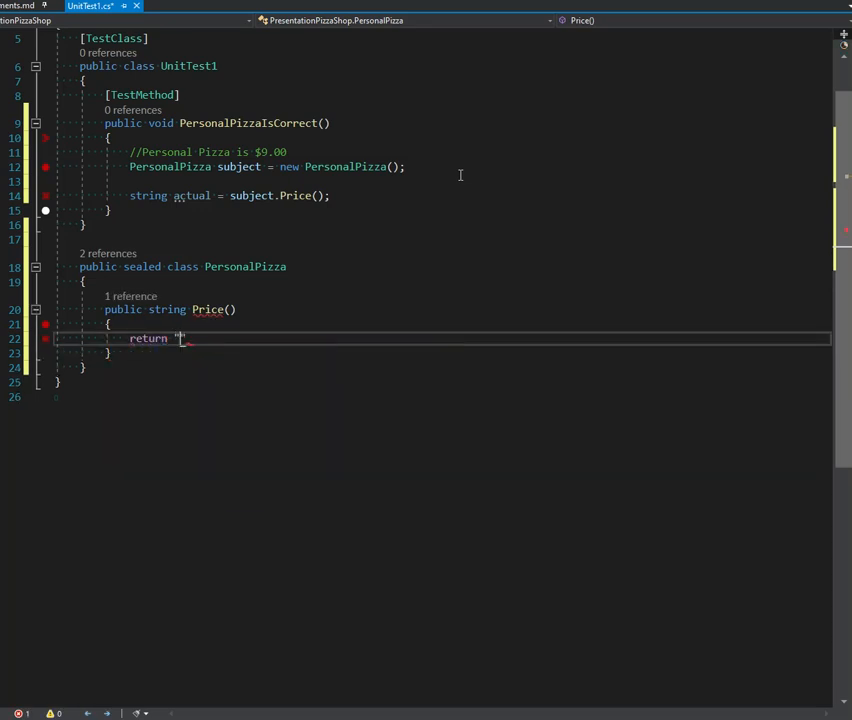
pyautogui.write('$9.00')
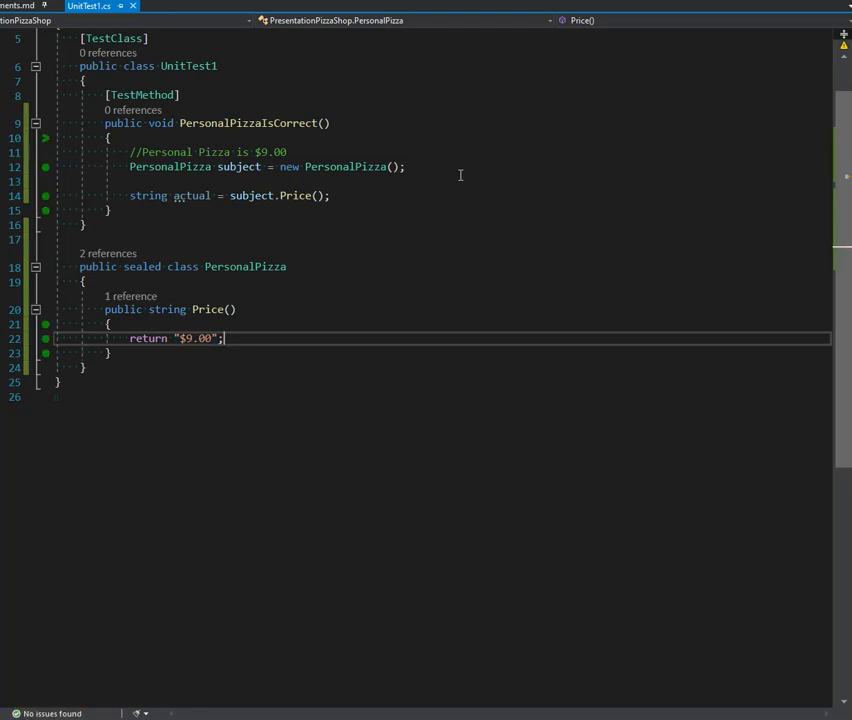
pyautogui.write('test]')
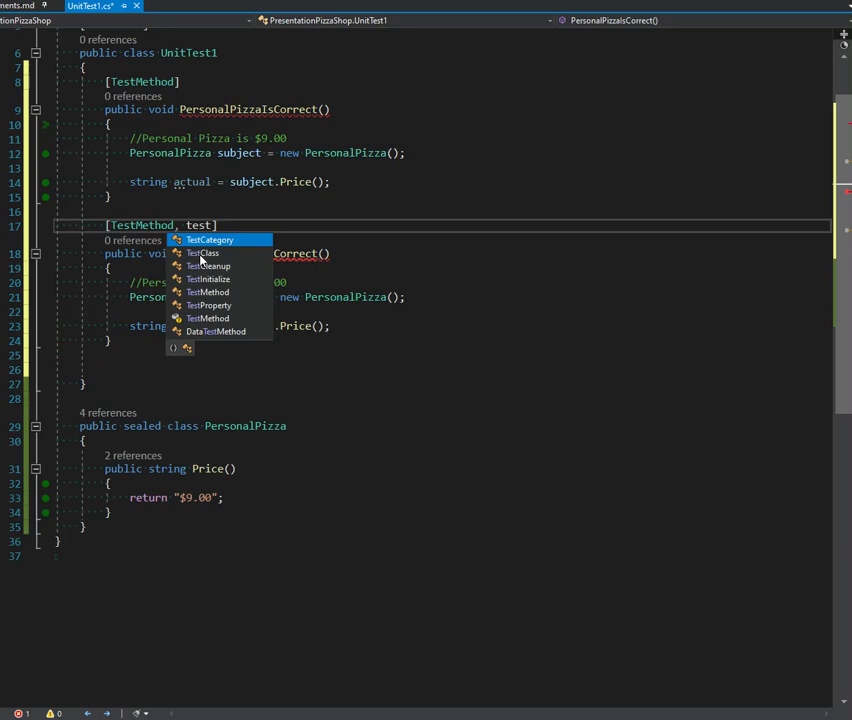
# Tag the second test TestCategory("unit"), rename it NAME_ME, and leave Arrange/Act/Assert comments
pyautogui.click(209, 240)
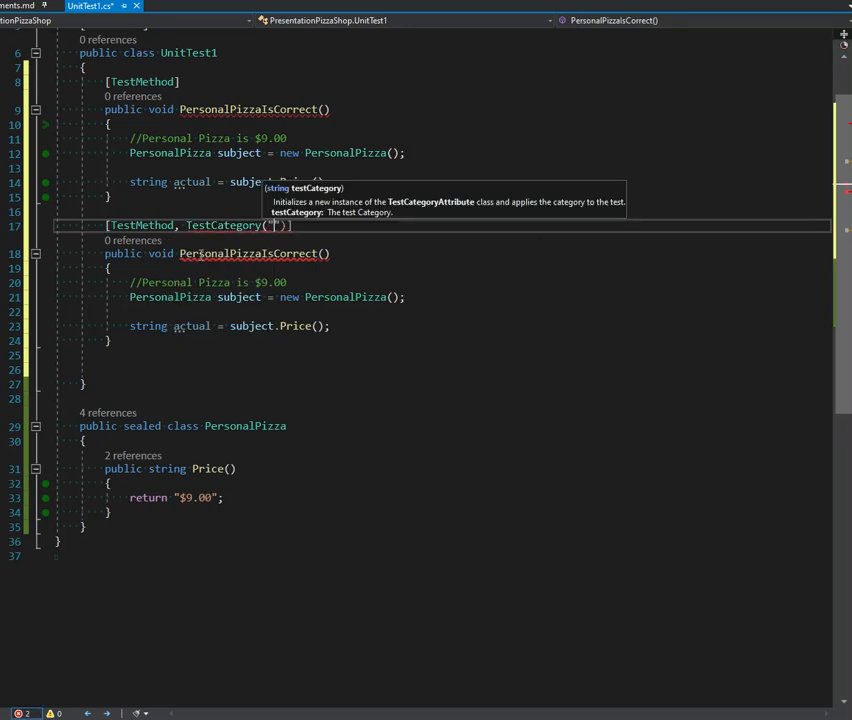
pyautogui.write('unit')
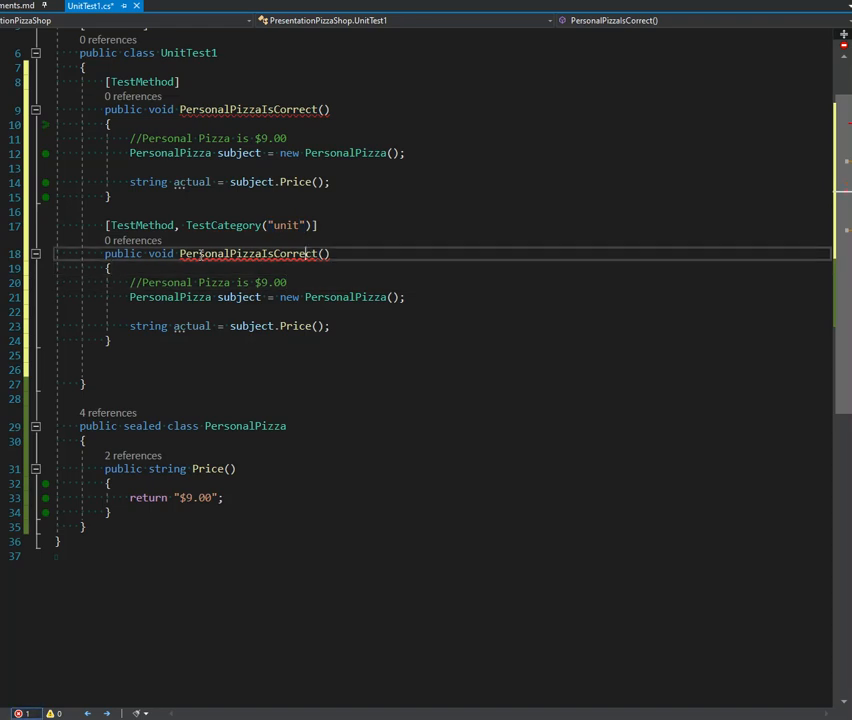
pyautogui.doubleClick(247, 253)
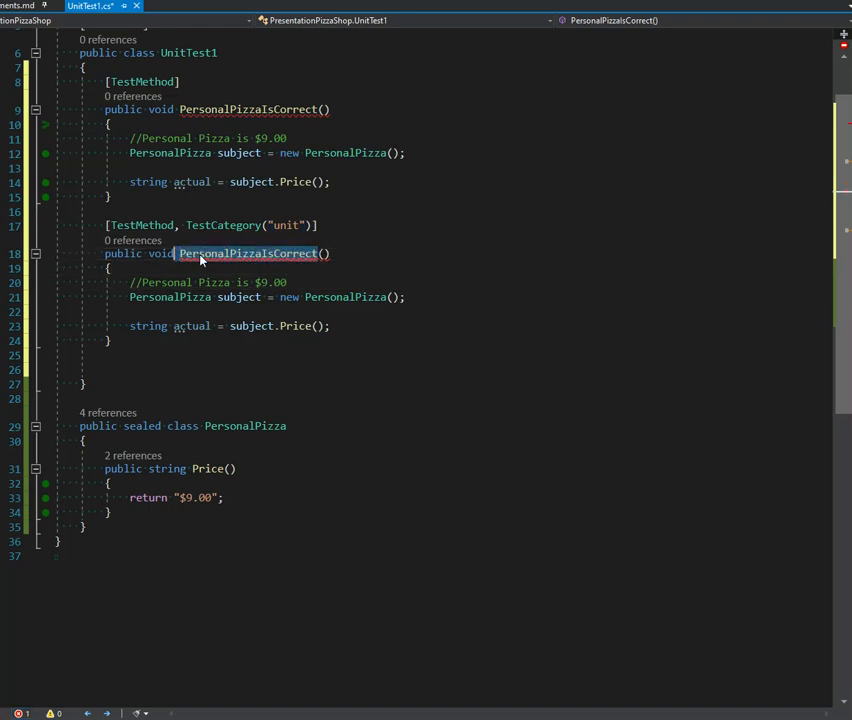
pyautogui.write('NAME_ME(')
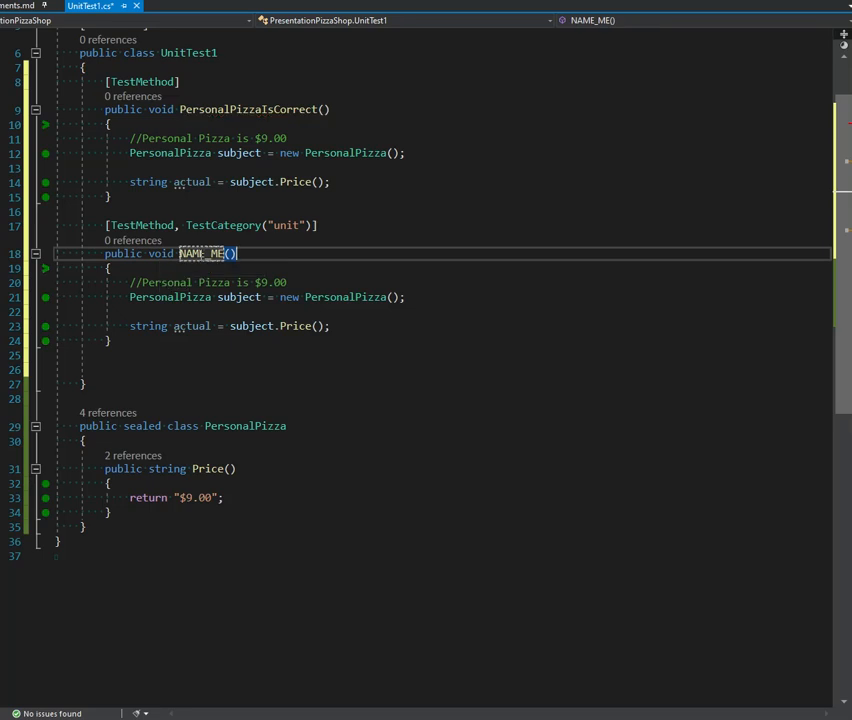
pyautogui.moveTo(290, 282); pyautogui.dragTo(331, 325)
pyautogui.write('//Arrange')
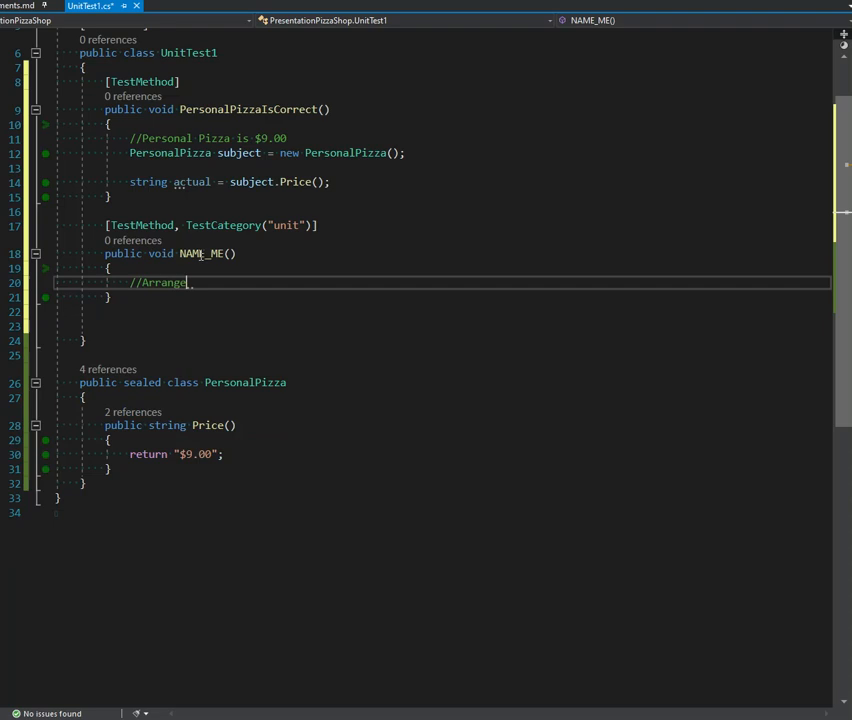
pyautogui.write('//Act')
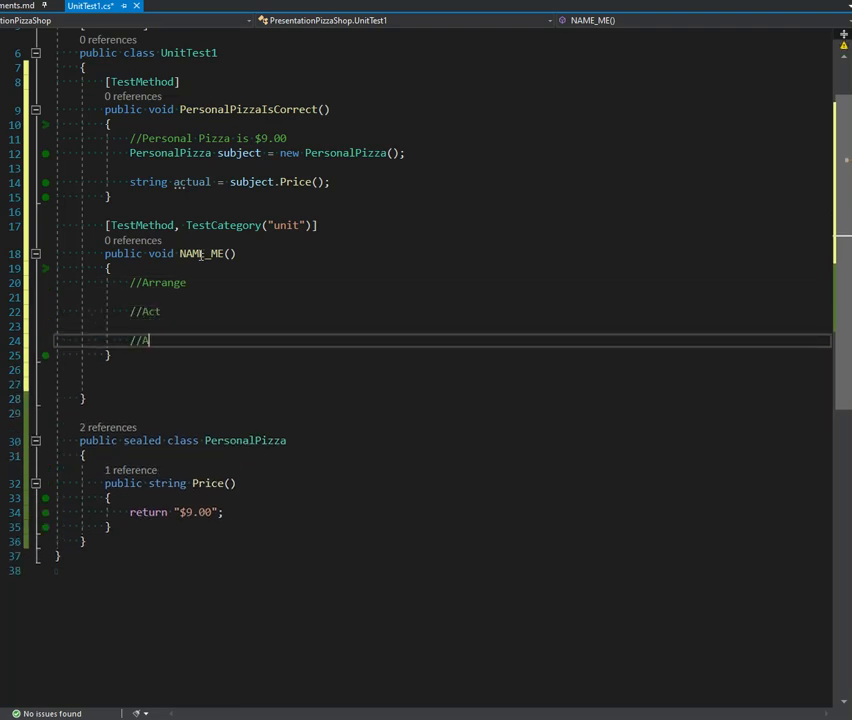
pyautogui.write('ssert')
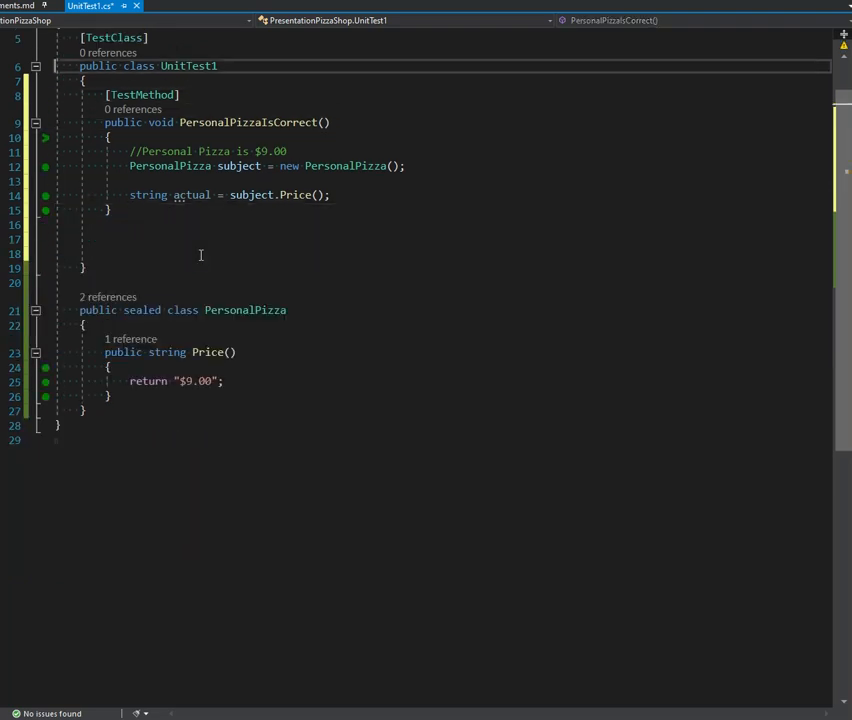
# Comment out the Arrange/Act/Assert template above the first test and paste a working copy below it
pyautogui.write('//Assert')
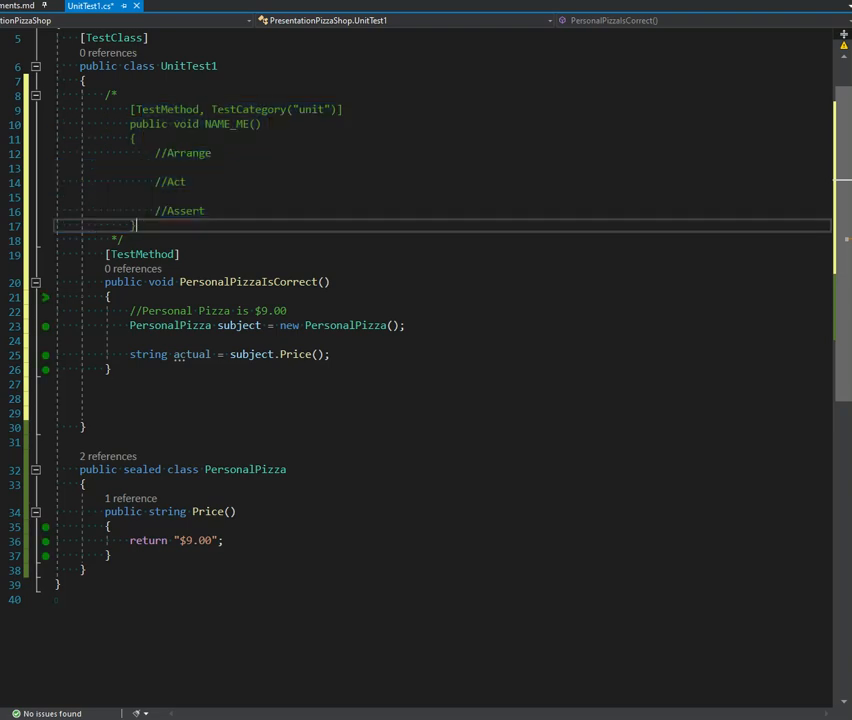
pyautogui.moveTo(167, 450)
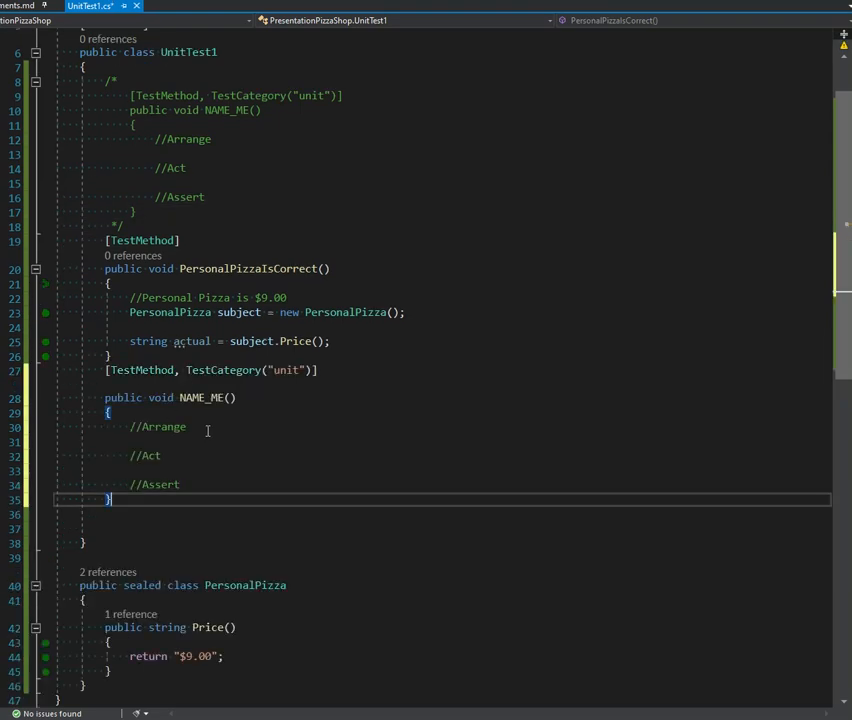
pyautogui.doubleClick(248, 138)
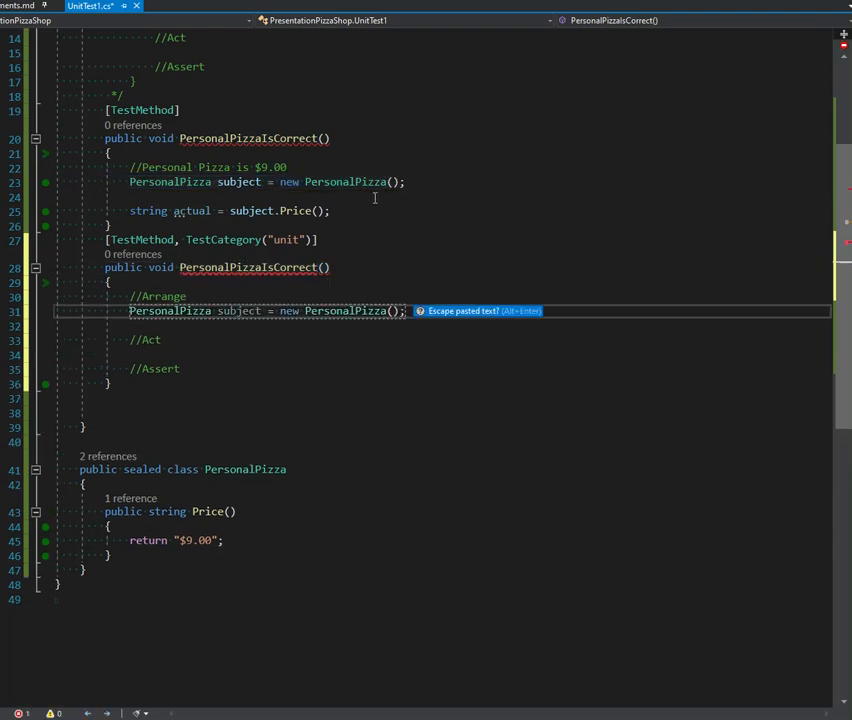
# Fill the new test with string actual = subject.Price(); and actual.Should().Be("$9.00");
pyautogui.write('string actual = subject.Price();')
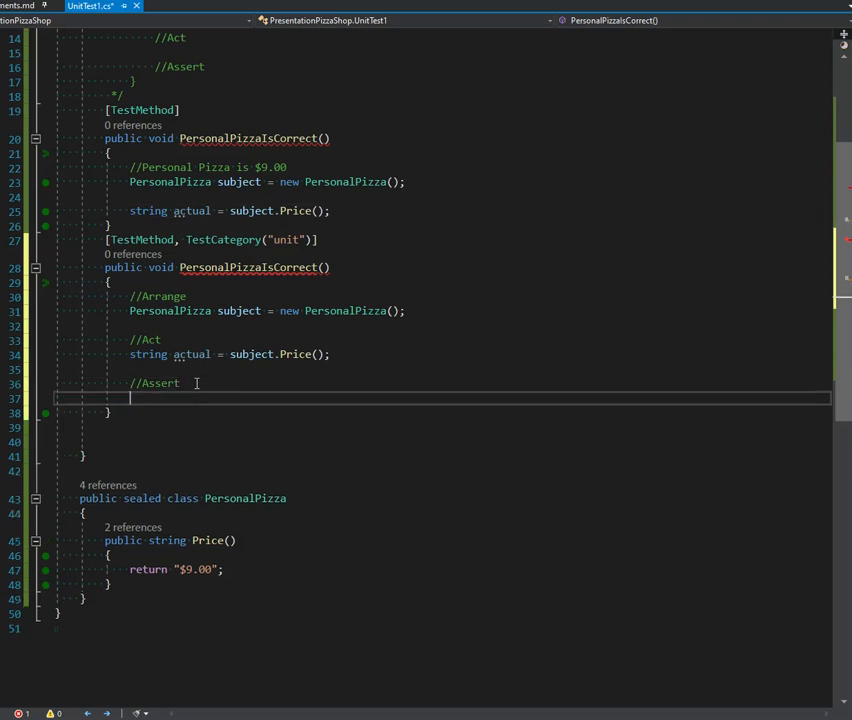
pyautogui.write('actual./')
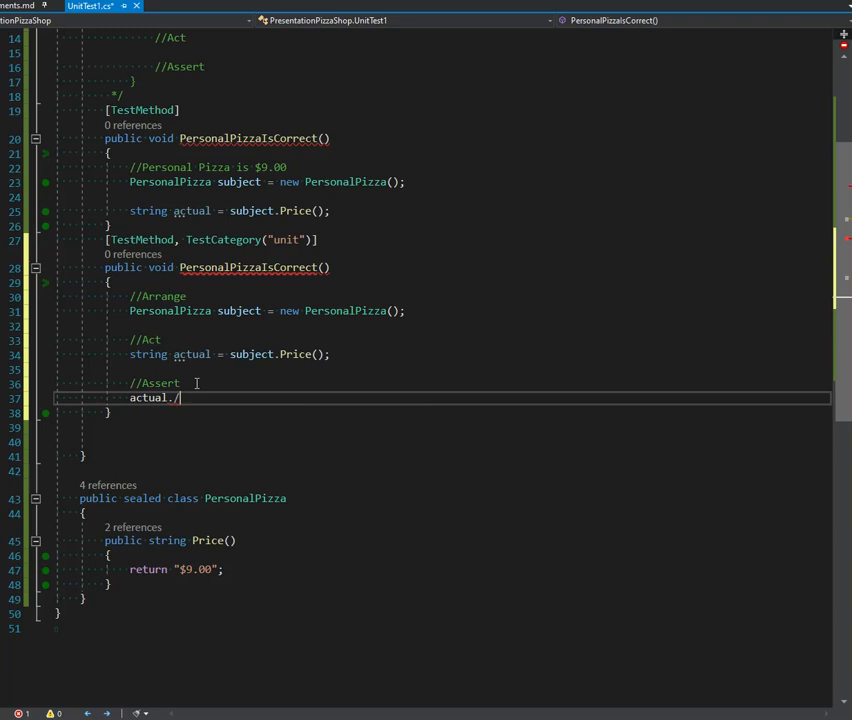
pyautogui.write('Should().Be(')
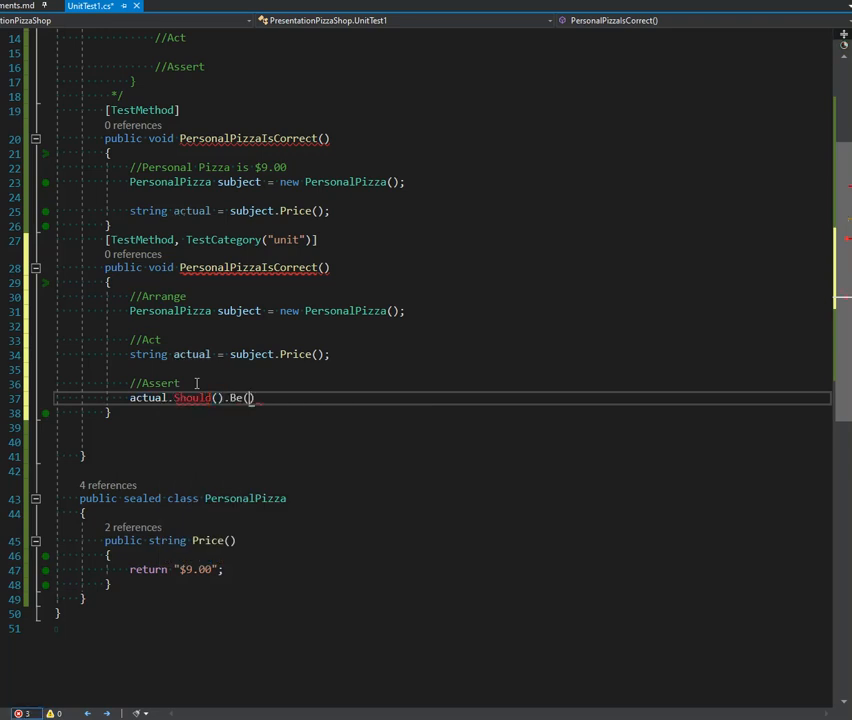
pyautogui.write('"')
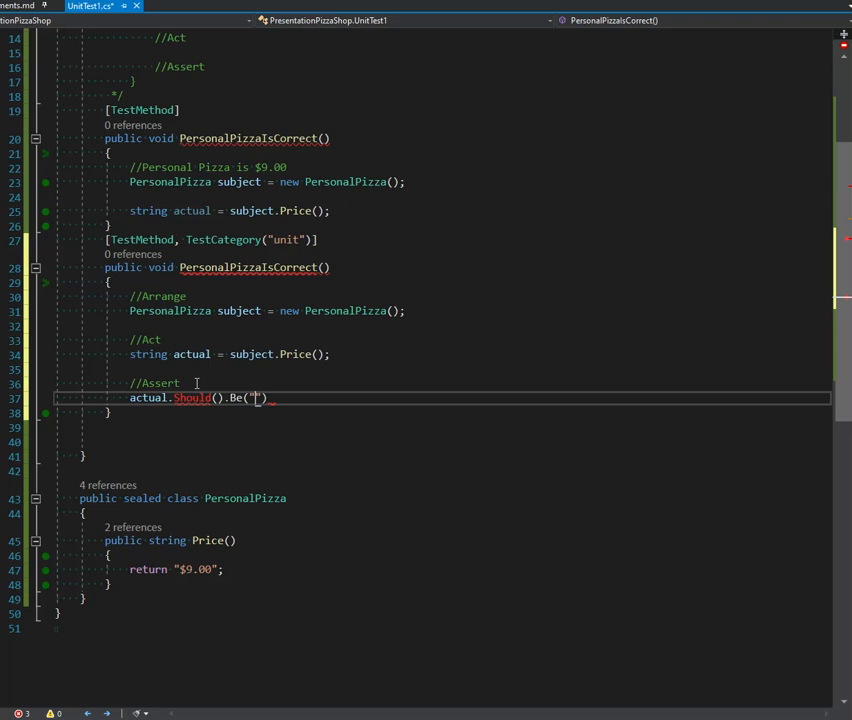
pyautogui.write('$9.00')
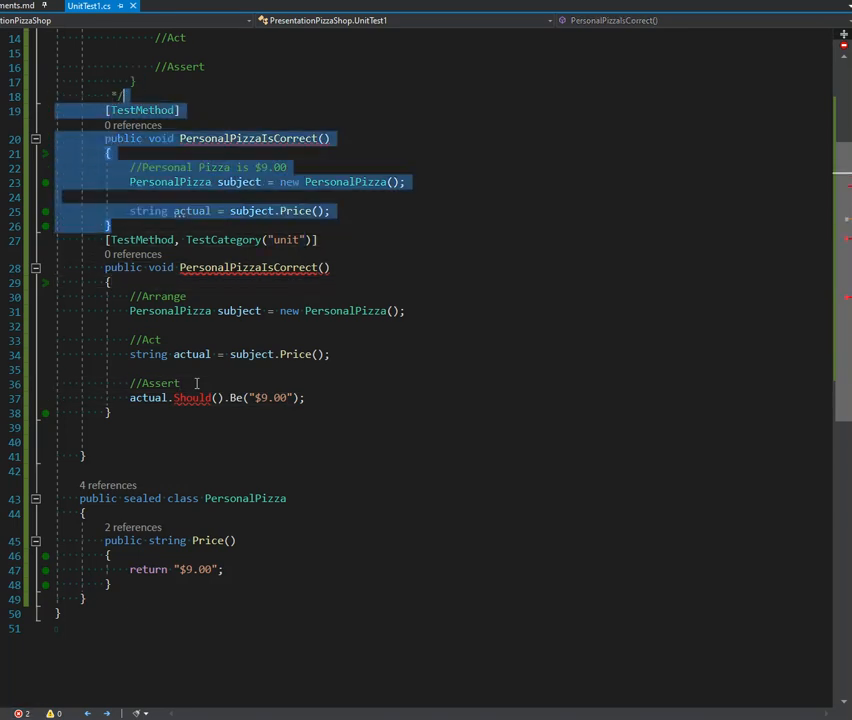
pyautogui.scroll(3)
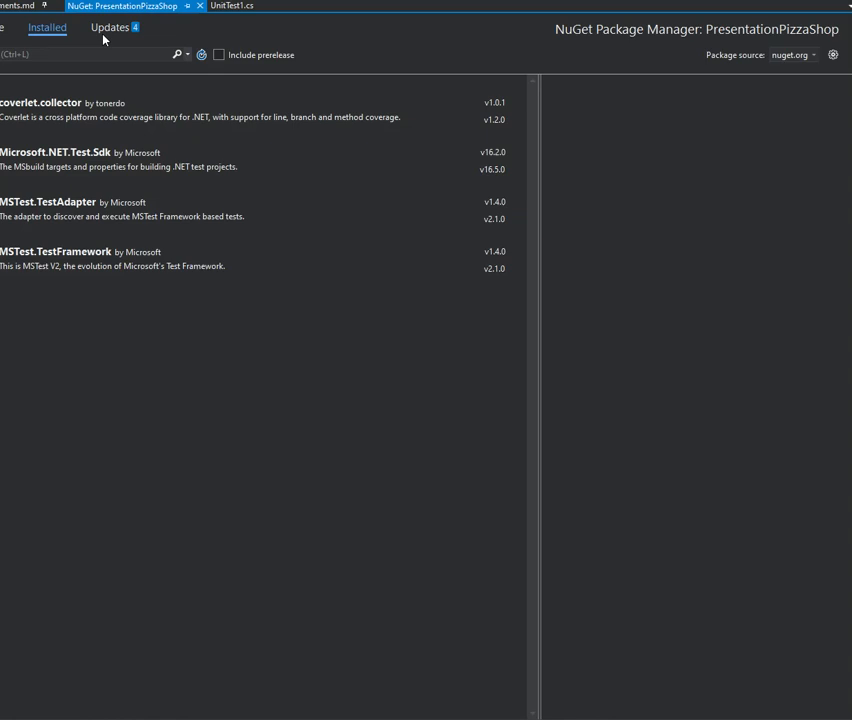
# Apply all four pending NuGet test package updates and list packages available to browse
pyautogui.click(109, 27)
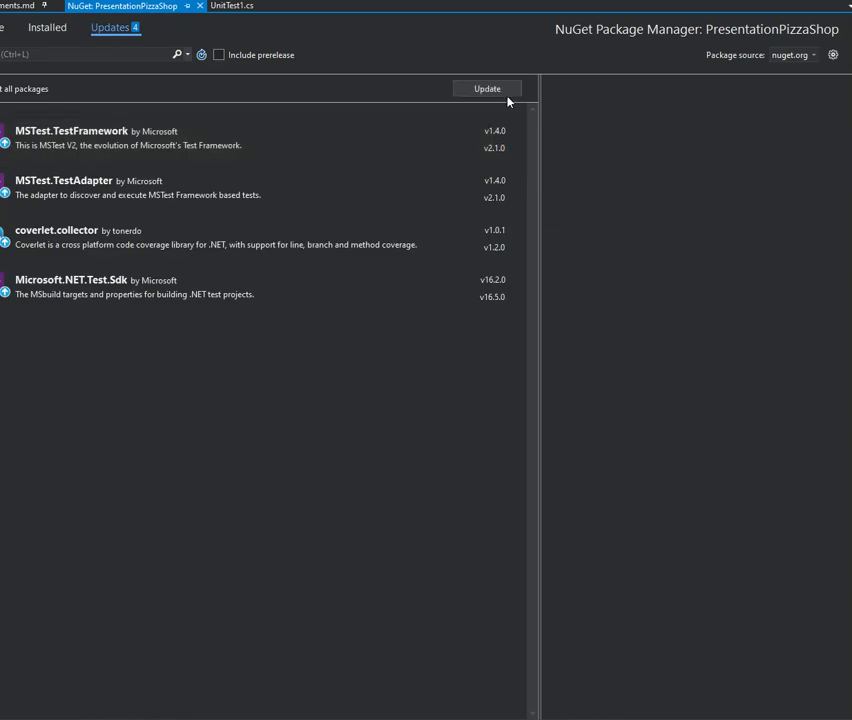
pyautogui.click(487, 88)
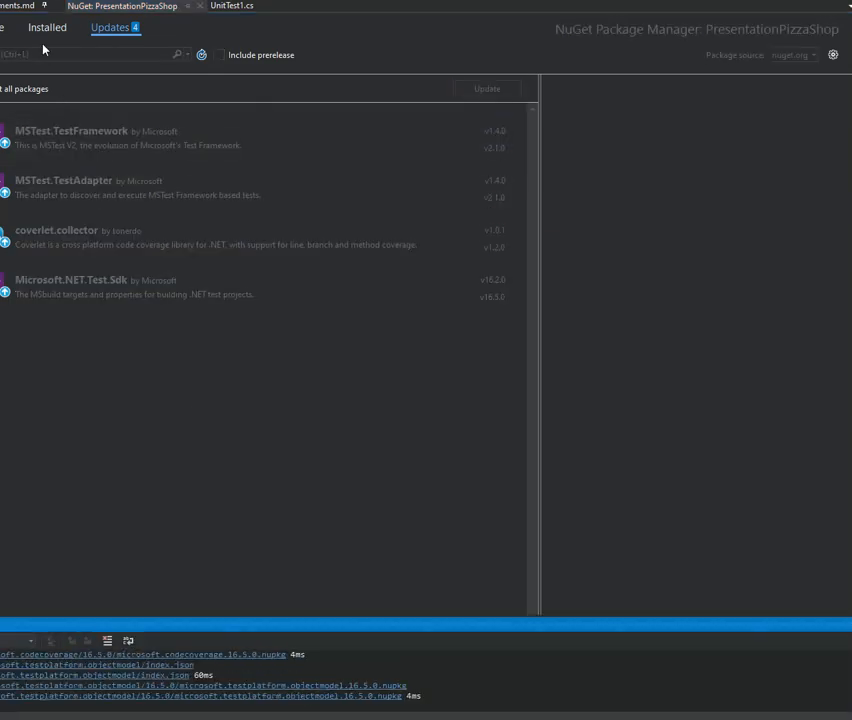
pyautogui.click(487, 88)
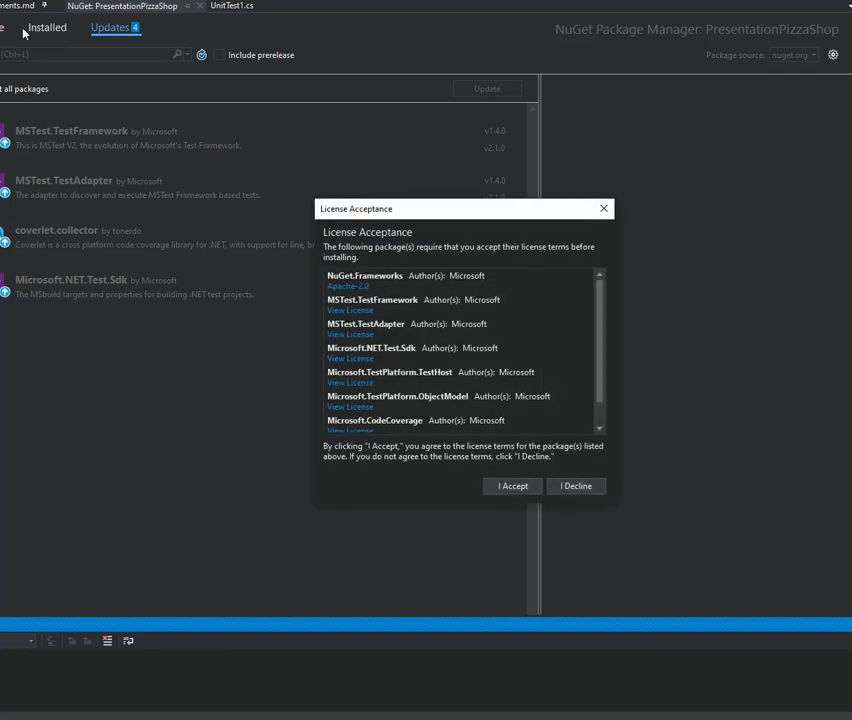
pyautogui.click(511, 486)
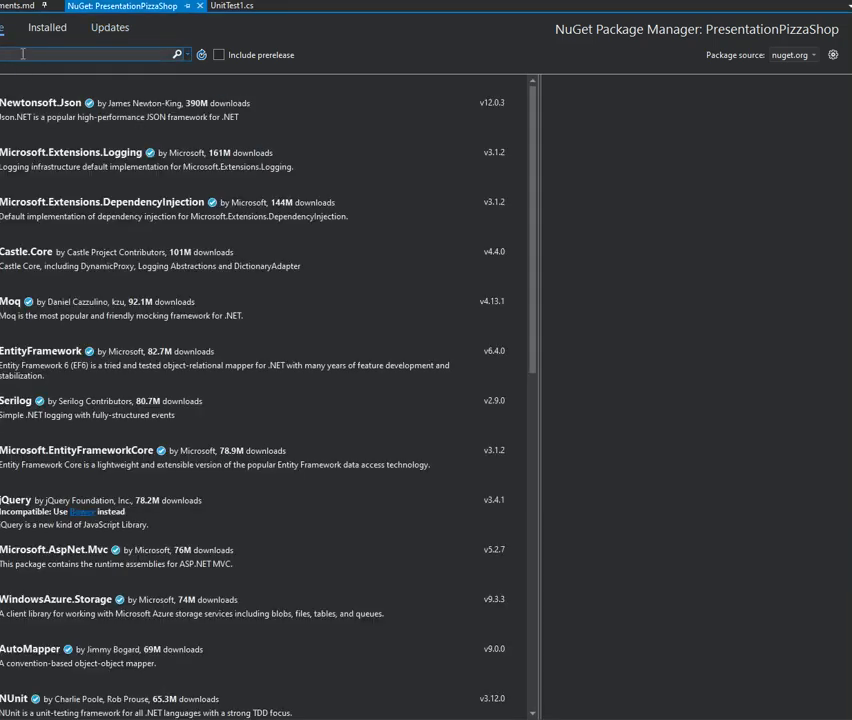
# Find and select the FluentAssertions package, then return to UnitTest1.cs
pyautogui.write('ssertions')
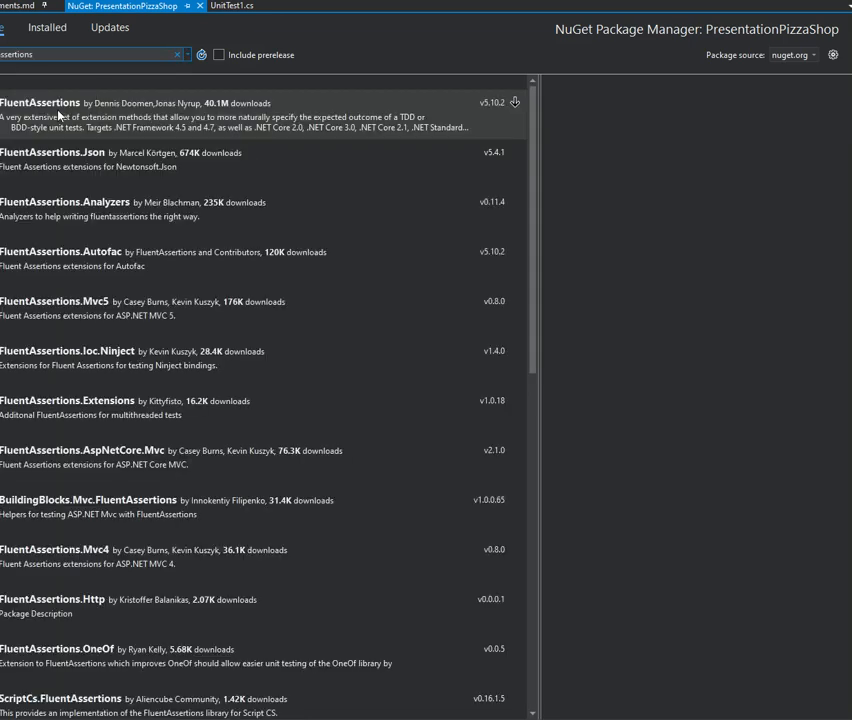
pyautogui.click(41, 102)
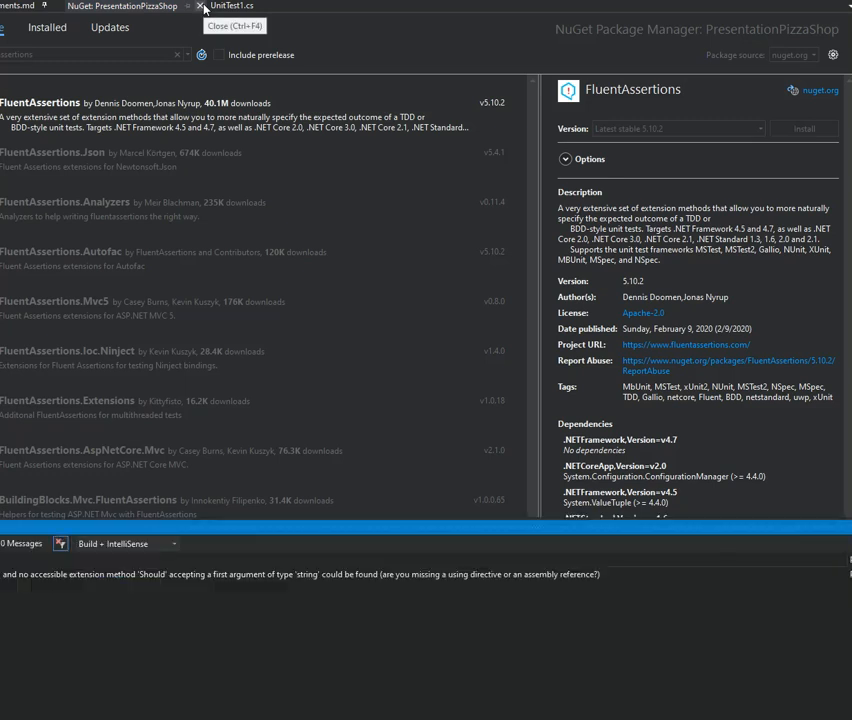
pyautogui.click(804, 128)
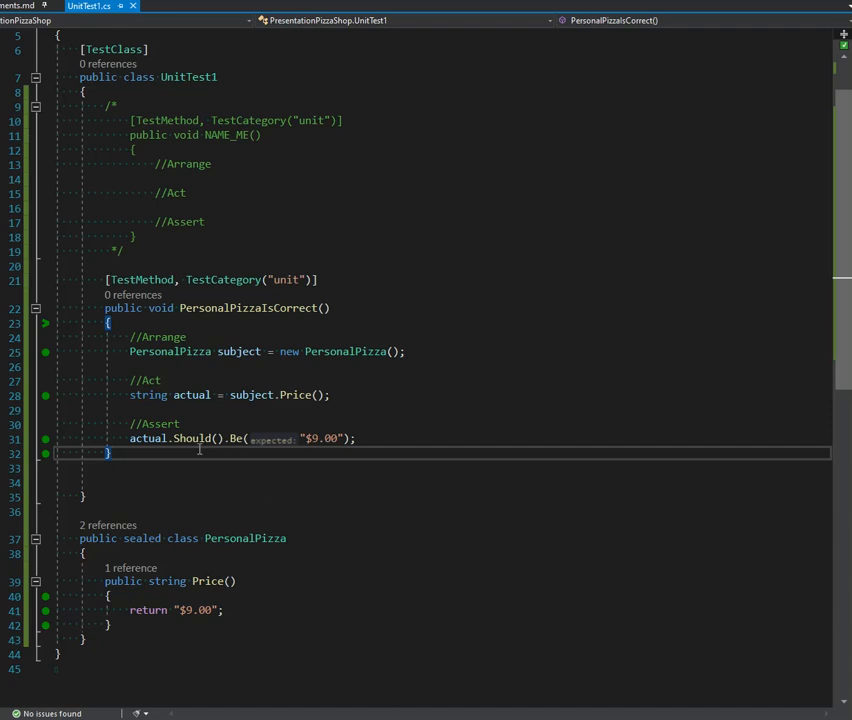
# Duplicate the test as PersonalPizzaDescriptionIsCorrect, calling Description() and expecting "Personal Pizza"
pyautogui.moveTo(116, 251); pyautogui.dragTo(110, 453)
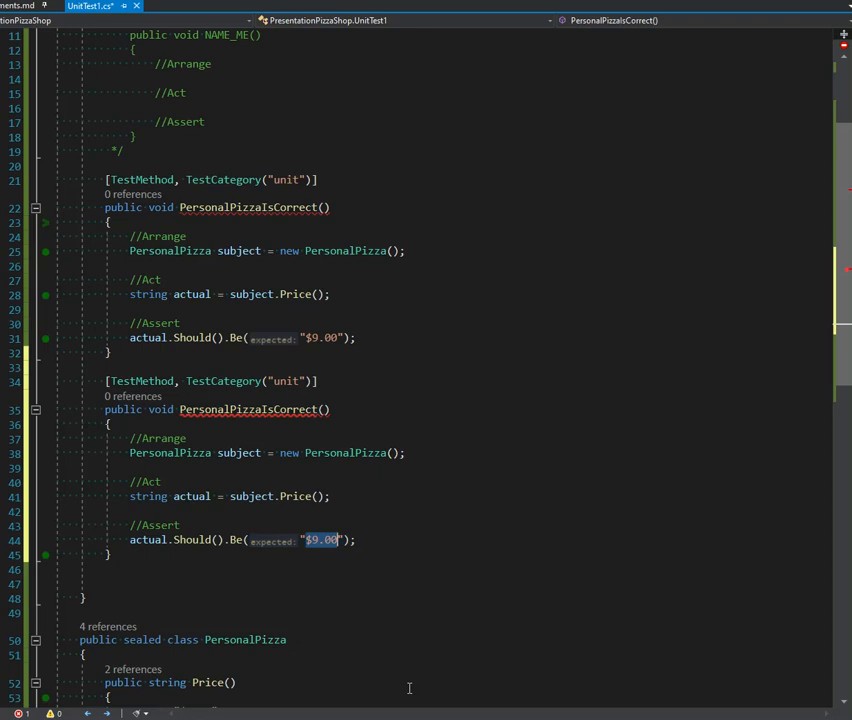
pyautogui.write('Personal Pizza')
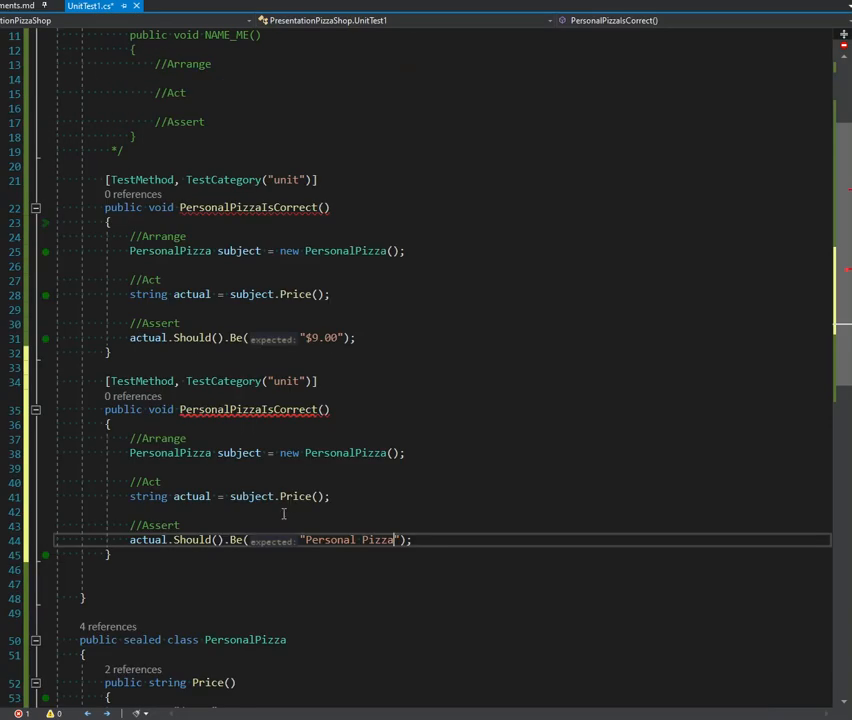
pyautogui.scroll(-3)
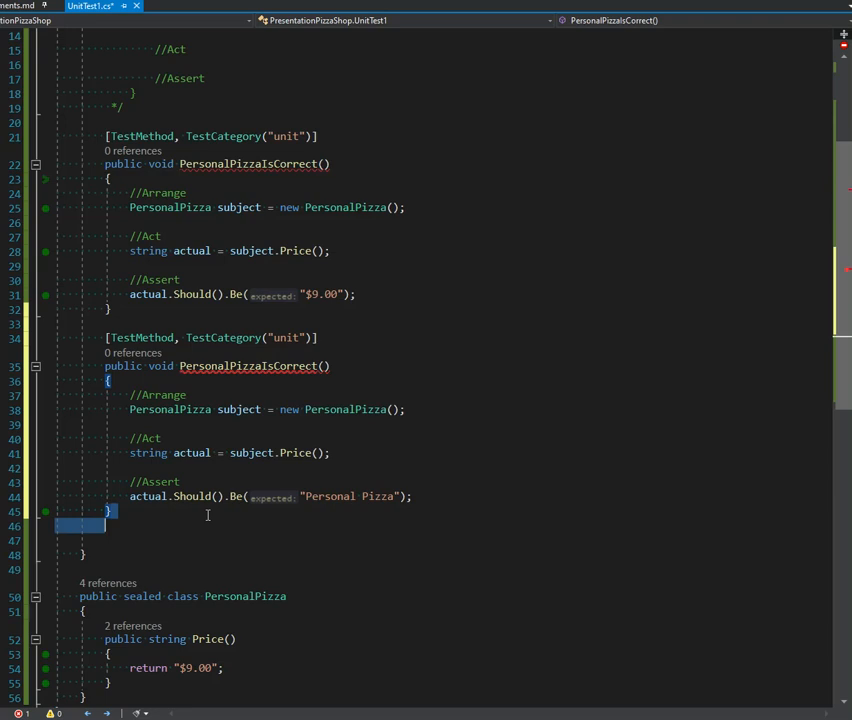
pyautogui.press('Backspace')
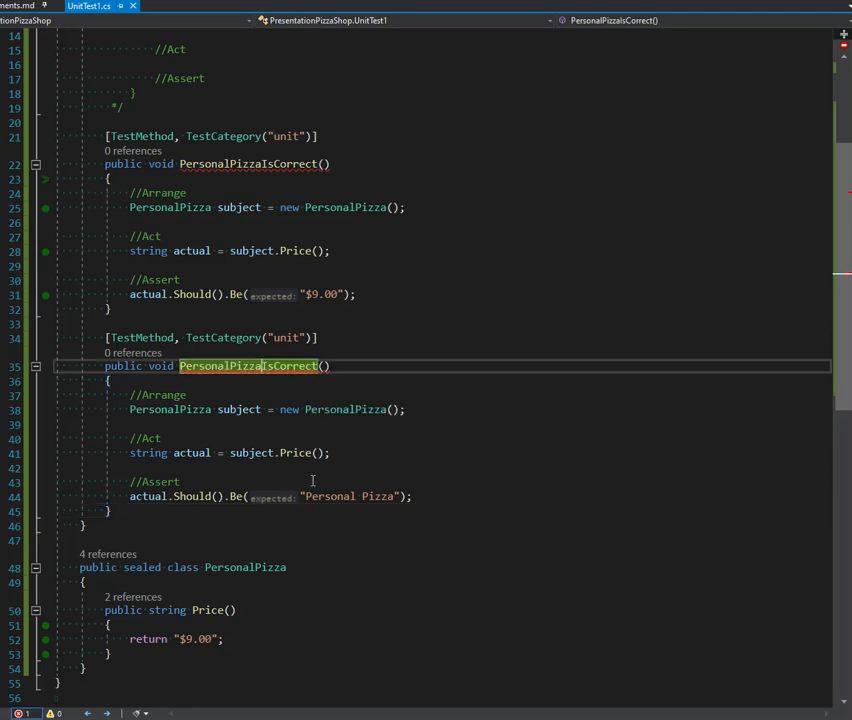
pyautogui.write('Description')
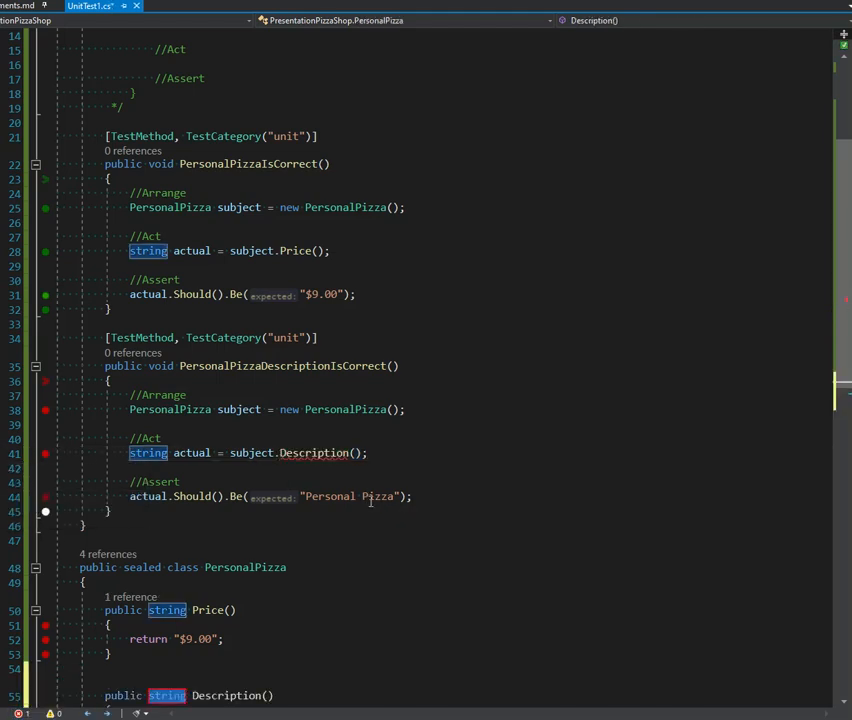
# Rename the first test PersonalPizzaPriceIsCorrect and select the whole price test for copying
pyautogui.scroll(-3)
pyautogui.write('return "P')
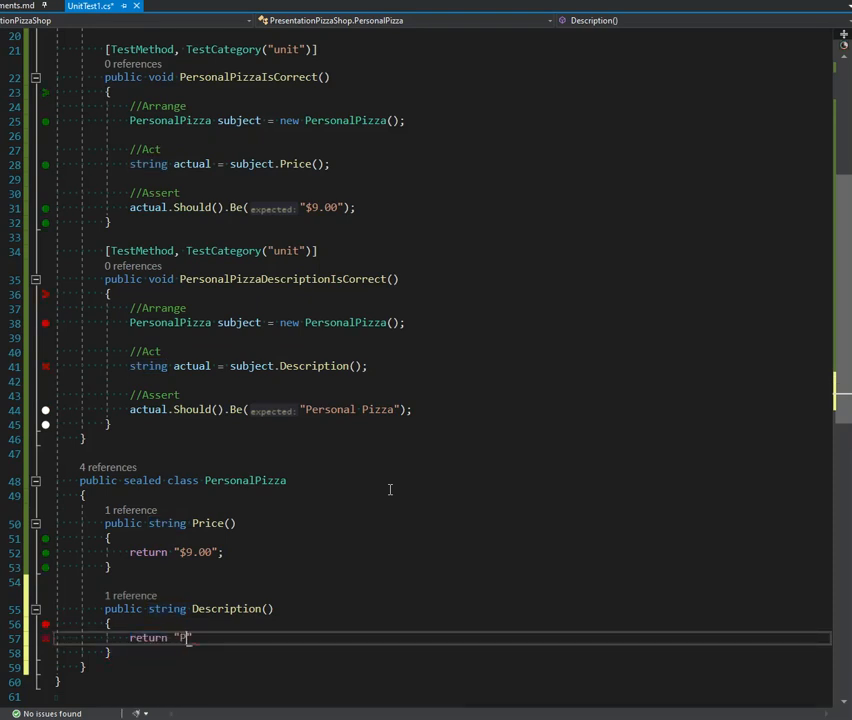
pyautogui.write('ersonal PIzza')
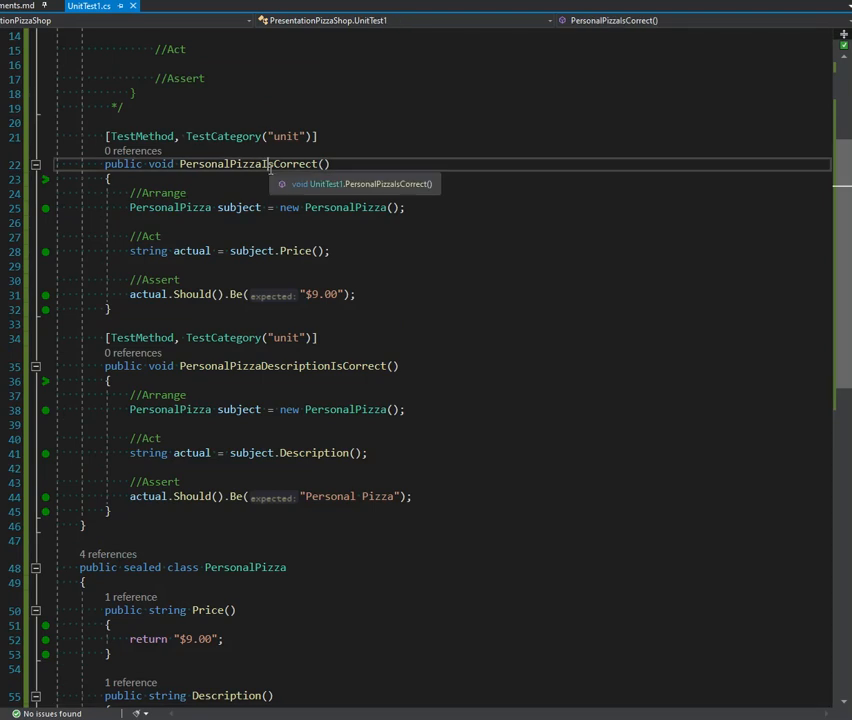
pyautogui.doubleClick(247, 164)
pyautogui.write('Price')
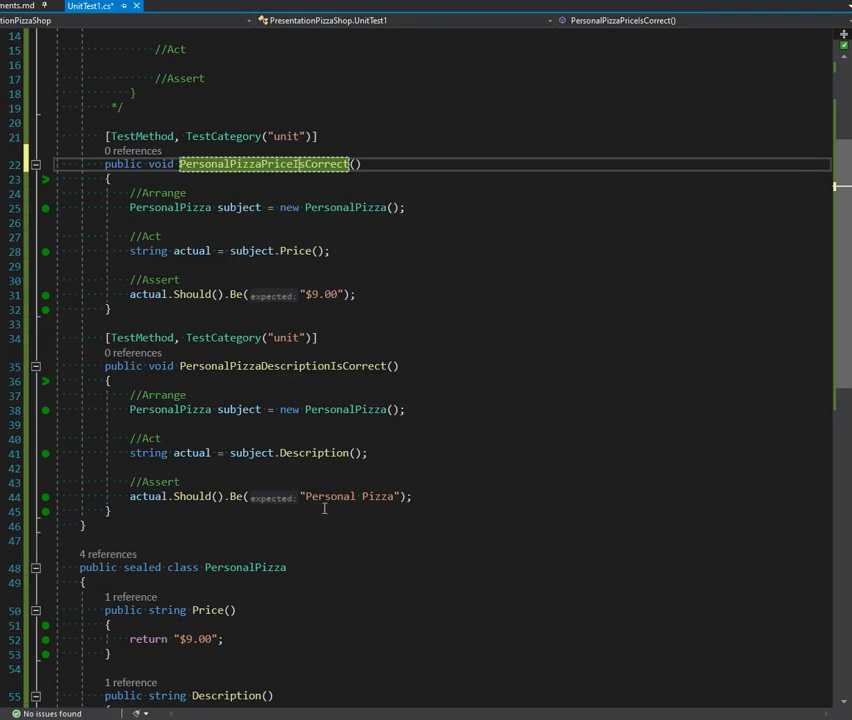
pyautogui.click(235, 540)
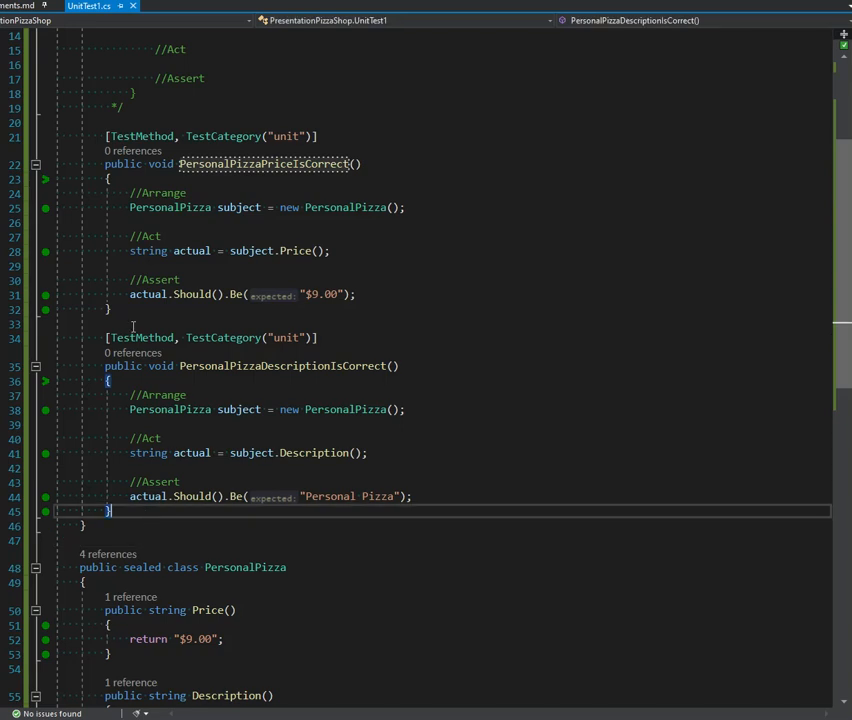
pyautogui.moveTo(130, 122); pyautogui.dragTo(110, 309)
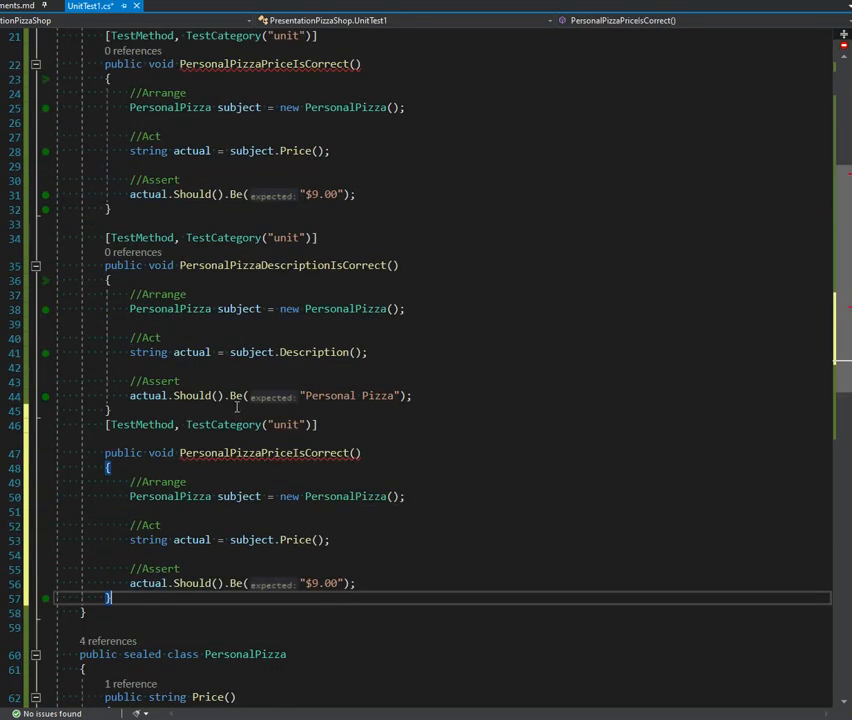
# Check the family pizza price in the requirements and switch the copied test to FamilyPizza
pyautogui.scroll(-3)
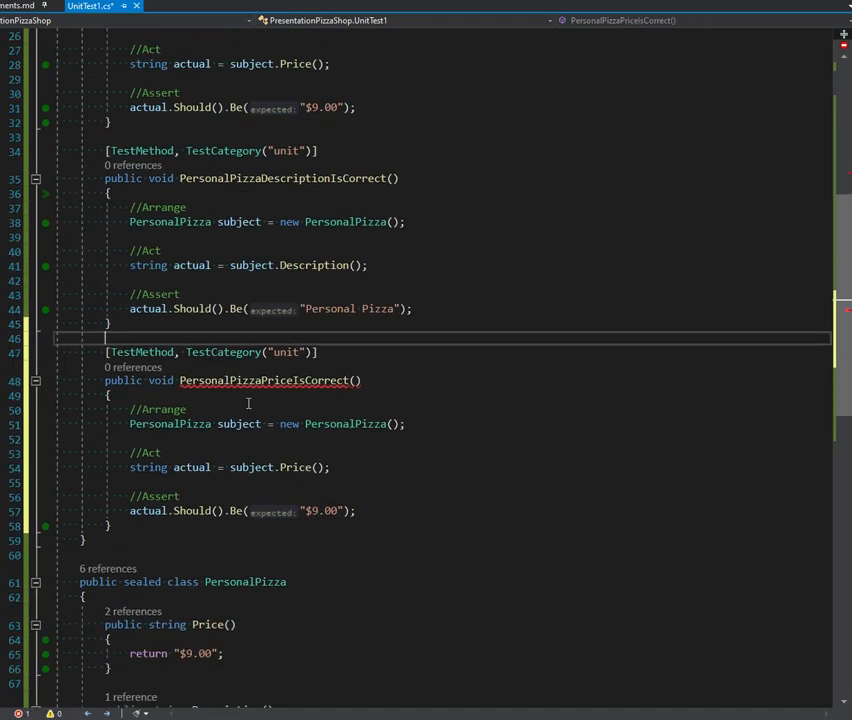
pyautogui.doubleClick(263, 380)
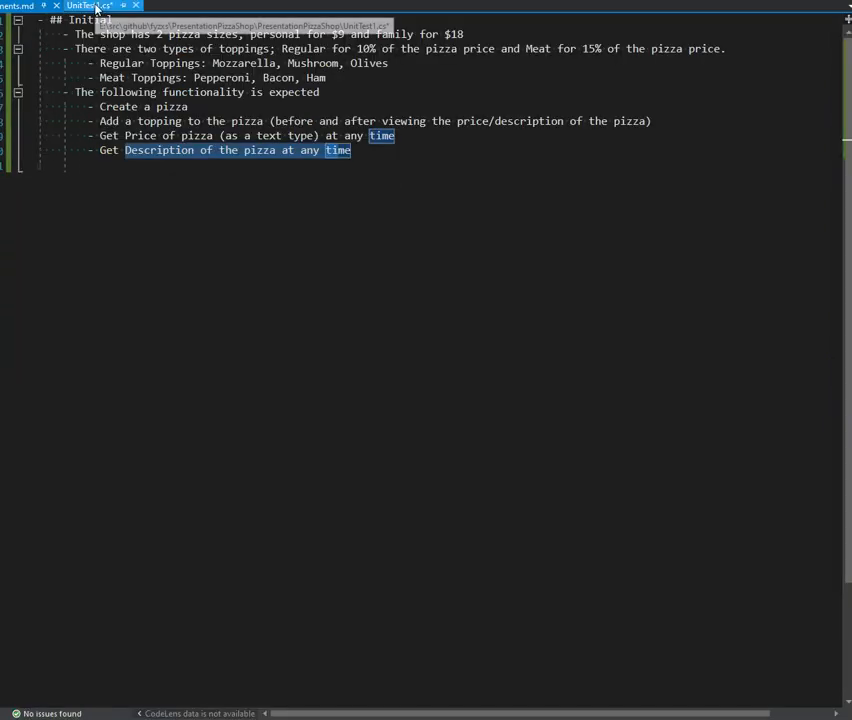
pyautogui.click(90, 6)
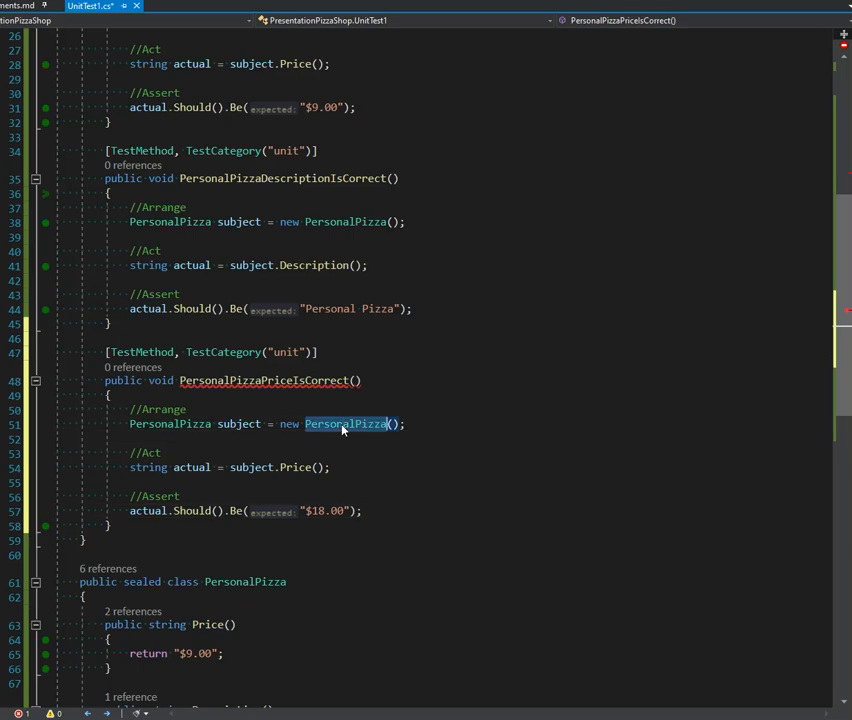
pyautogui.write('Family')
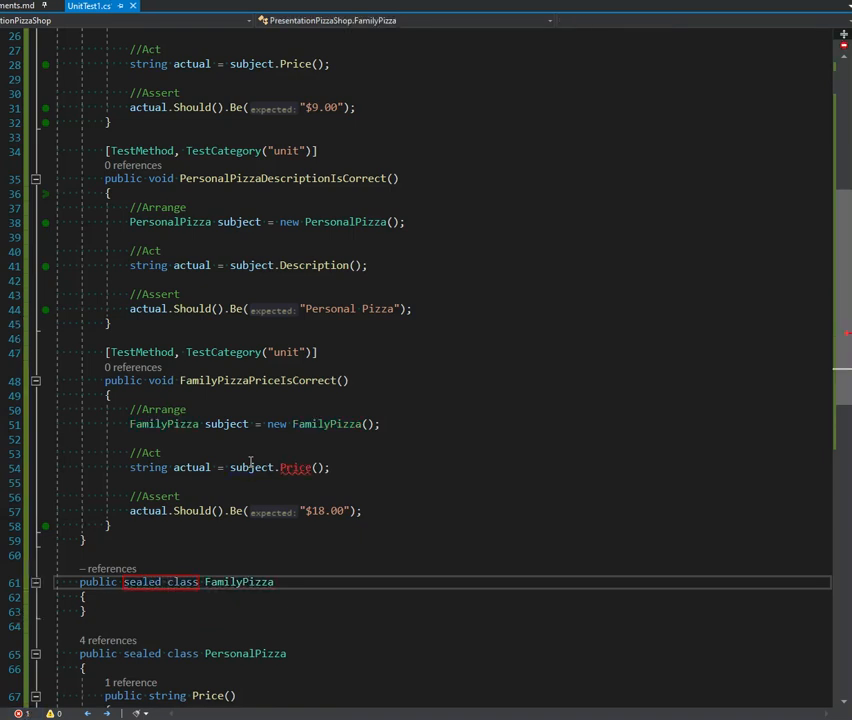
# Generate FamilyPizza's Price() method and make it return "$18.00"
pyautogui.doubleClick(163, 423)
pyautogui.write('return')
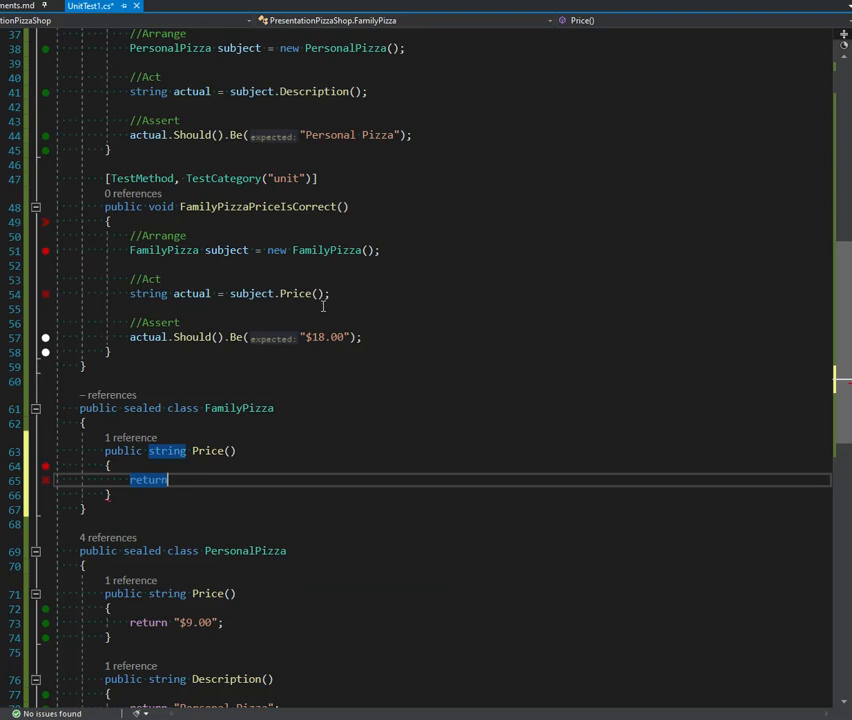
pyautogui.write('"$18"')
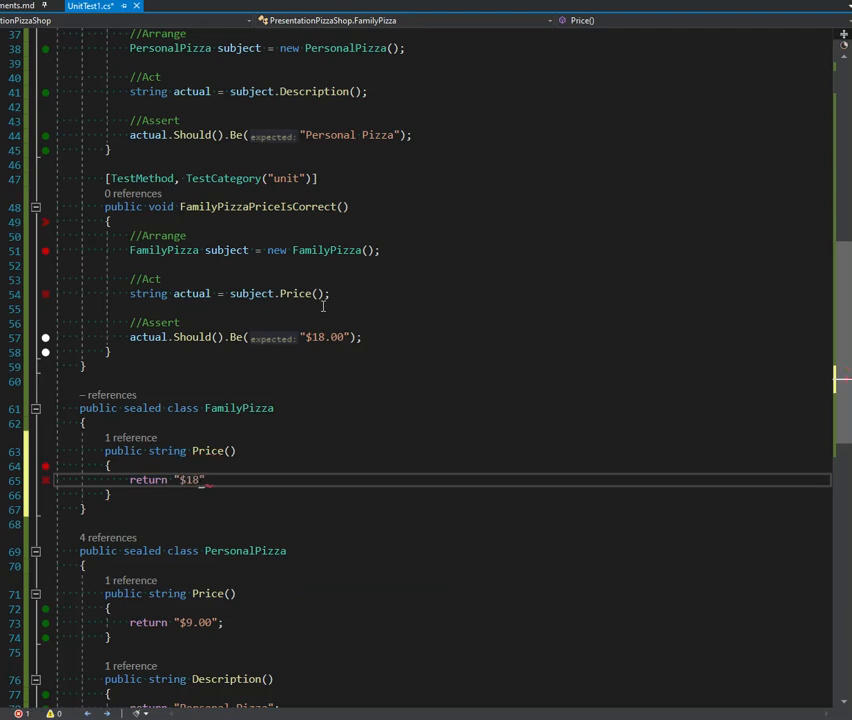
pyautogui.write('.00";')
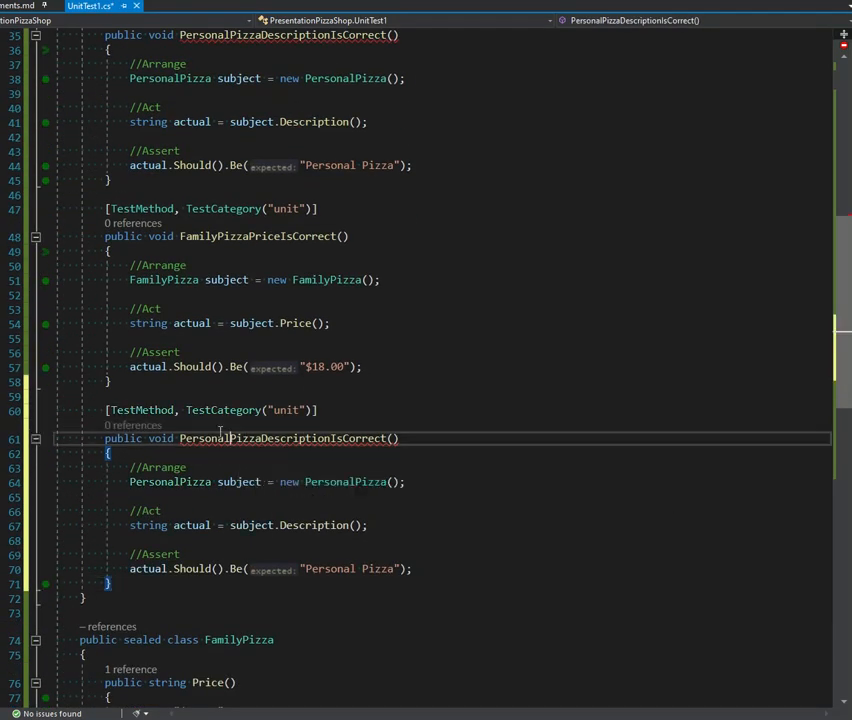
# Rename the copy to FamilyPizzaDescriptionIsCorrect and make Description() return "Family Pizza"
pyautogui.doubleClick(283, 438)
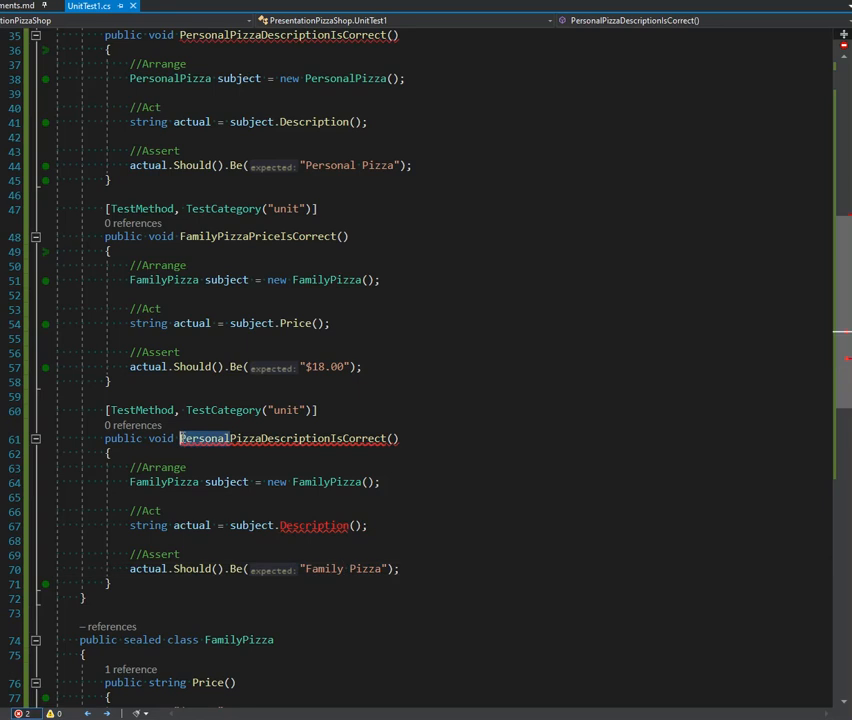
pyautogui.write('FamilyPizzav')
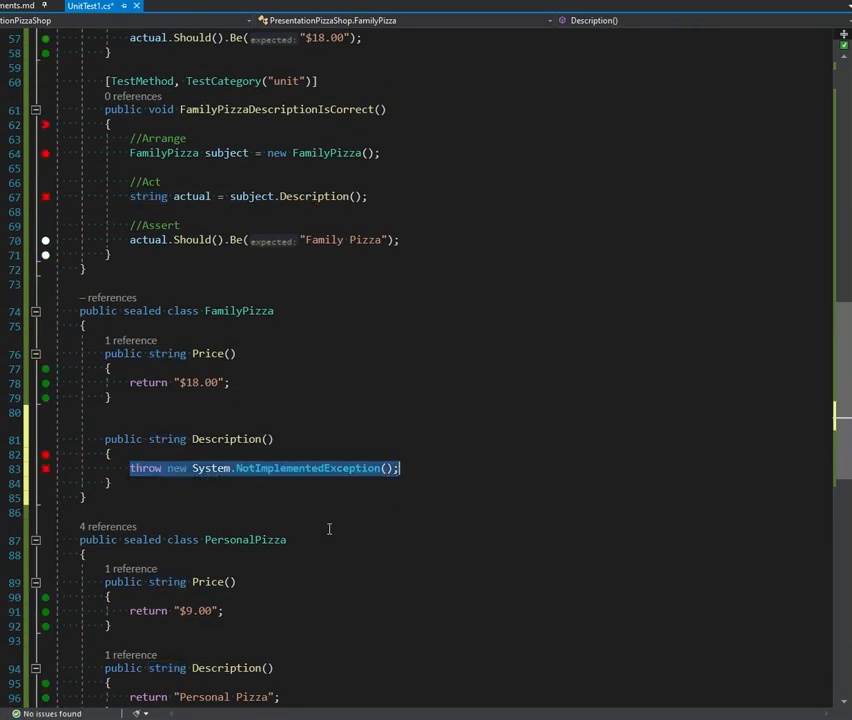
pyautogui.write('return "Family"')
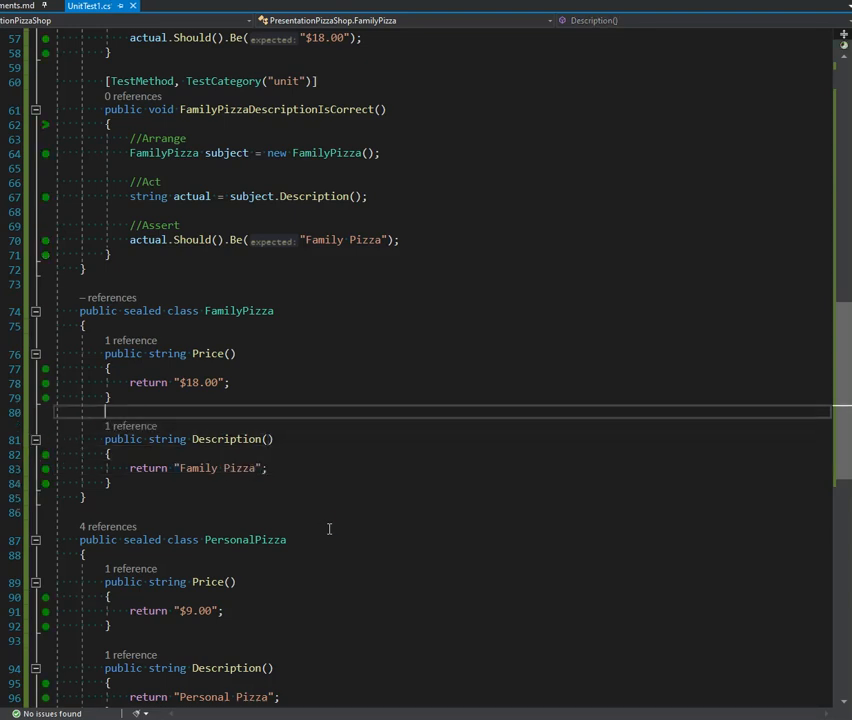
pyautogui.moveTo(401, 517)
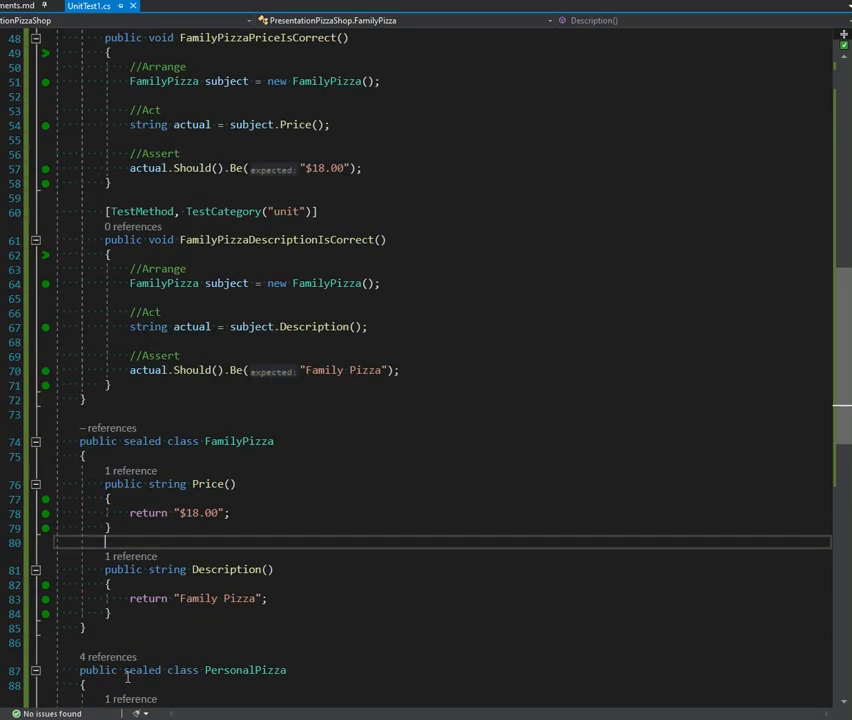
pyautogui.write('a0')
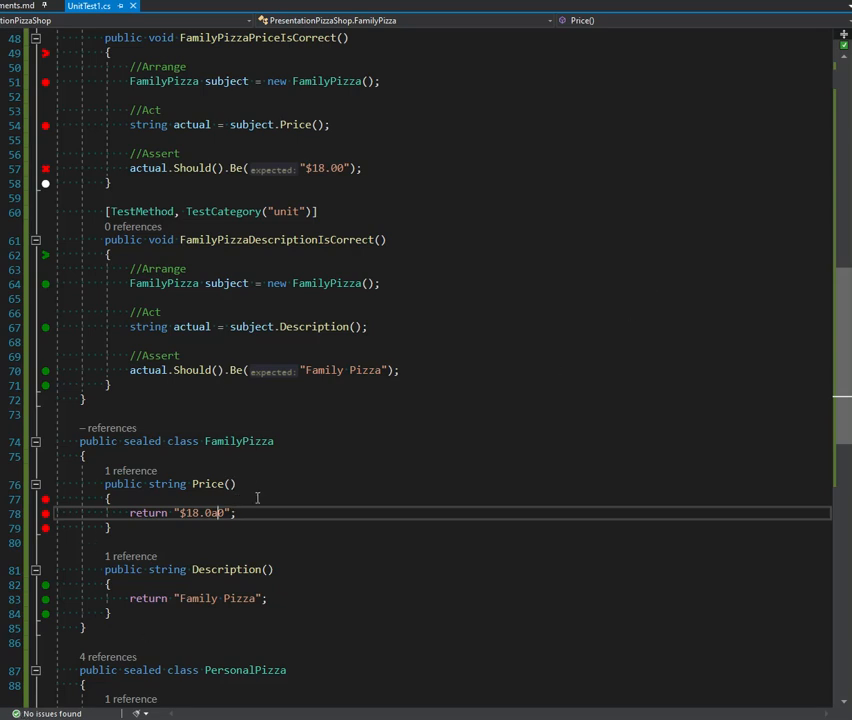
pyautogui.write('this.')
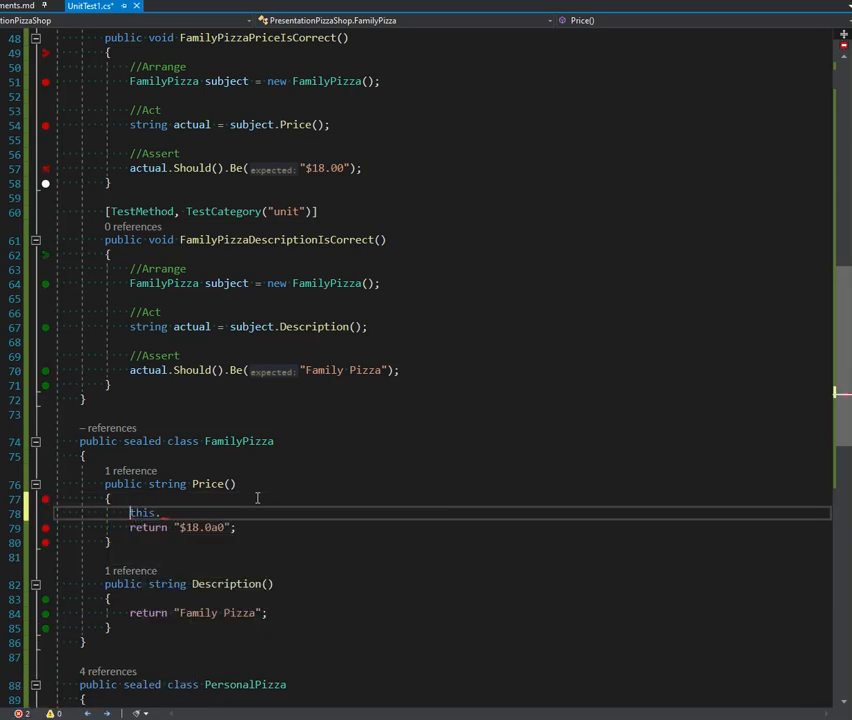
pyautogui.write('return this.Description();')
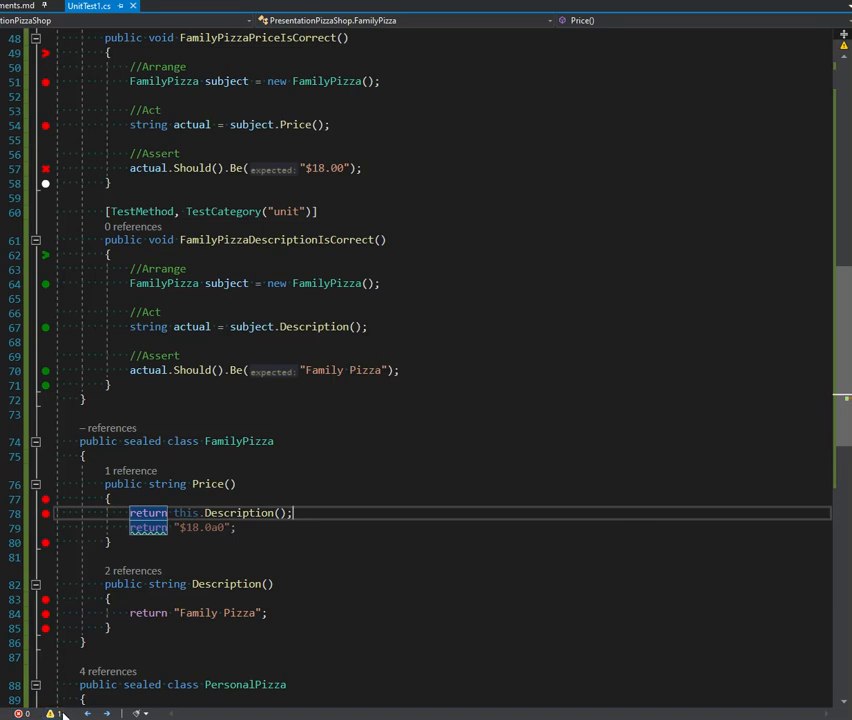
pyautogui.moveTo(341, 541)
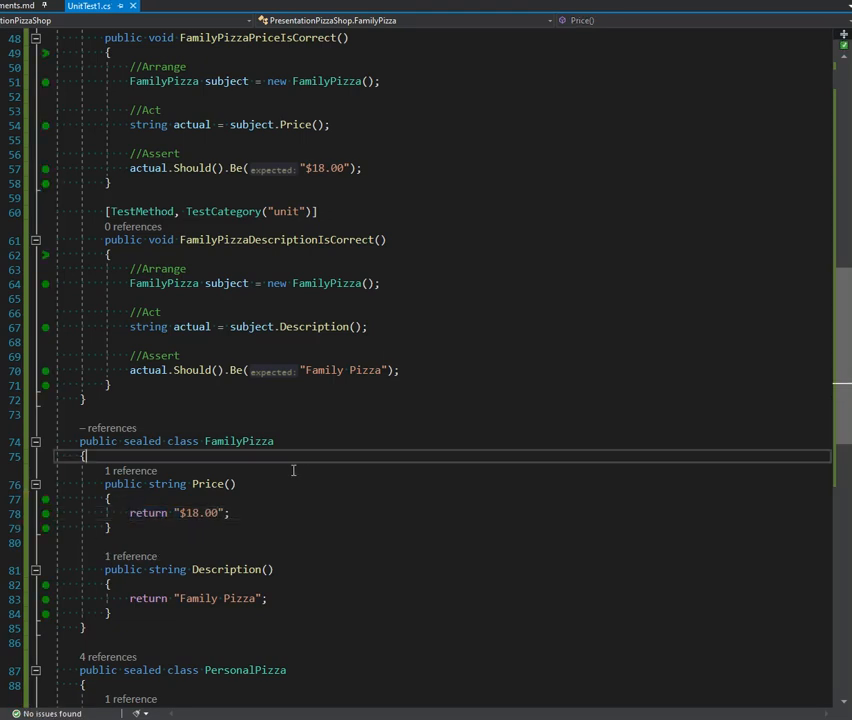
pyautogui.moveTo(312, 505)
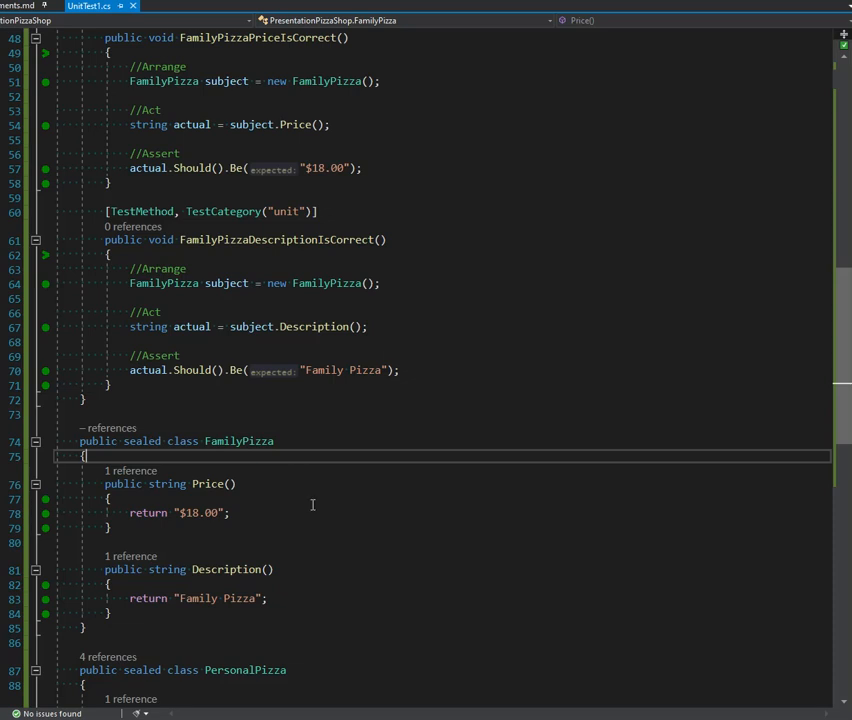
pyautogui.moveTo(324, 536)
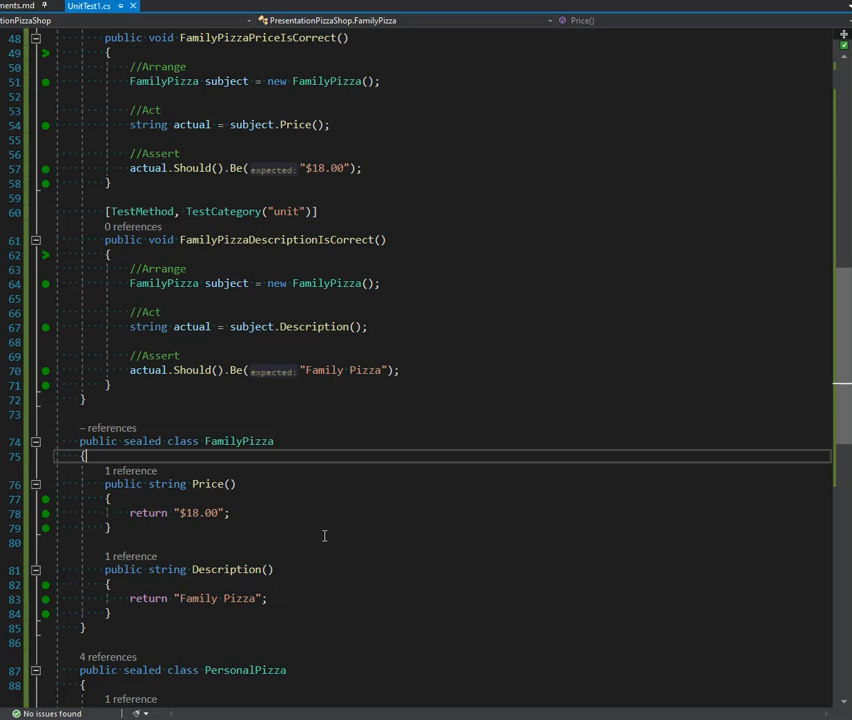
pyautogui.moveTo(327, 543)
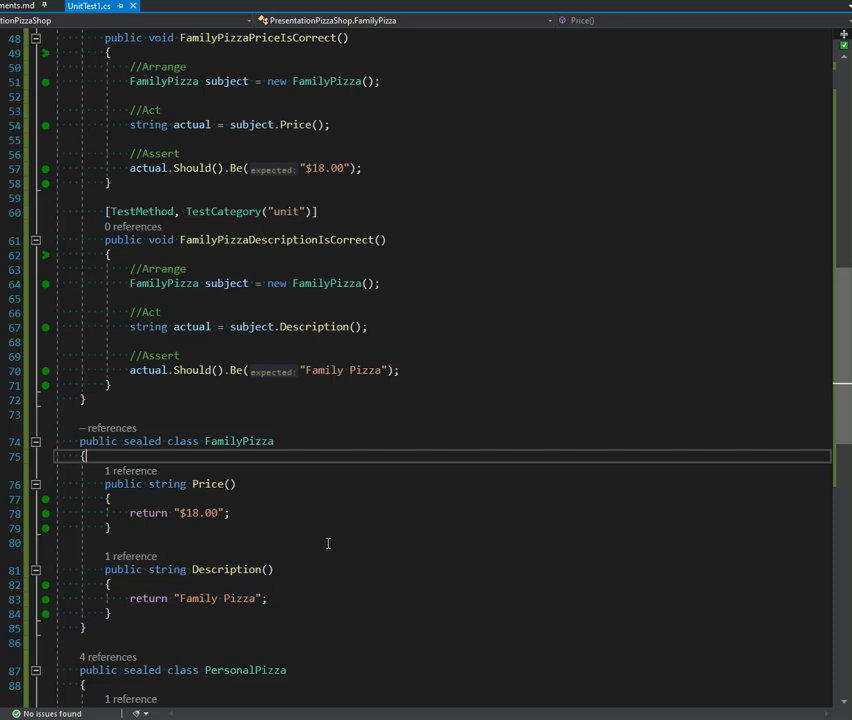
pyautogui.scroll(-3)
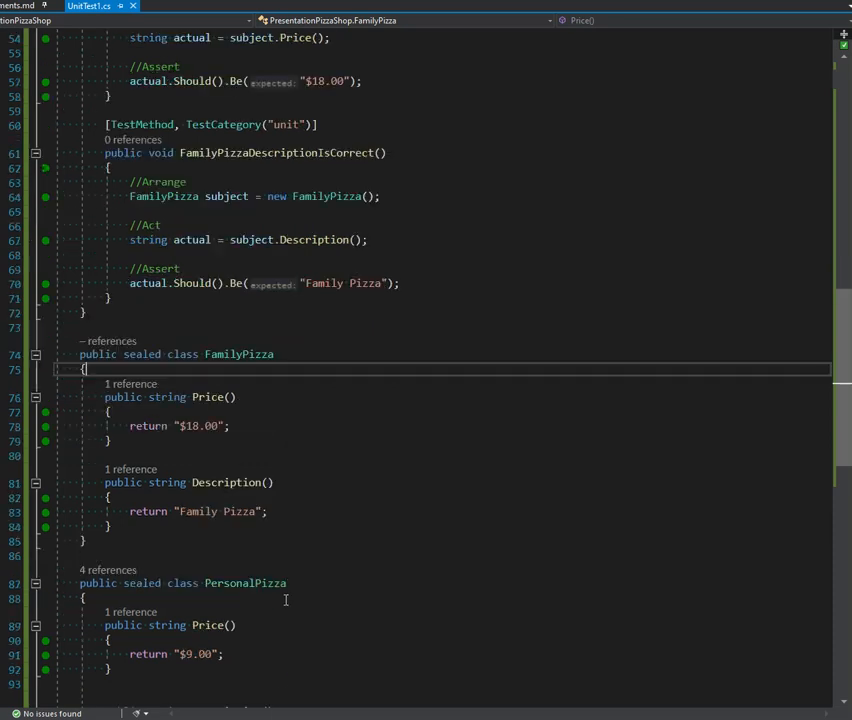
pyautogui.scroll(-3)
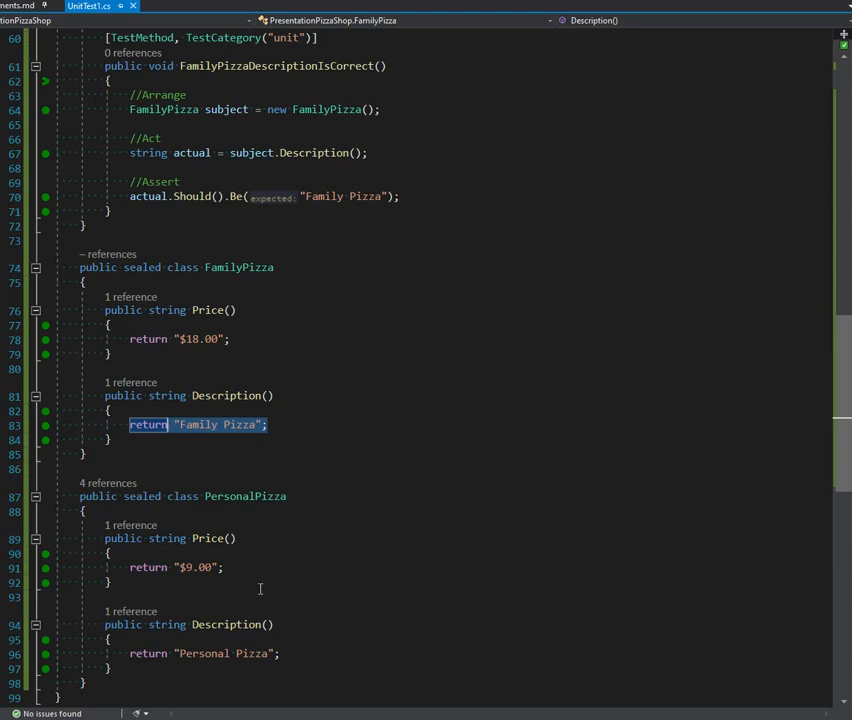
pyautogui.scroll(-3)
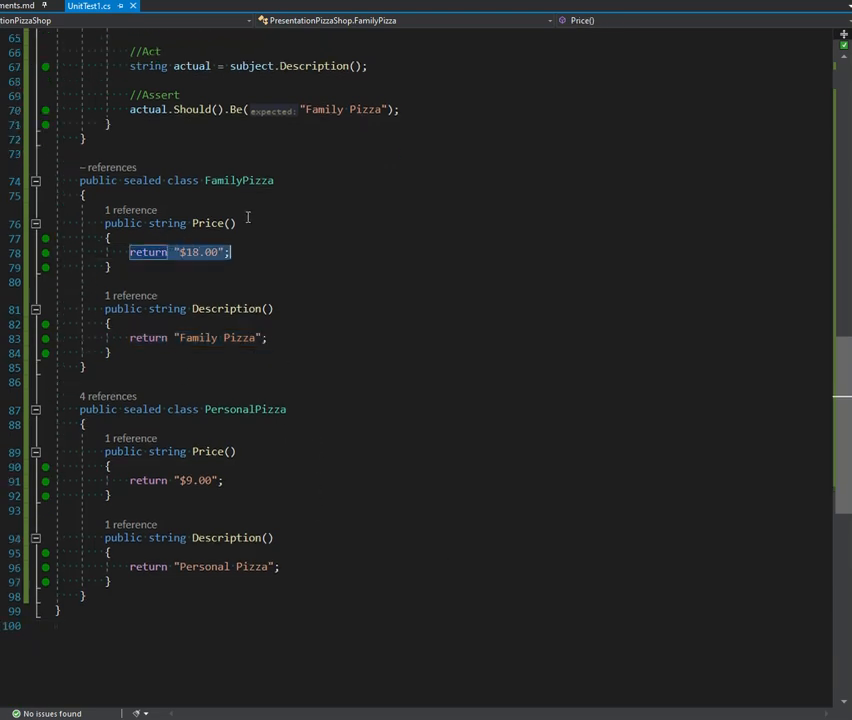
pyautogui.moveTo(326, 694)
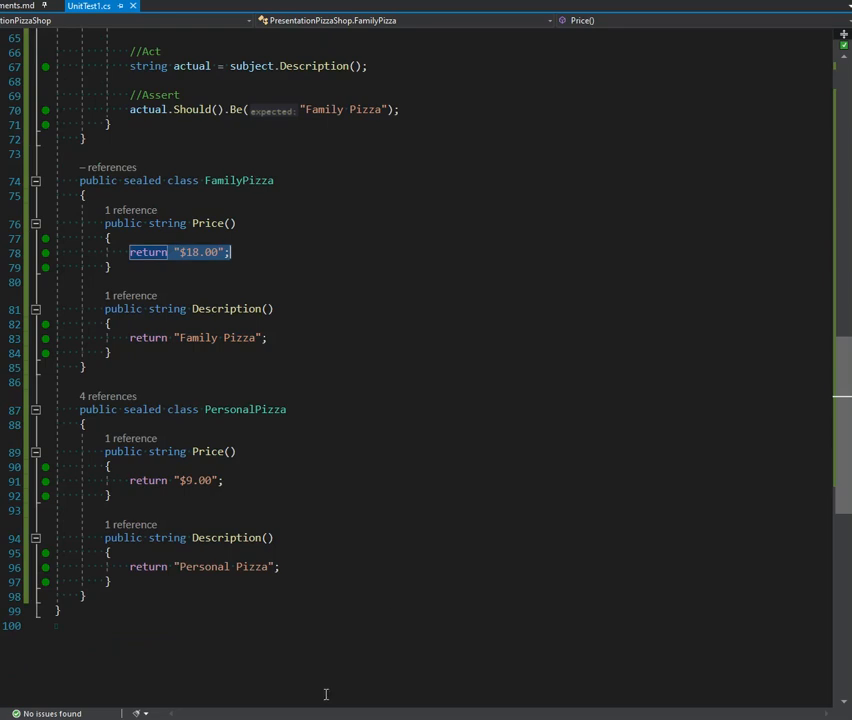